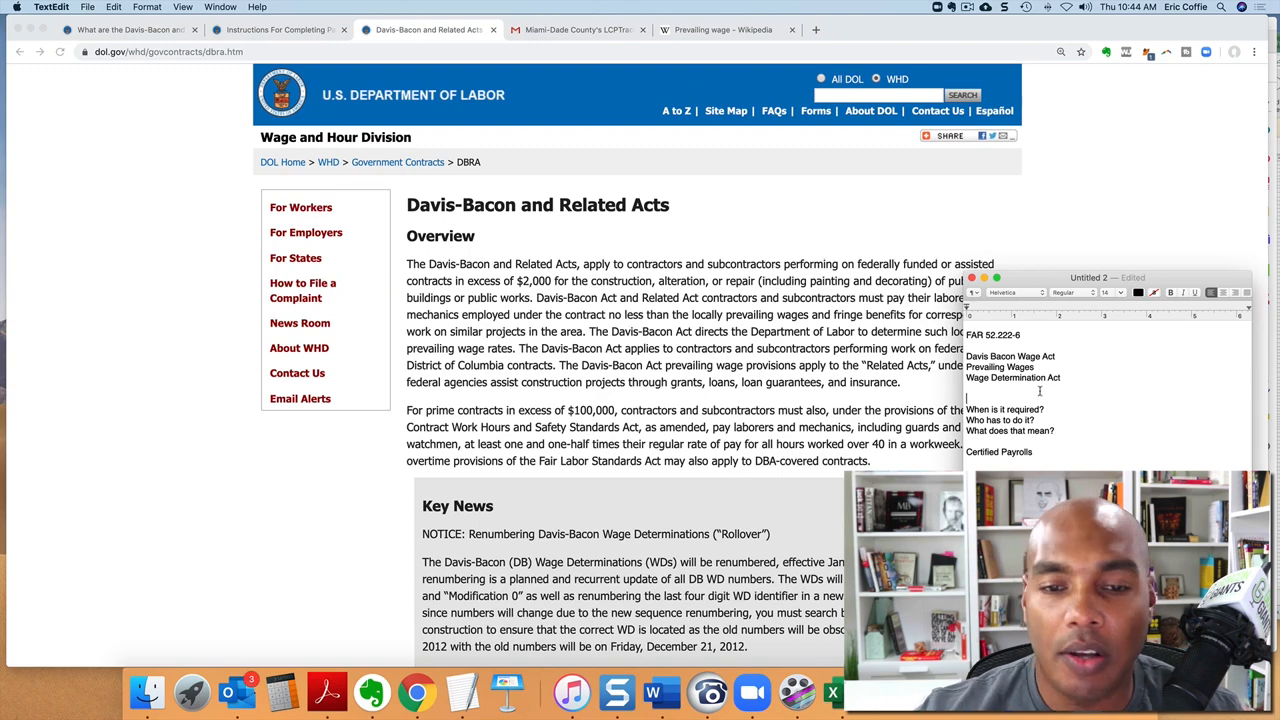
{"action": "mouse_move", "coordinate": [828, 396]}
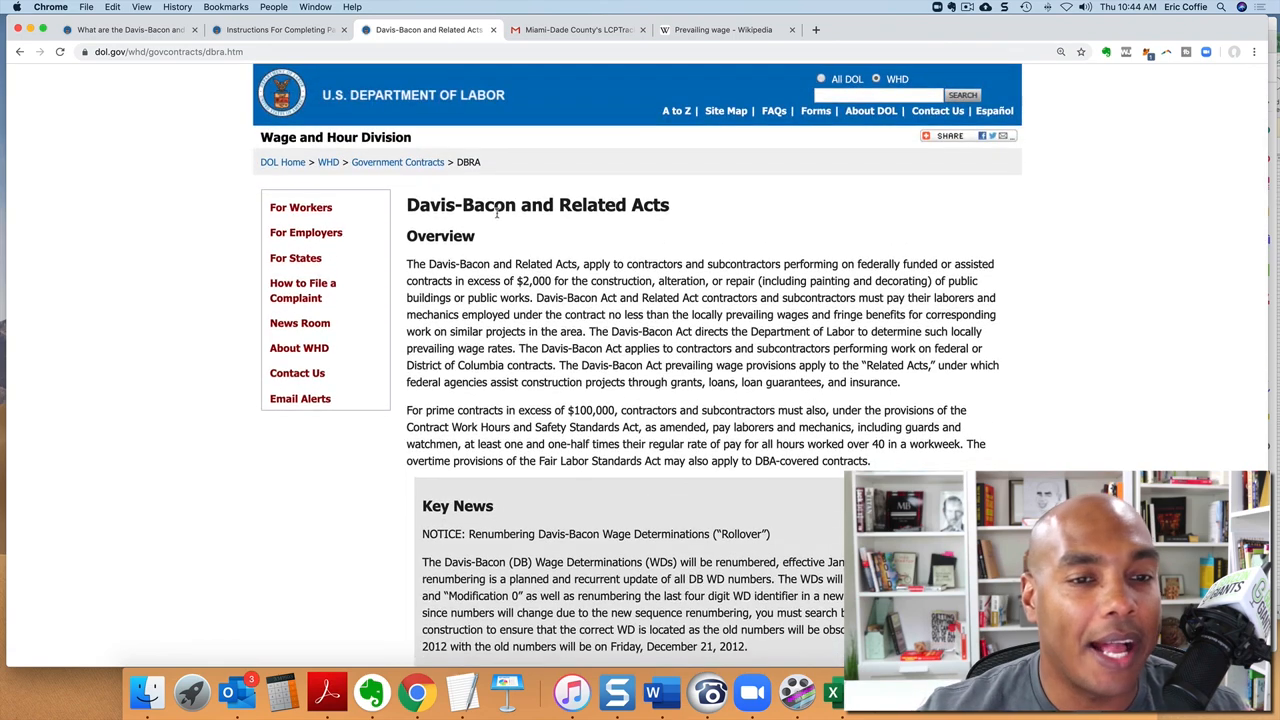
{"action": "mouse_move", "coordinate": [624, 192]}
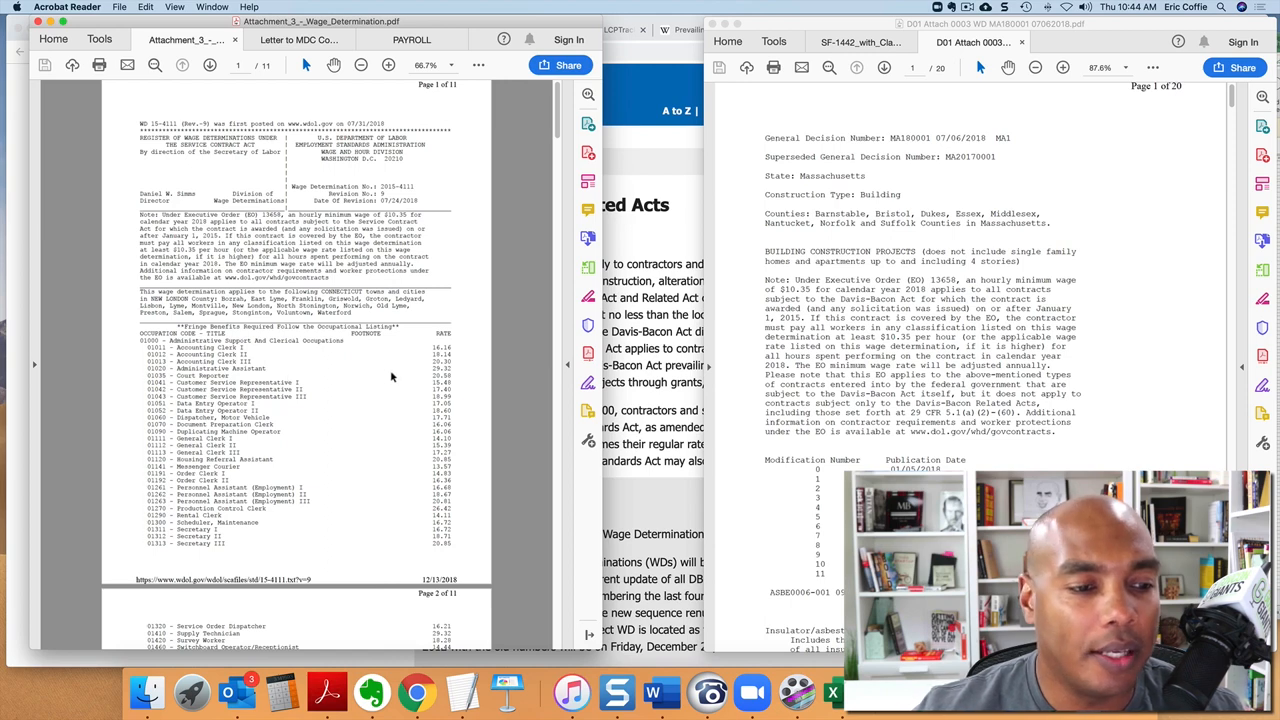
{"action": "mouse_move", "coordinate": [410, 376]}
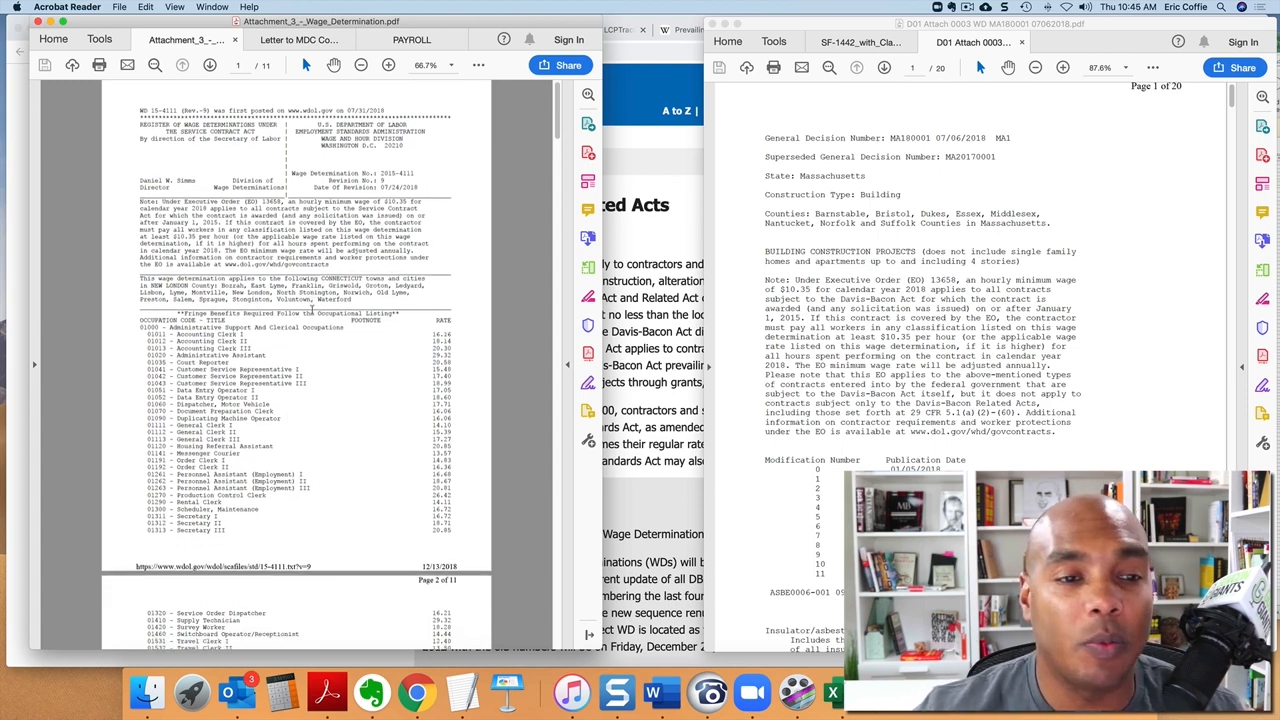
Scroll the Connecticut wage determination through its occupation rates and back to page one.
{"action": "scroll", "scroll_direction": "down", "scroll_amount": 3}
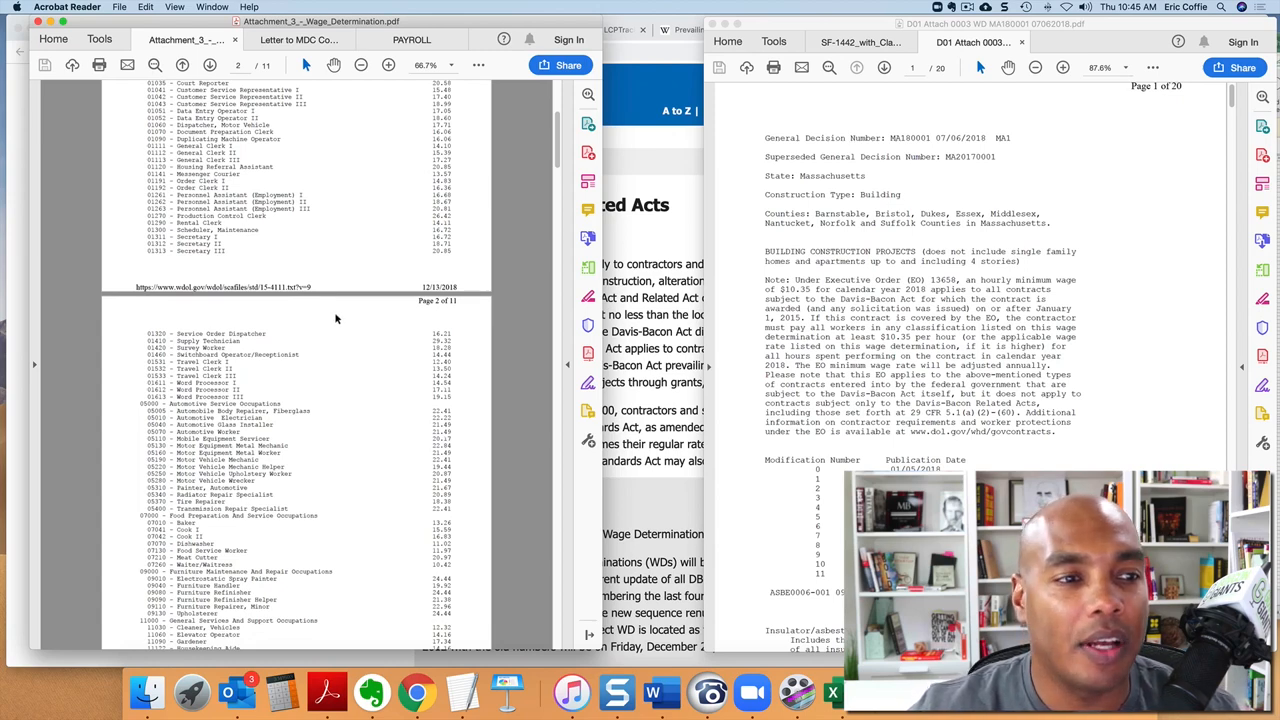
{"action": "scroll", "scroll_direction": "up", "scroll_amount": 3}
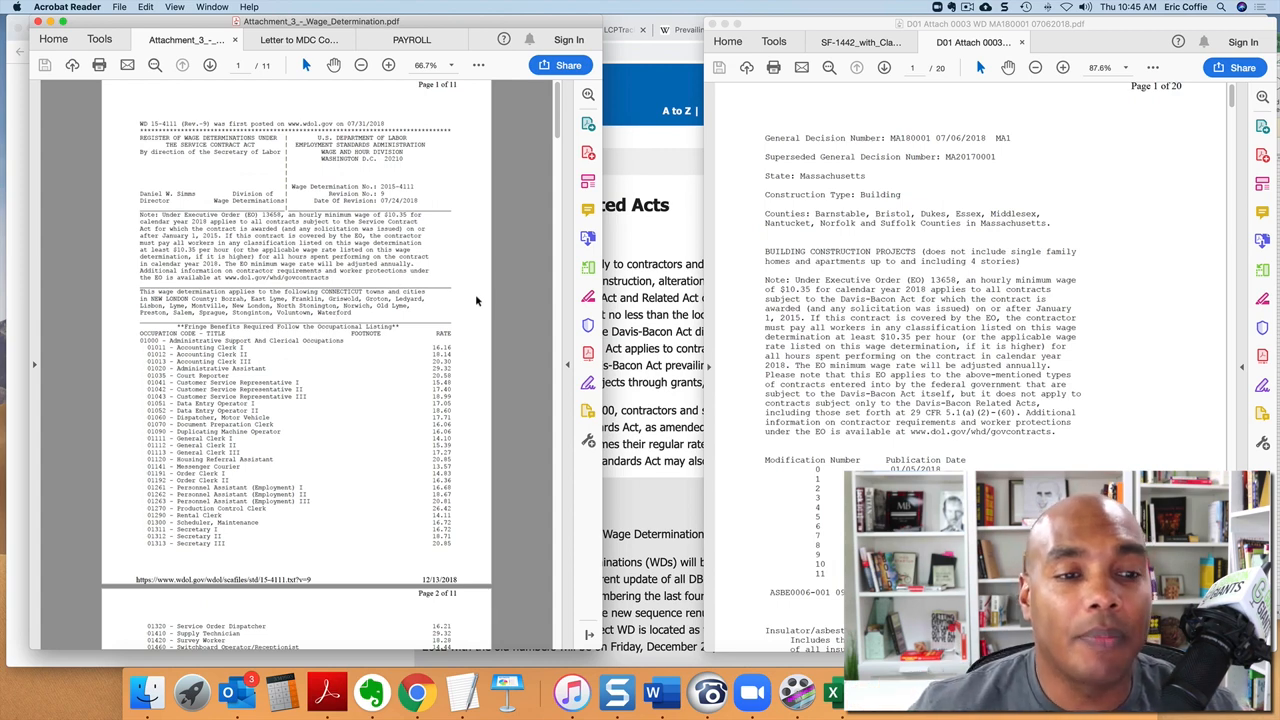
{"action": "mouse_move", "coordinate": [510, 310]}
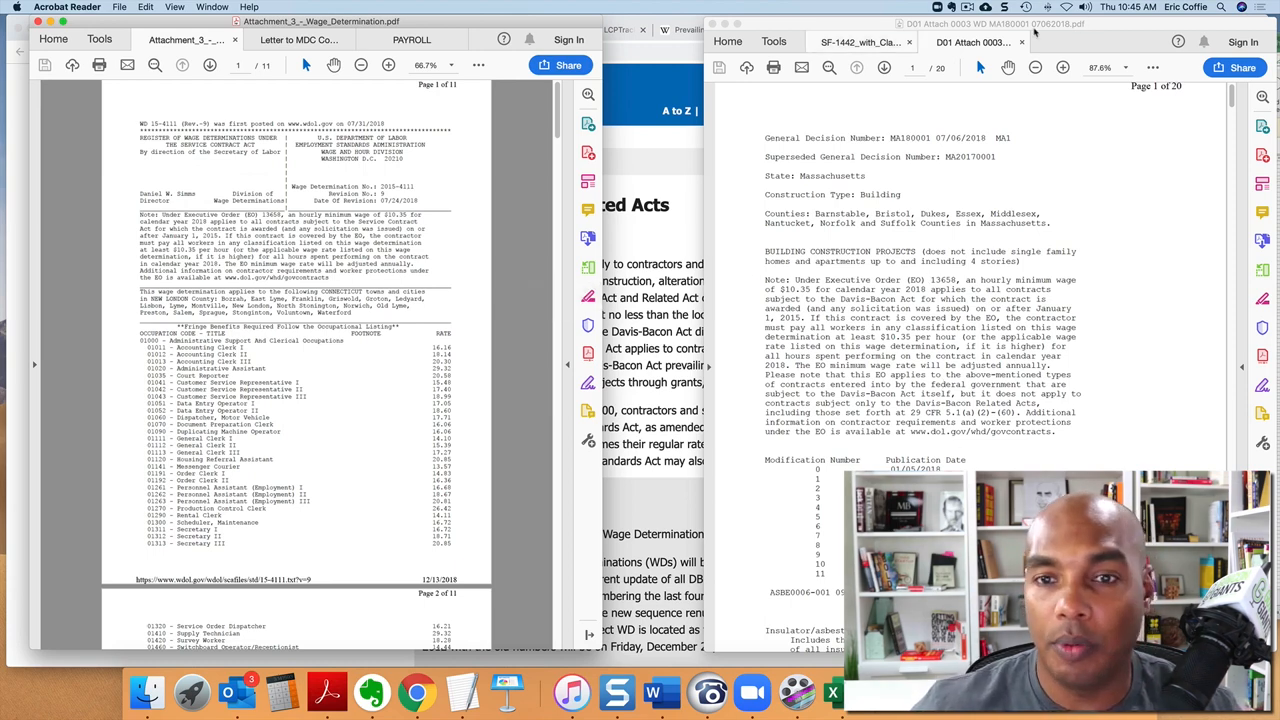
Show the WH-347 payroll form maximized, then return to the Attachment_3 Connecticut wage determination.
{"action": "left_click", "coordinate": [412, 40]}
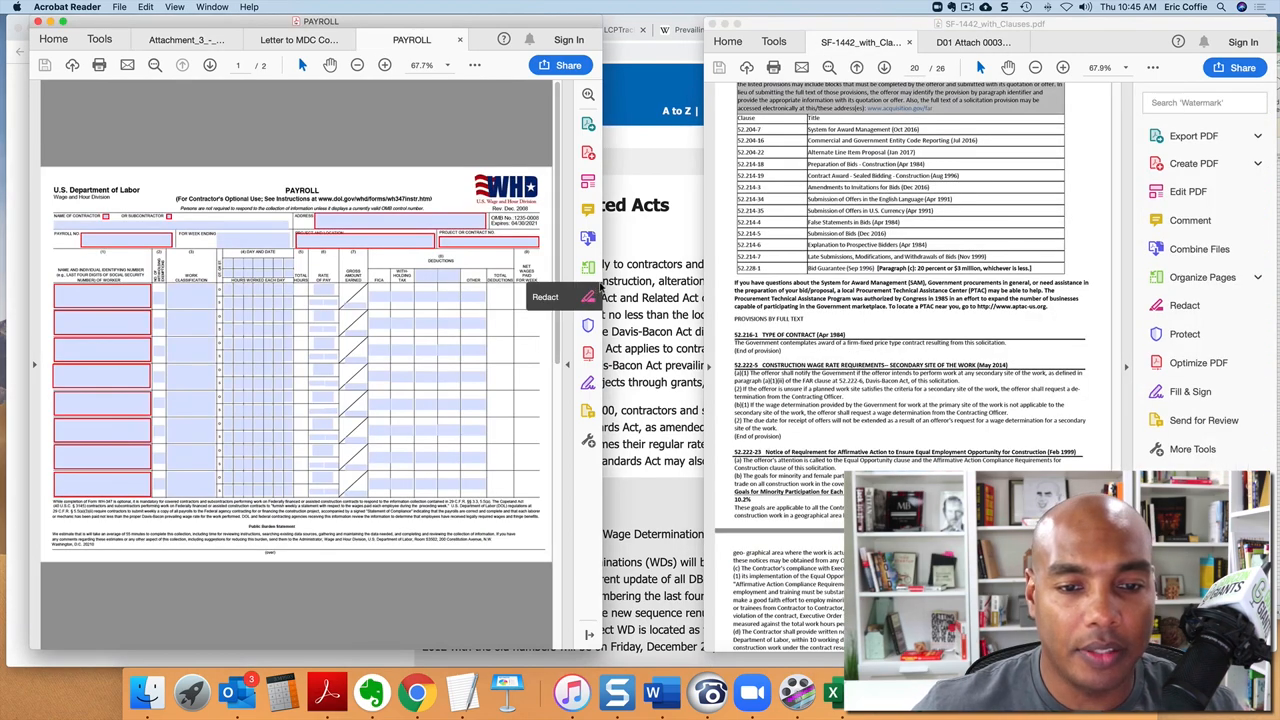
{"action": "left_click", "coordinate": [384, 64]}
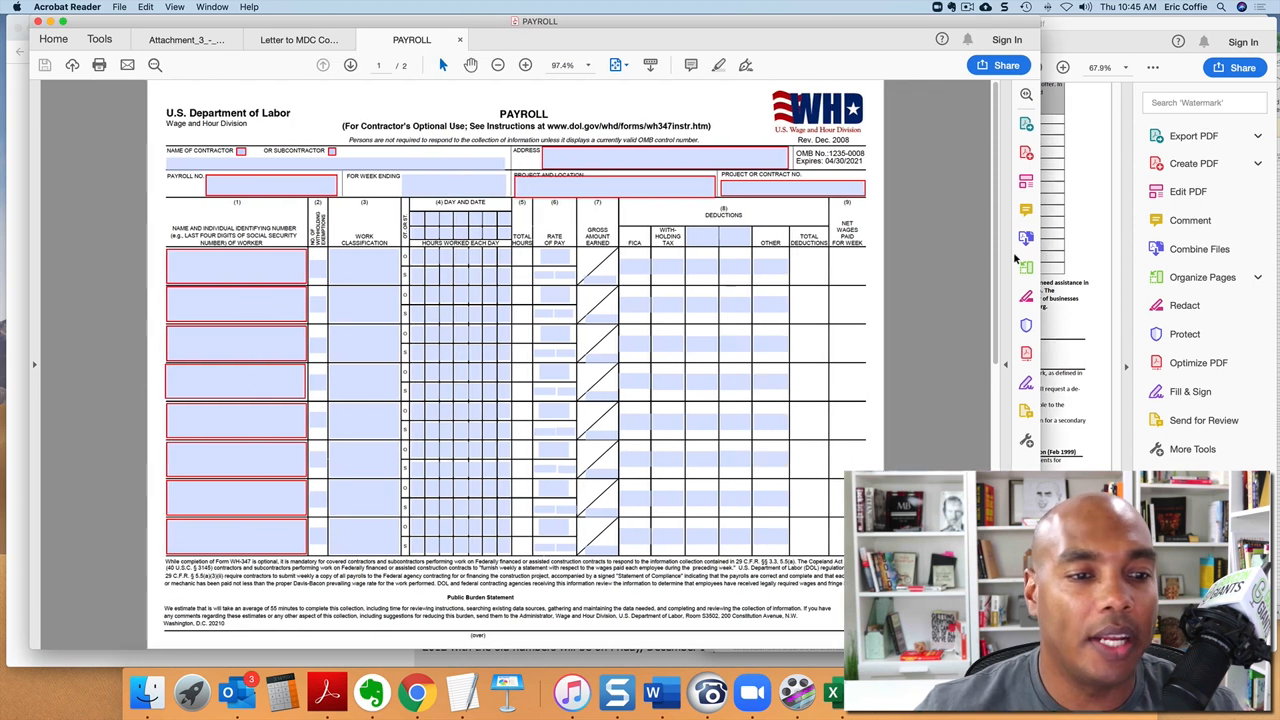
{"action": "mouse_move", "coordinate": [568, 352]}
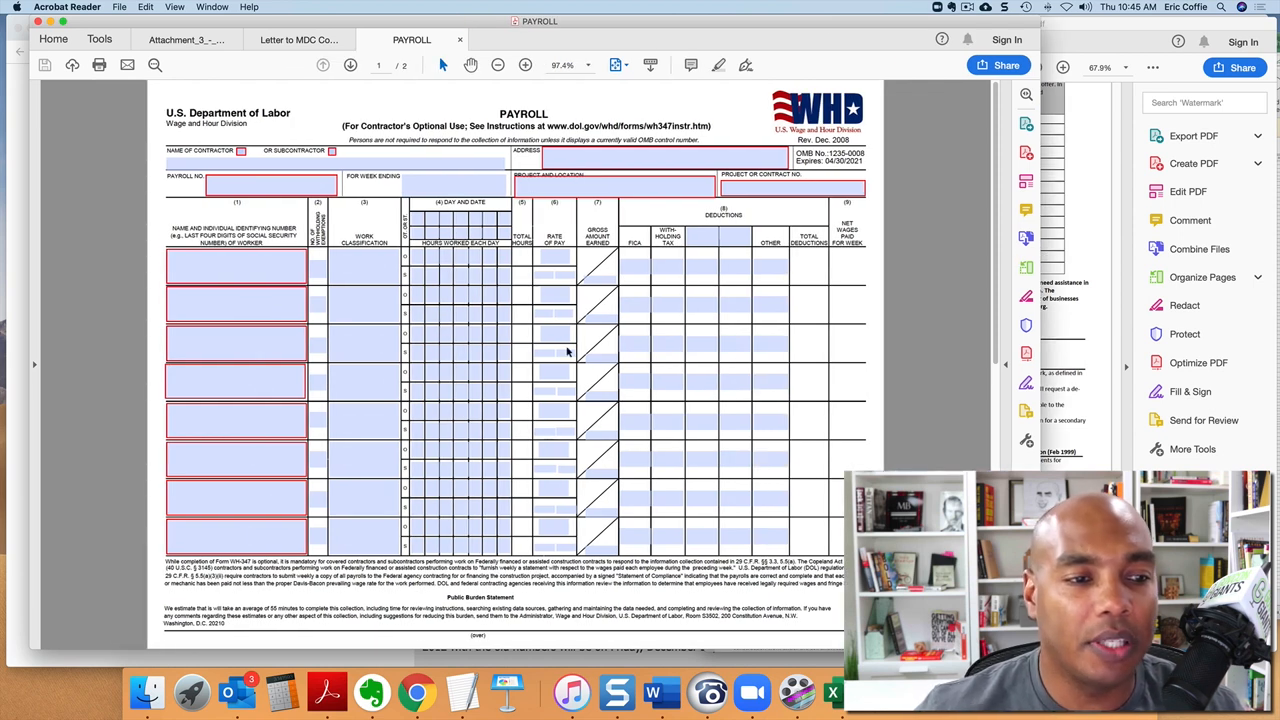
{"action": "mouse_move", "coordinate": [516, 366]}
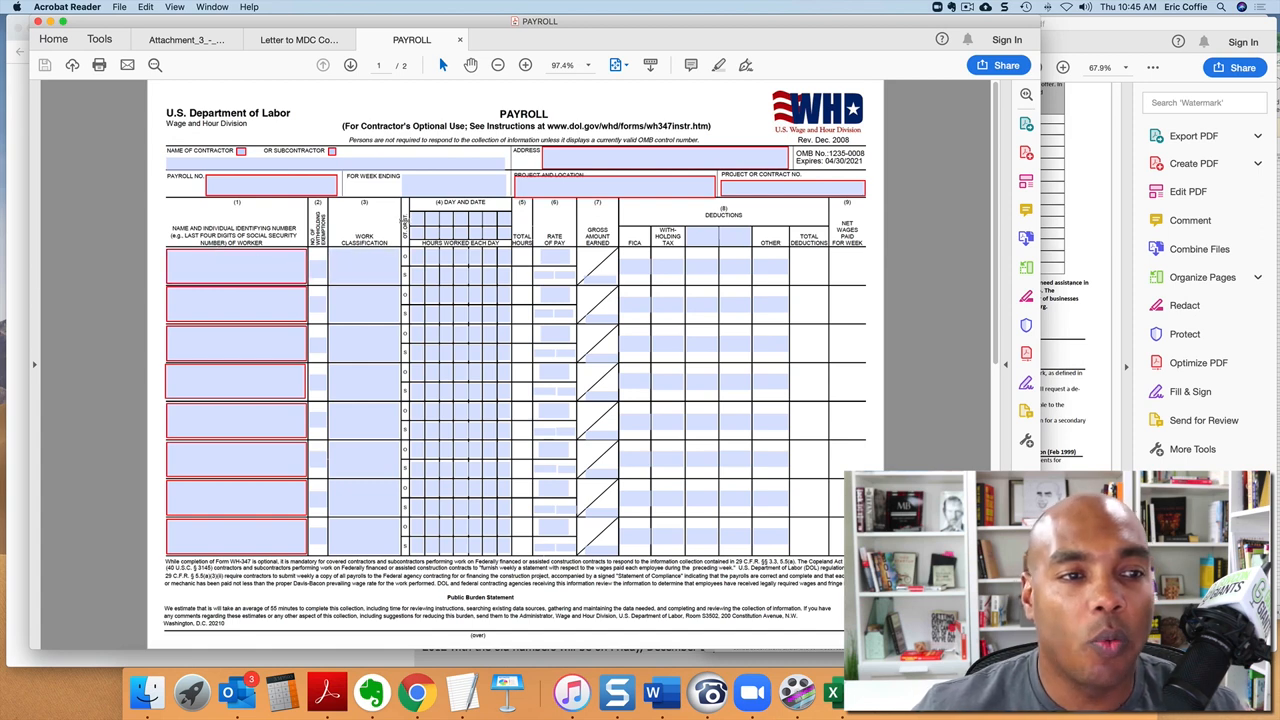
{"action": "left_click", "coordinate": [184, 40]}
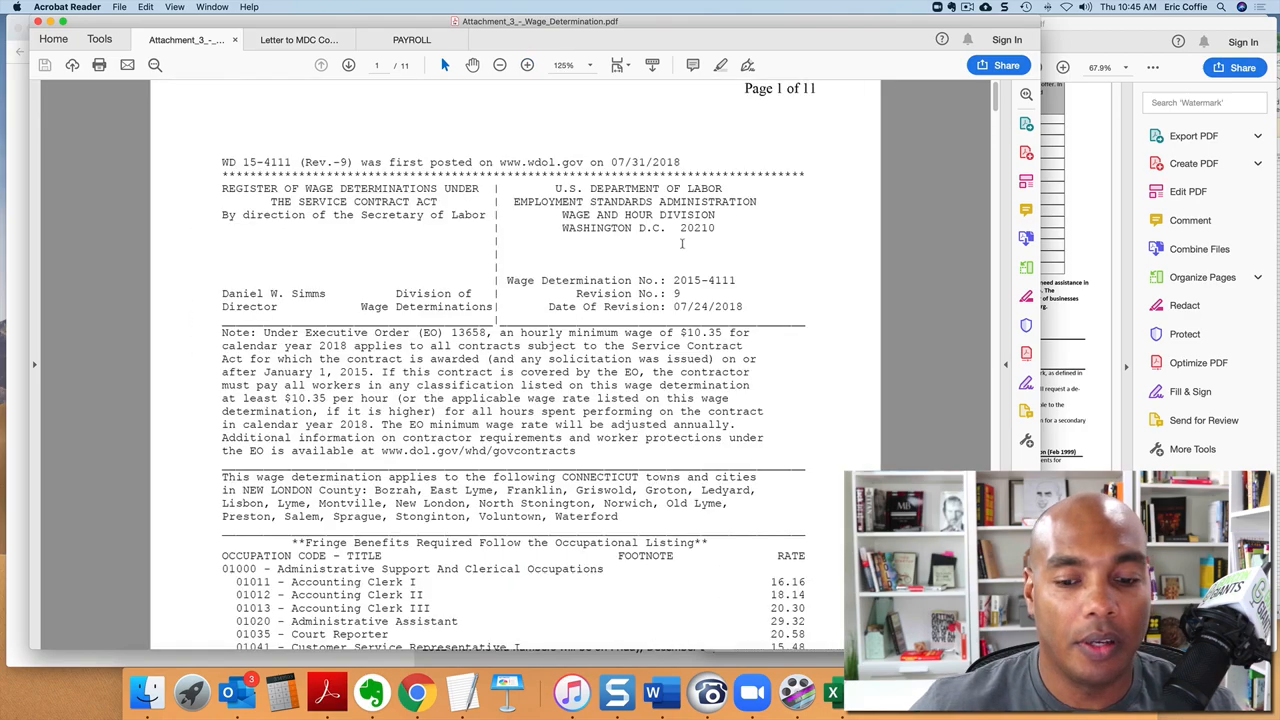
Scroll through the clerical occupation rates, then return to the WH-347 payroll form.
{"action": "scroll", "scroll_direction": "down", "scroll_amount": 3}
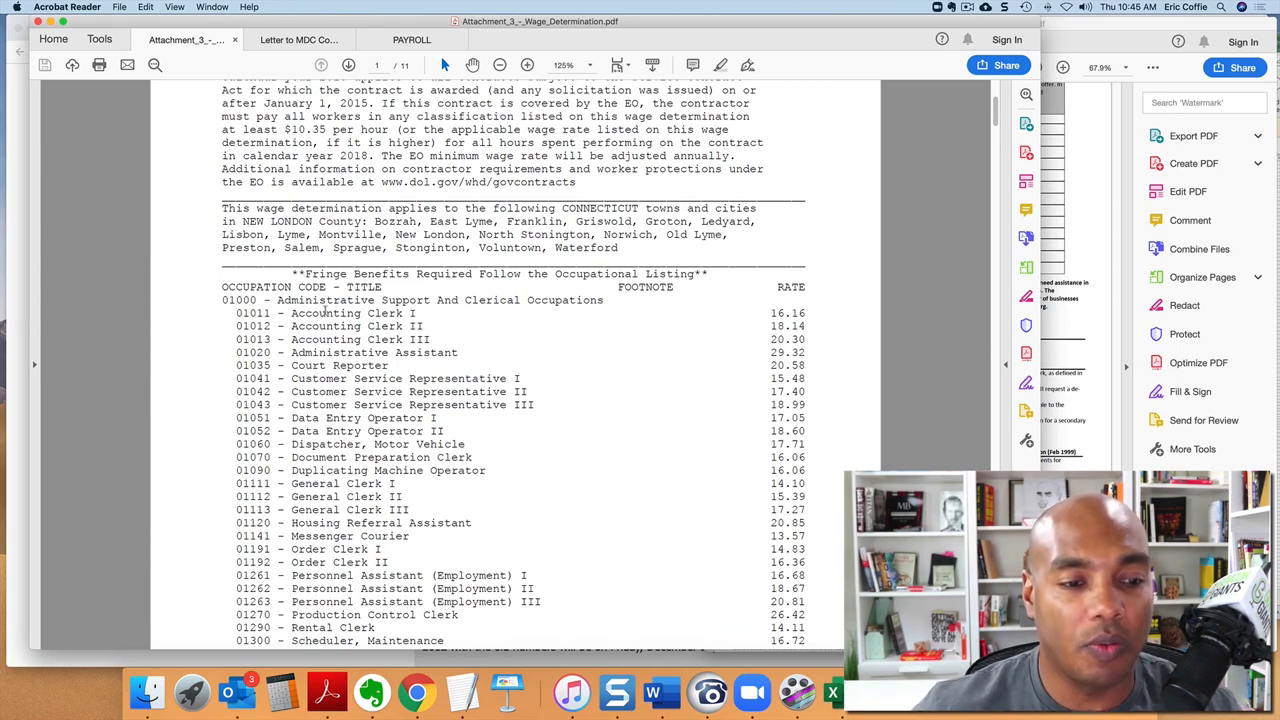
{"action": "scroll", "scroll_direction": "down", "scroll_amount": 3}
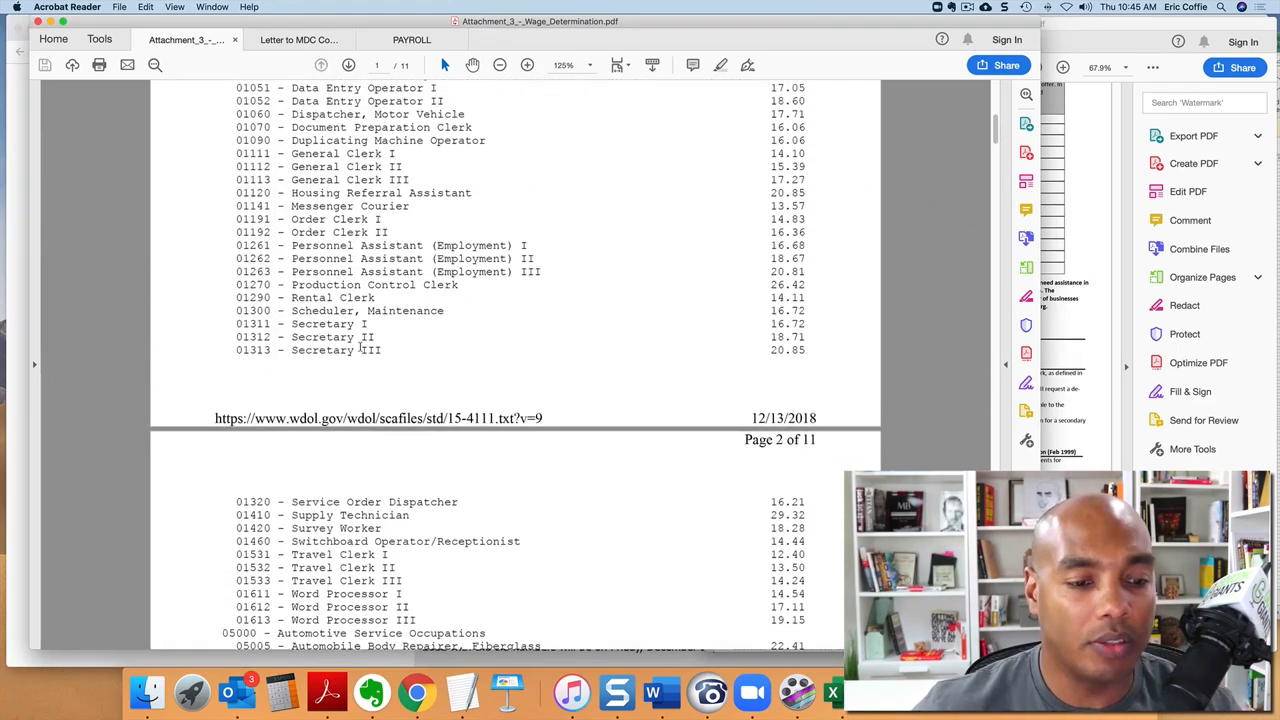
{"action": "scroll", "scroll_direction": "up", "scroll_amount": 3}
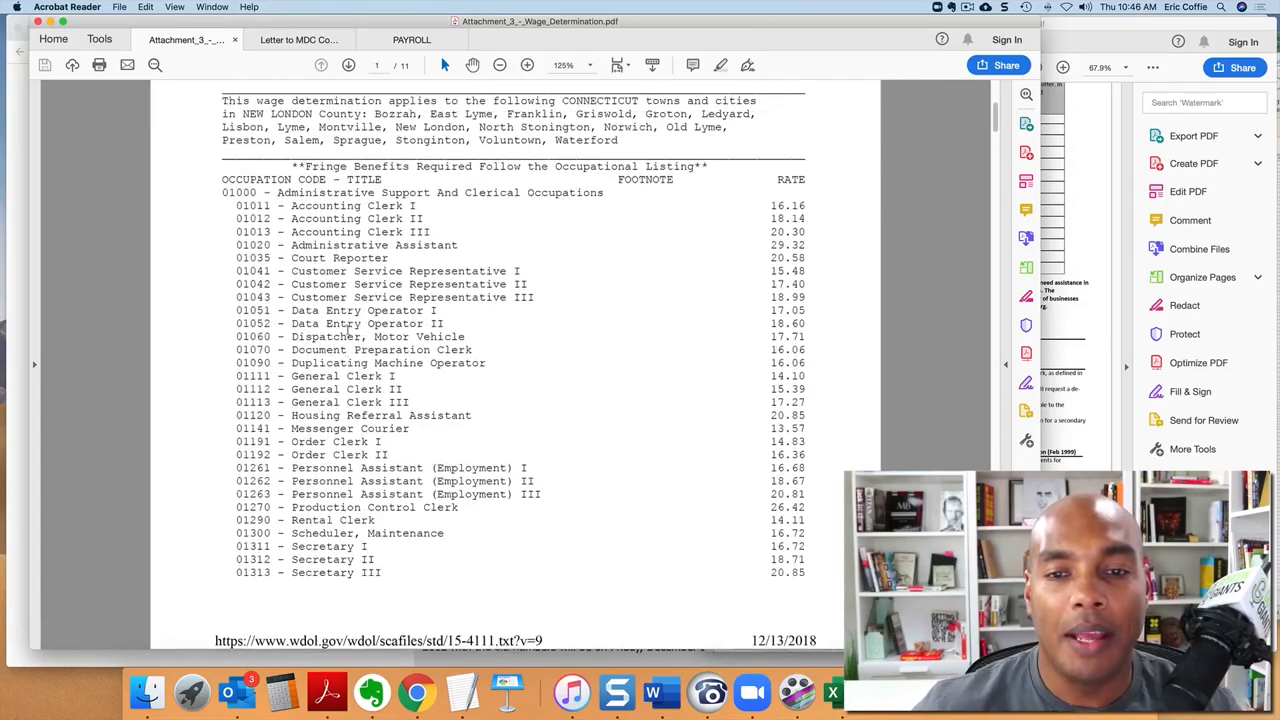
{"action": "scroll", "scroll_direction": "up", "scroll_amount": 3}
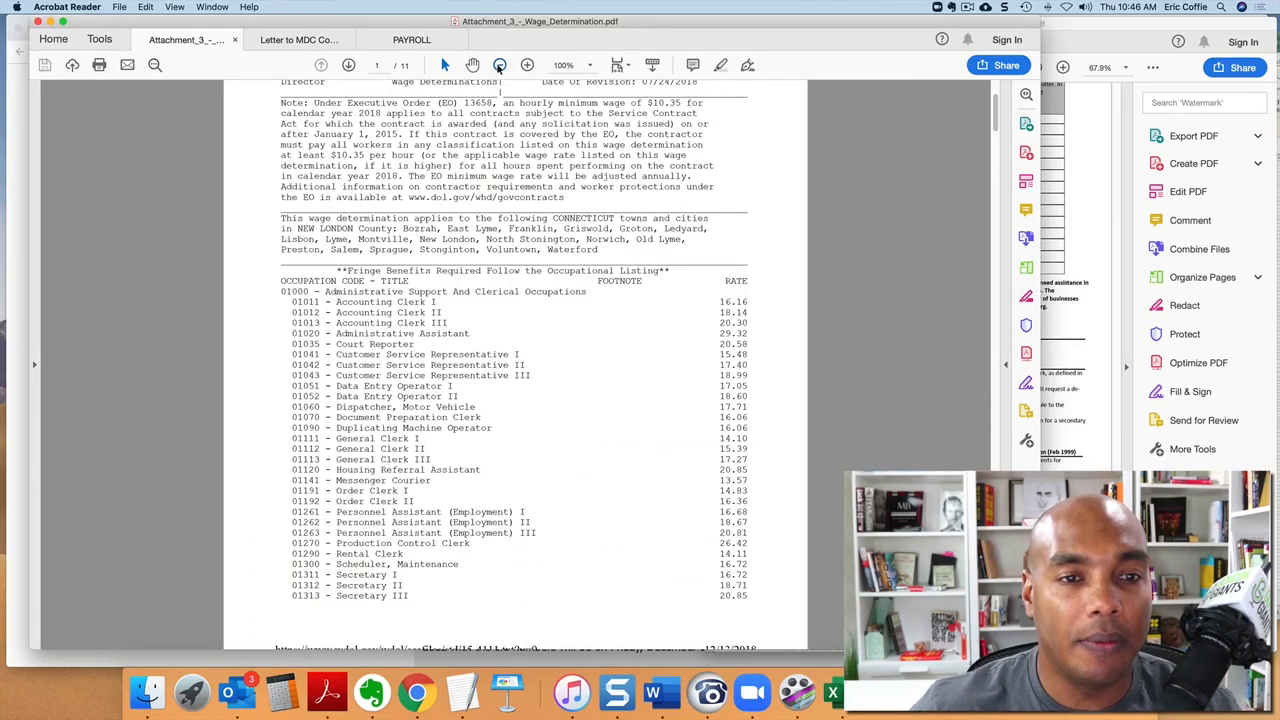
{"action": "mouse_move", "coordinate": [528, 64]}
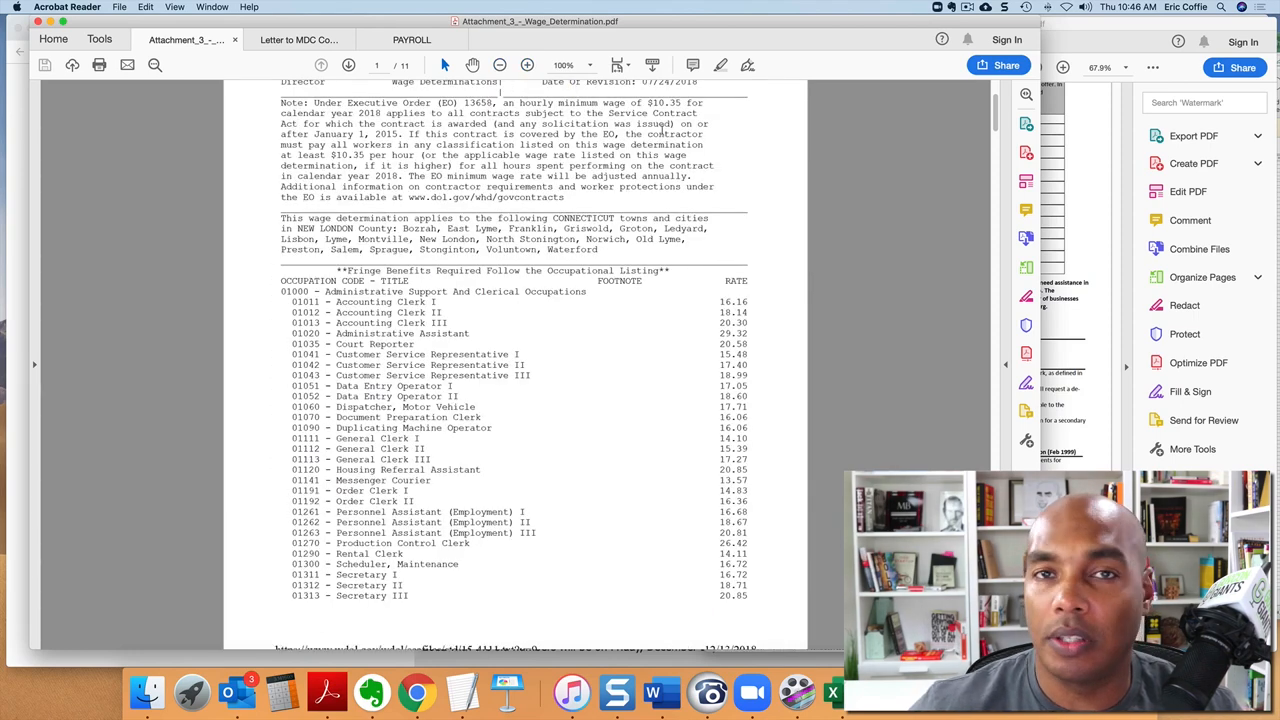
{"action": "left_click", "coordinate": [412, 40]}
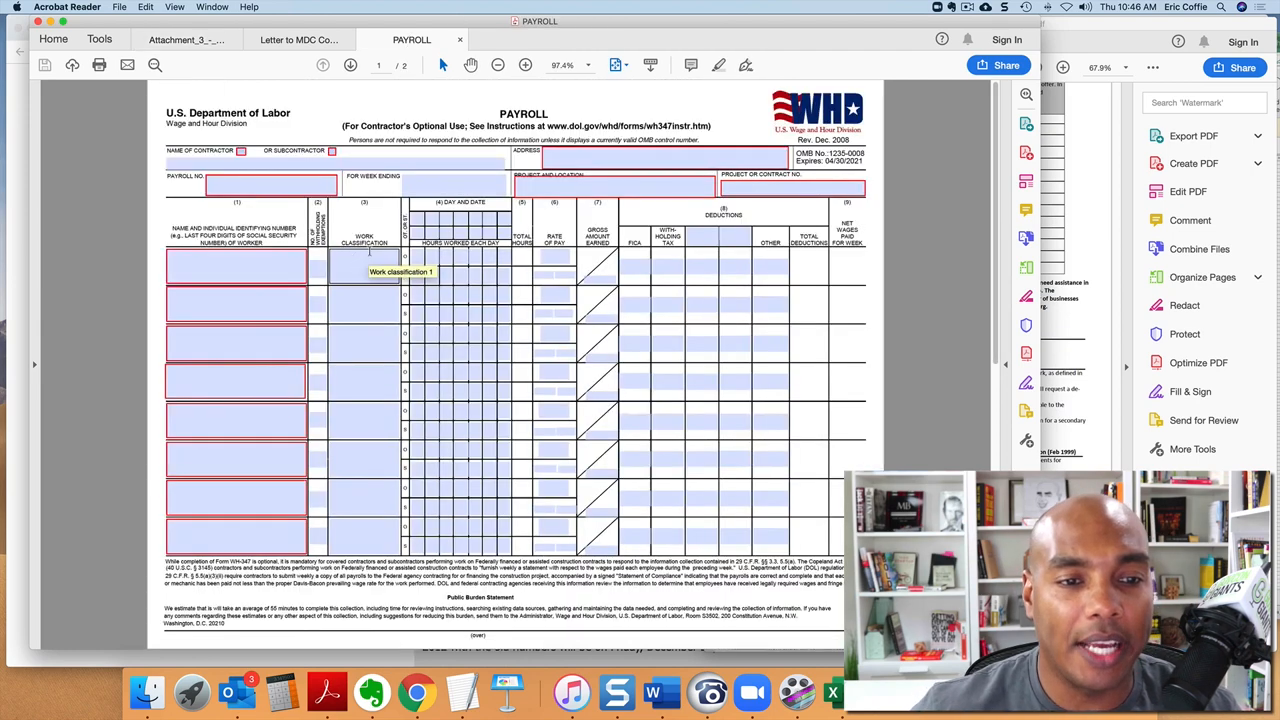
Flip between the Miami-Dade letter, the wage determination and the WH-347 payroll form.
{"action": "left_click", "coordinate": [296, 40]}
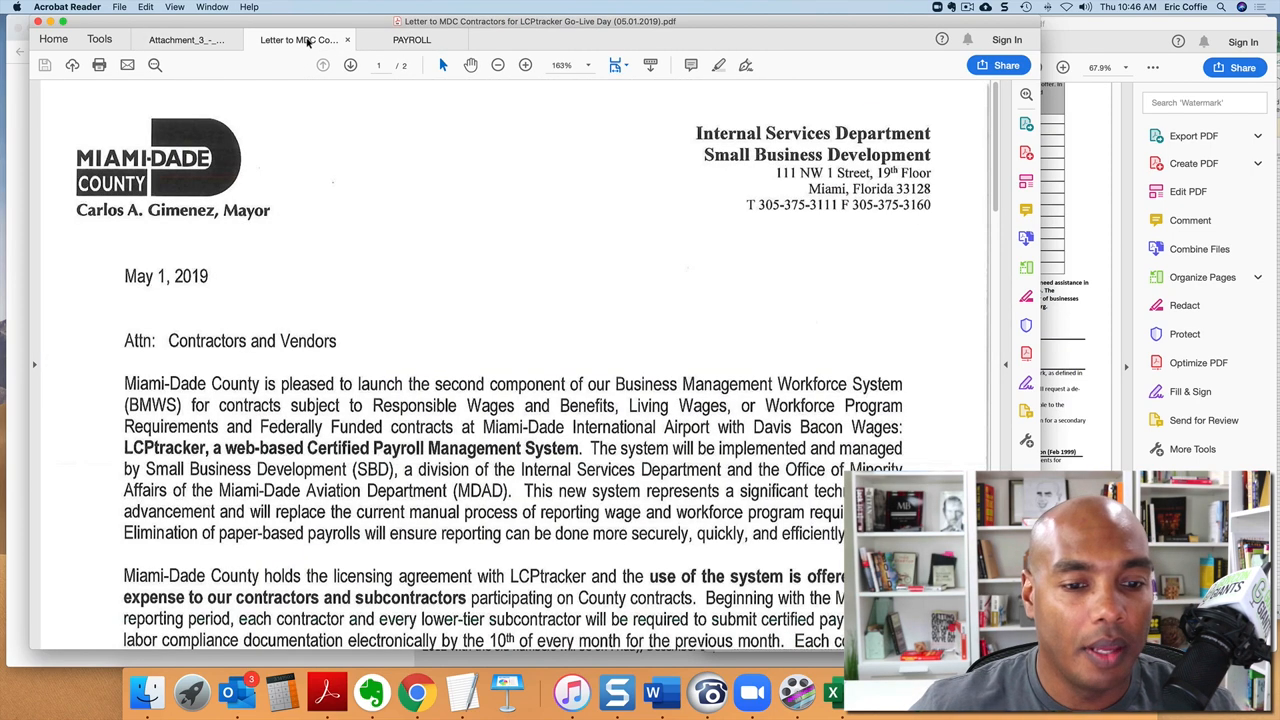
{"action": "left_click", "coordinate": [184, 40]}
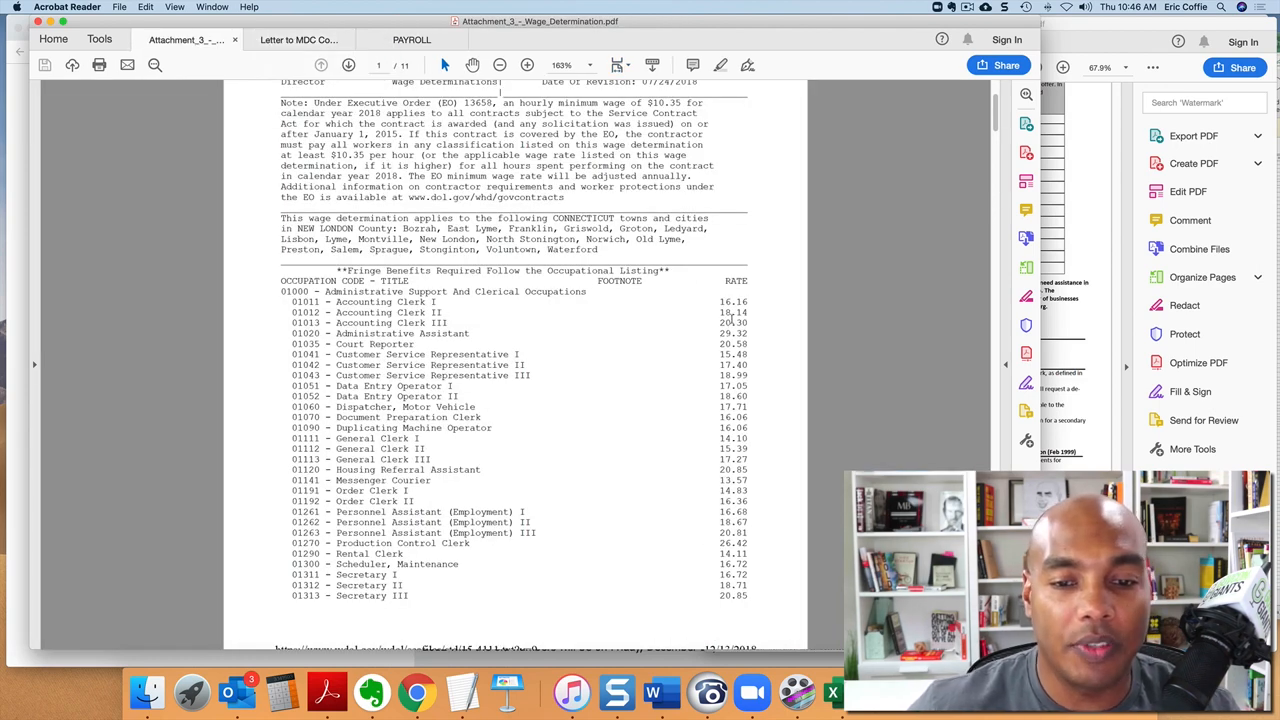
{"action": "left_click", "coordinate": [412, 40]}
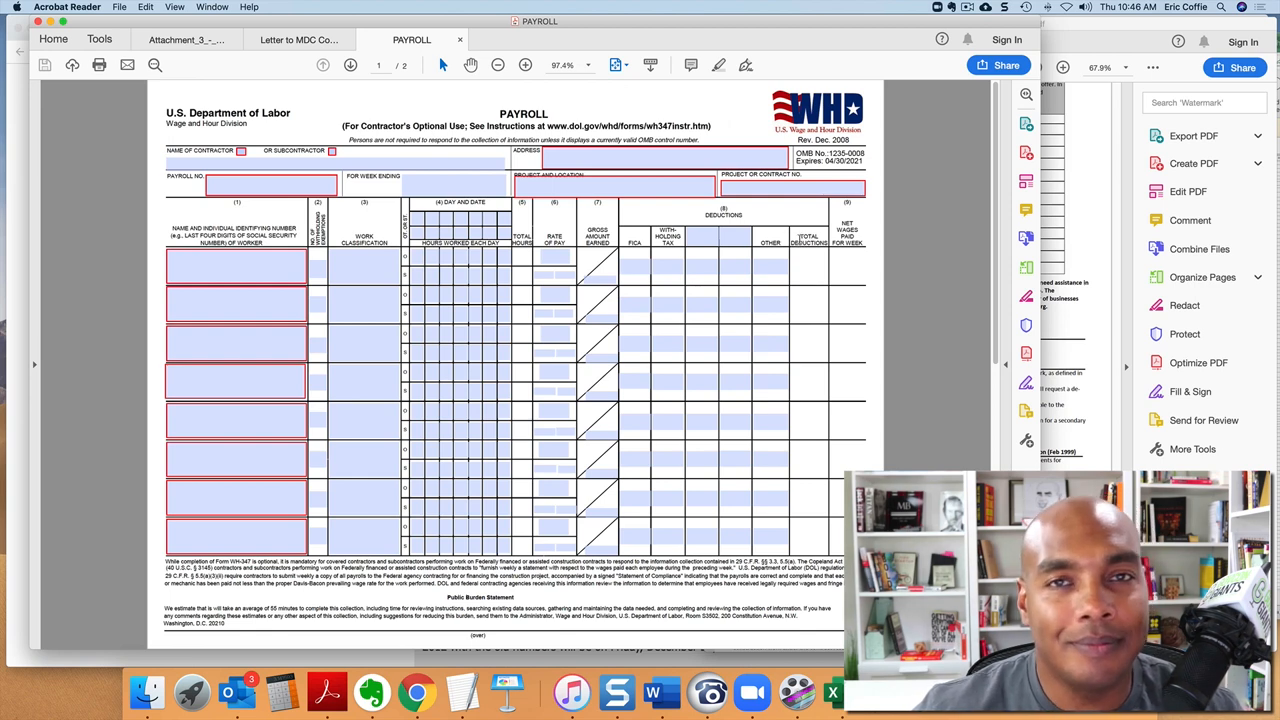
{"action": "mouse_move", "coordinate": [804, 252]}
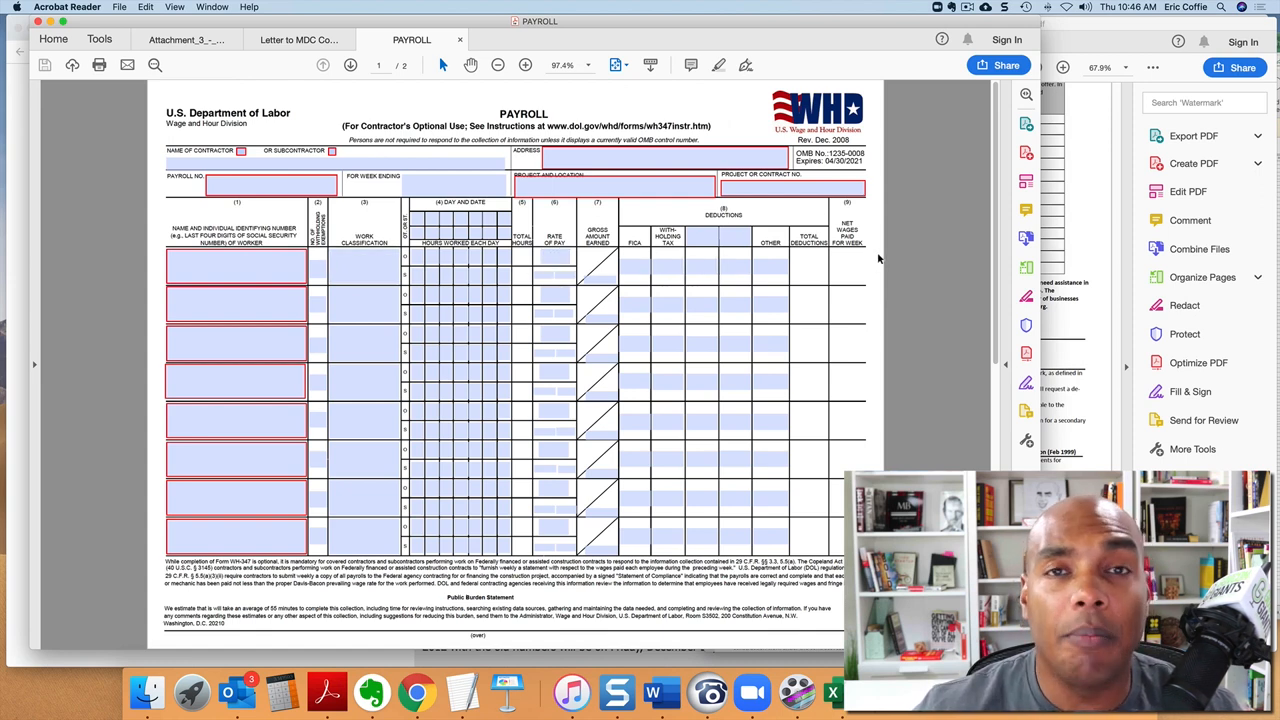
{"action": "mouse_move", "coordinate": [822, 266]}
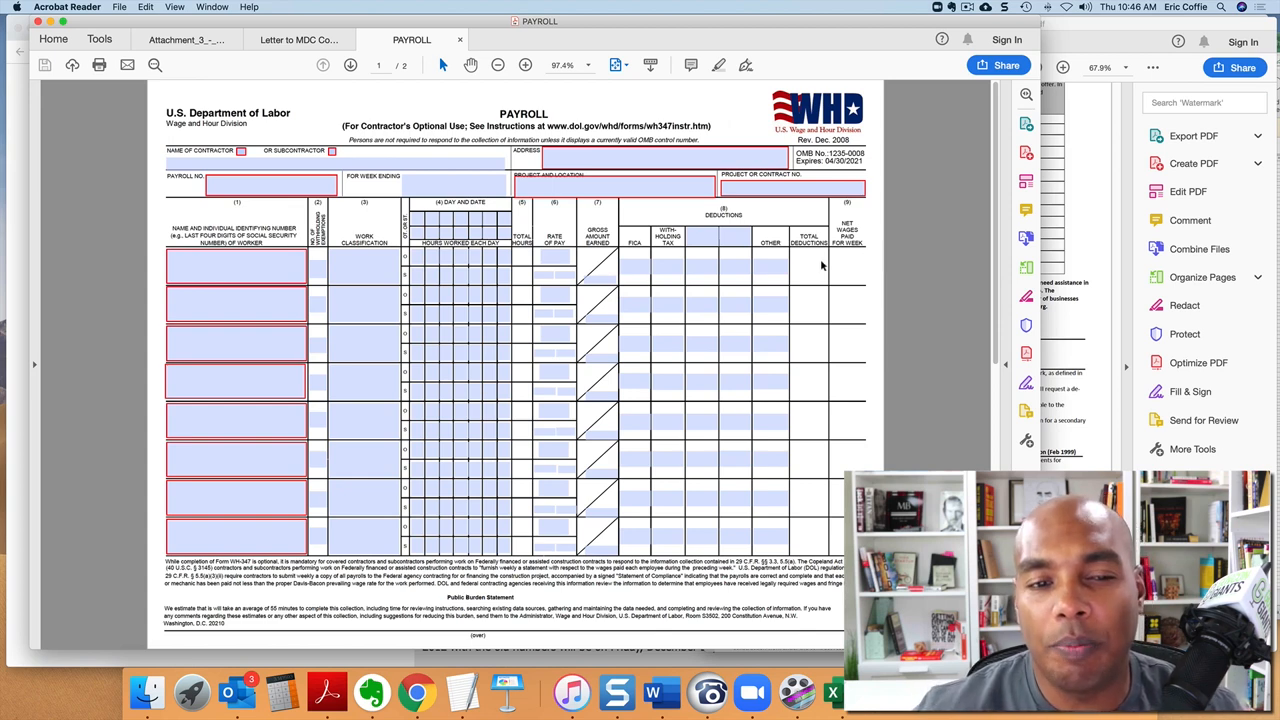
{"action": "left_click", "coordinate": [298, 40]}
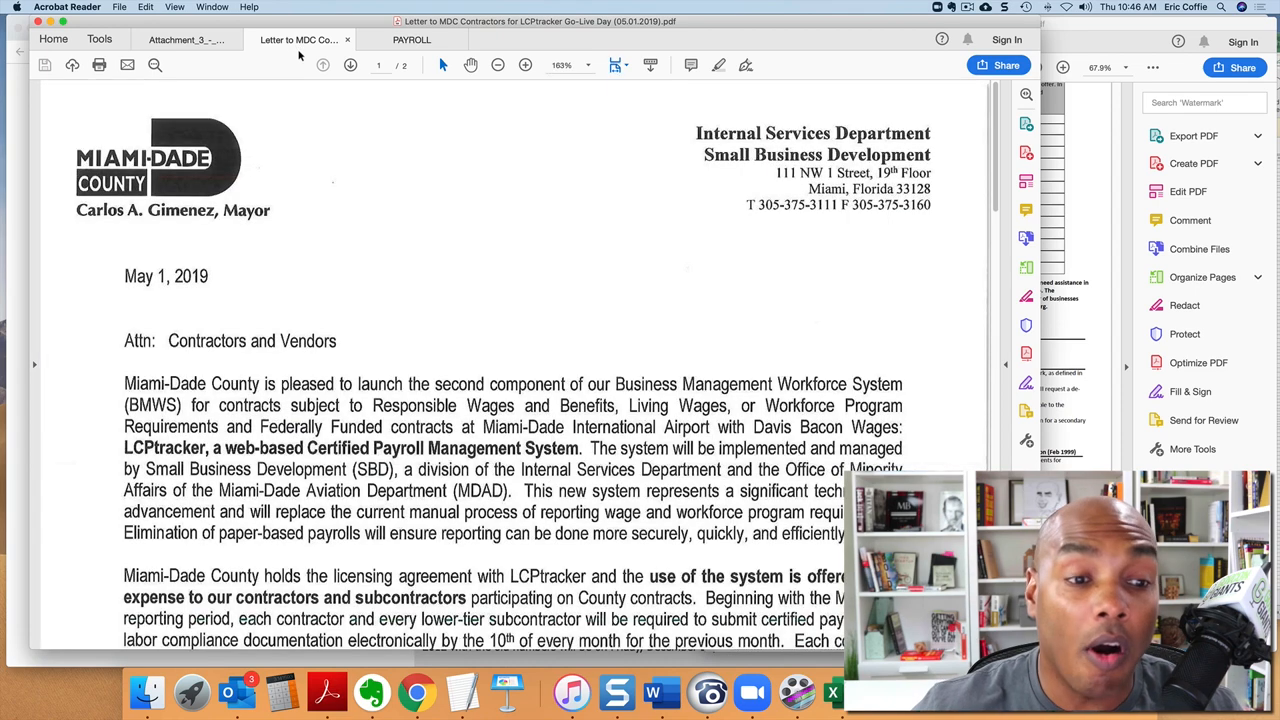
Settle on the wage determination's page-one clerical rates after another look at the payroll form.
{"action": "left_click", "coordinate": [184, 40]}
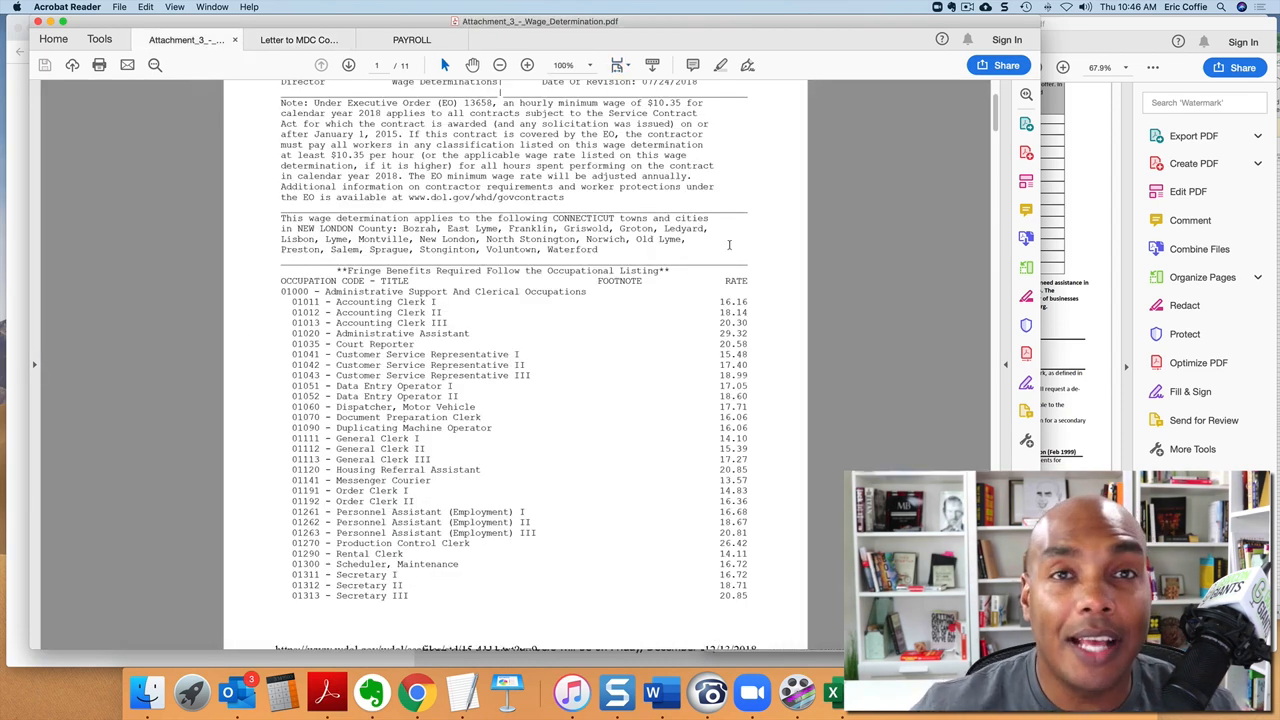
{"action": "mouse_move", "coordinate": [812, 272]}
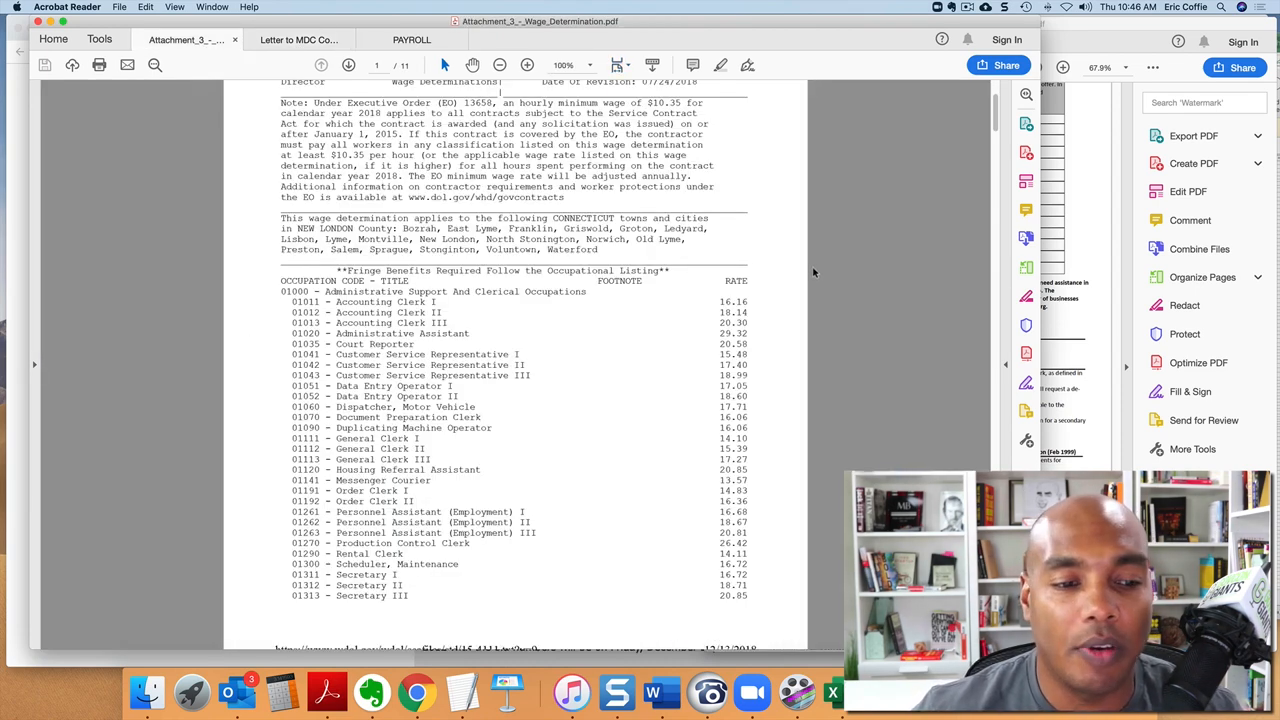
{"action": "scroll", "scroll_direction": "up", "scroll_amount": 3}
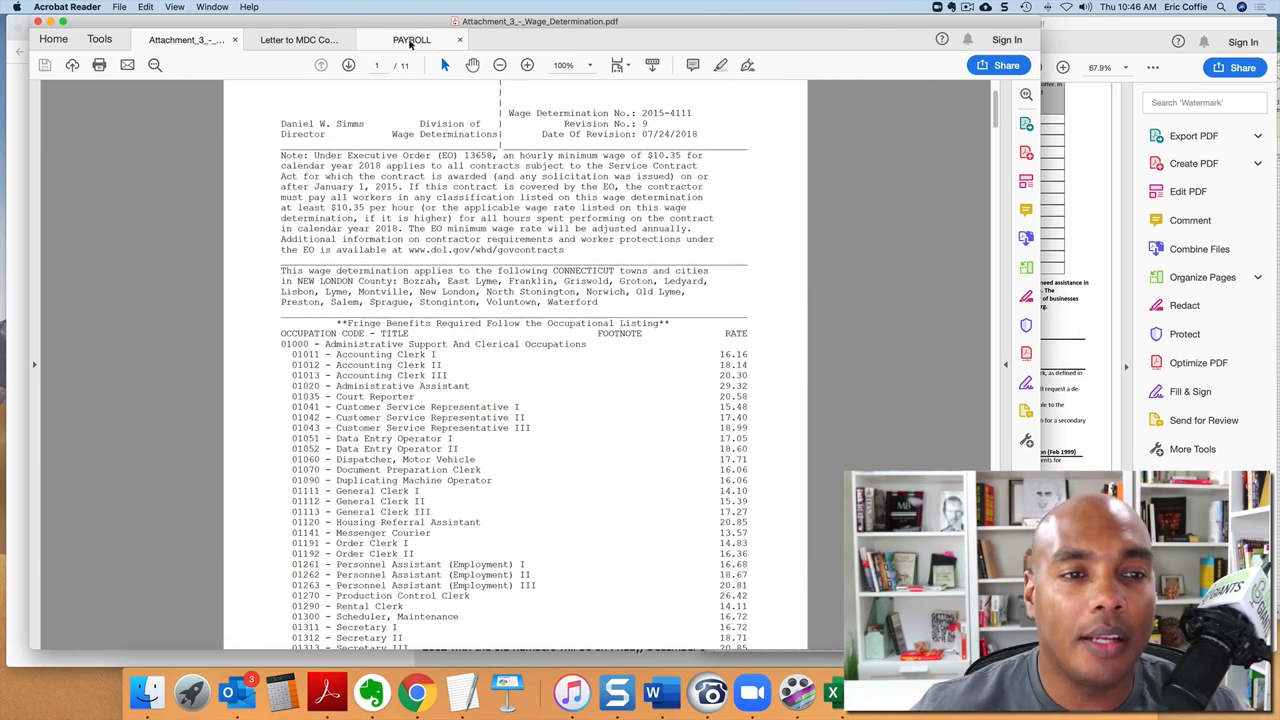
{"action": "left_click", "coordinate": [412, 40]}
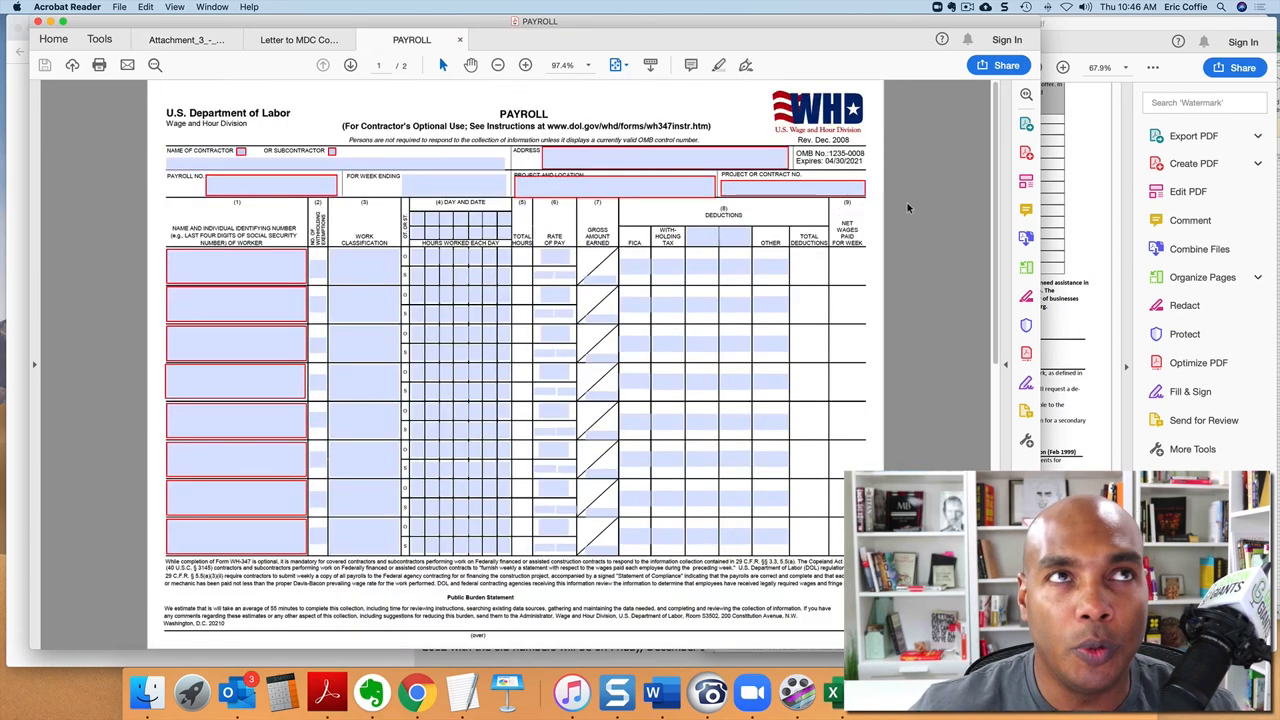
{"action": "mouse_move", "coordinate": [920, 216]}
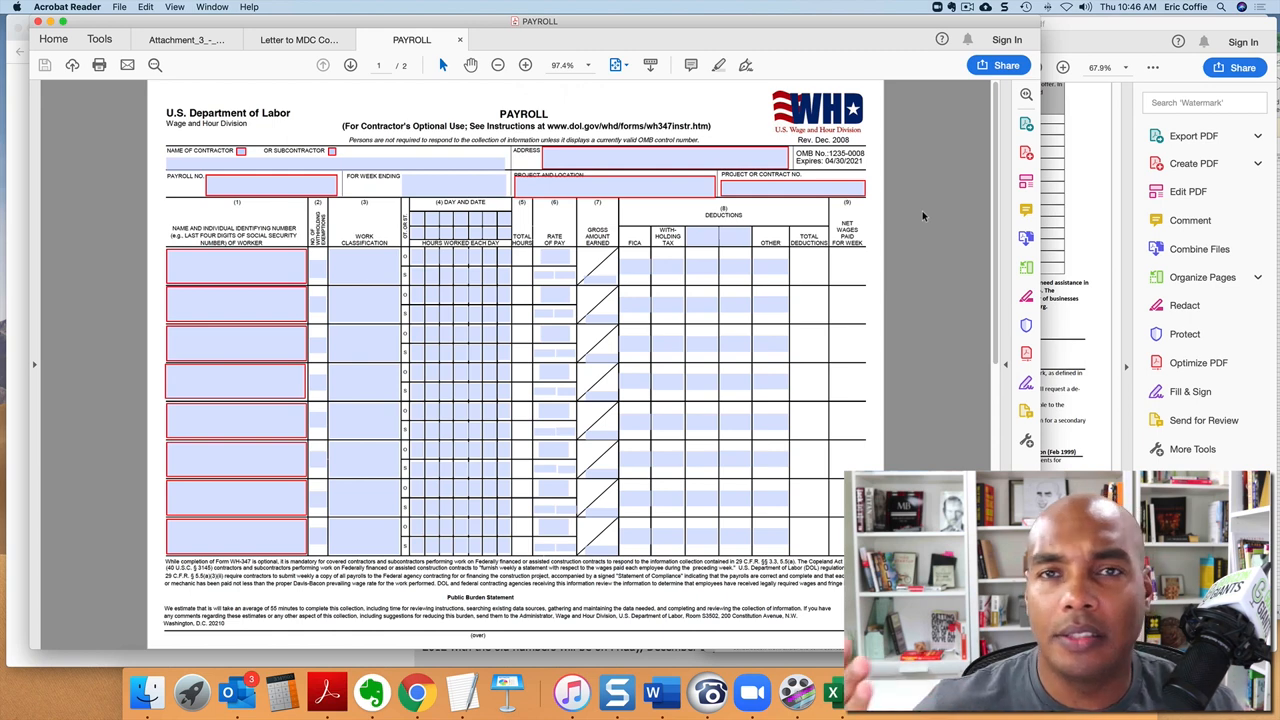
{"action": "mouse_move", "coordinate": [916, 212]}
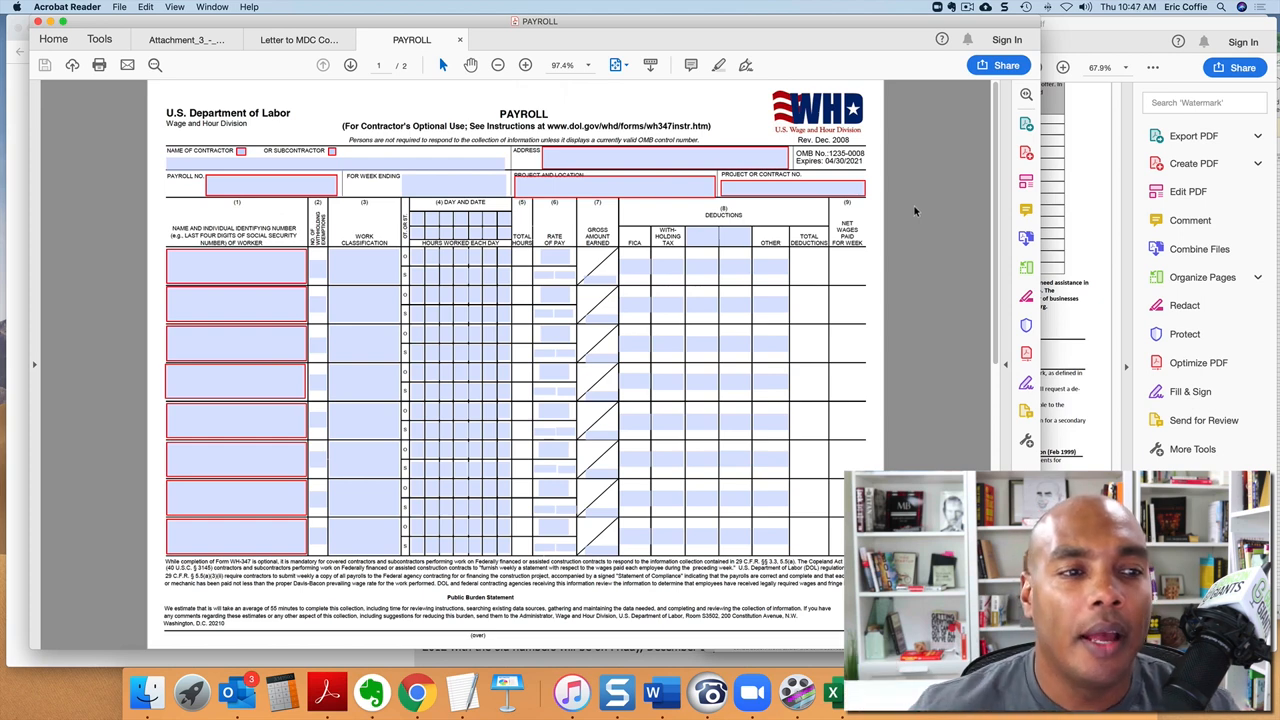
{"action": "mouse_move", "coordinate": [322, 16]}
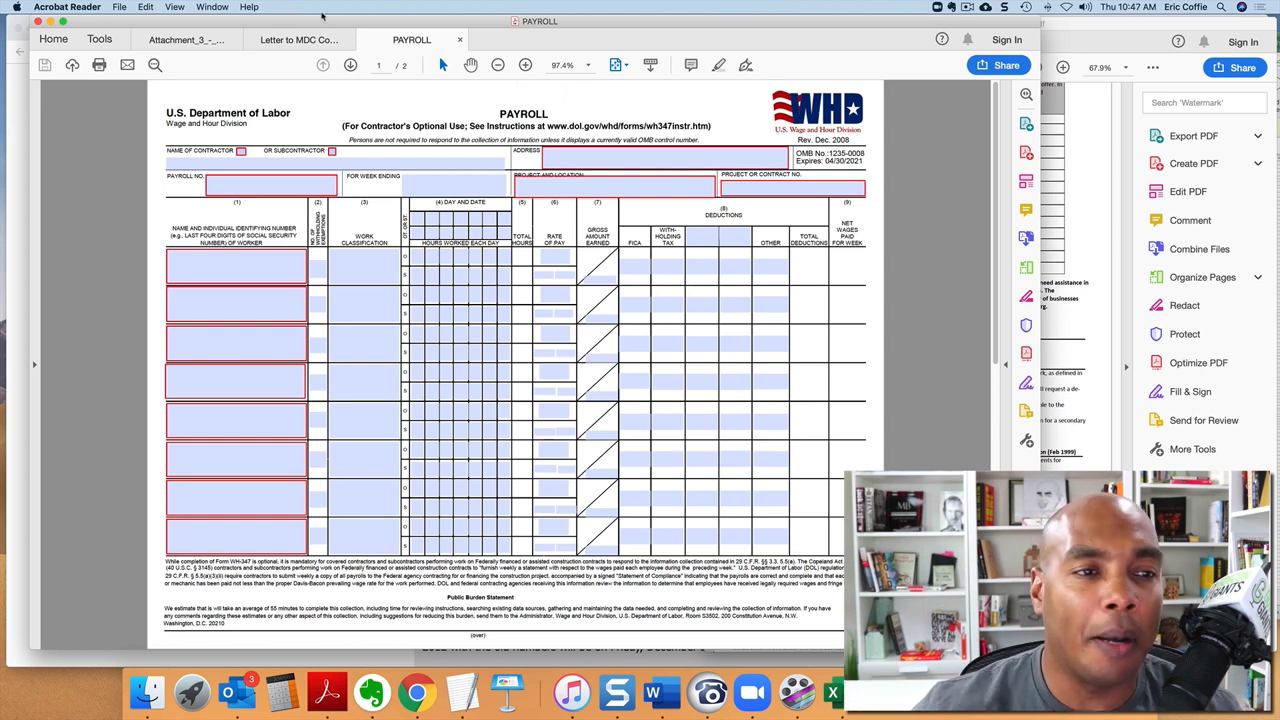
{"action": "left_click", "coordinate": [184, 40]}
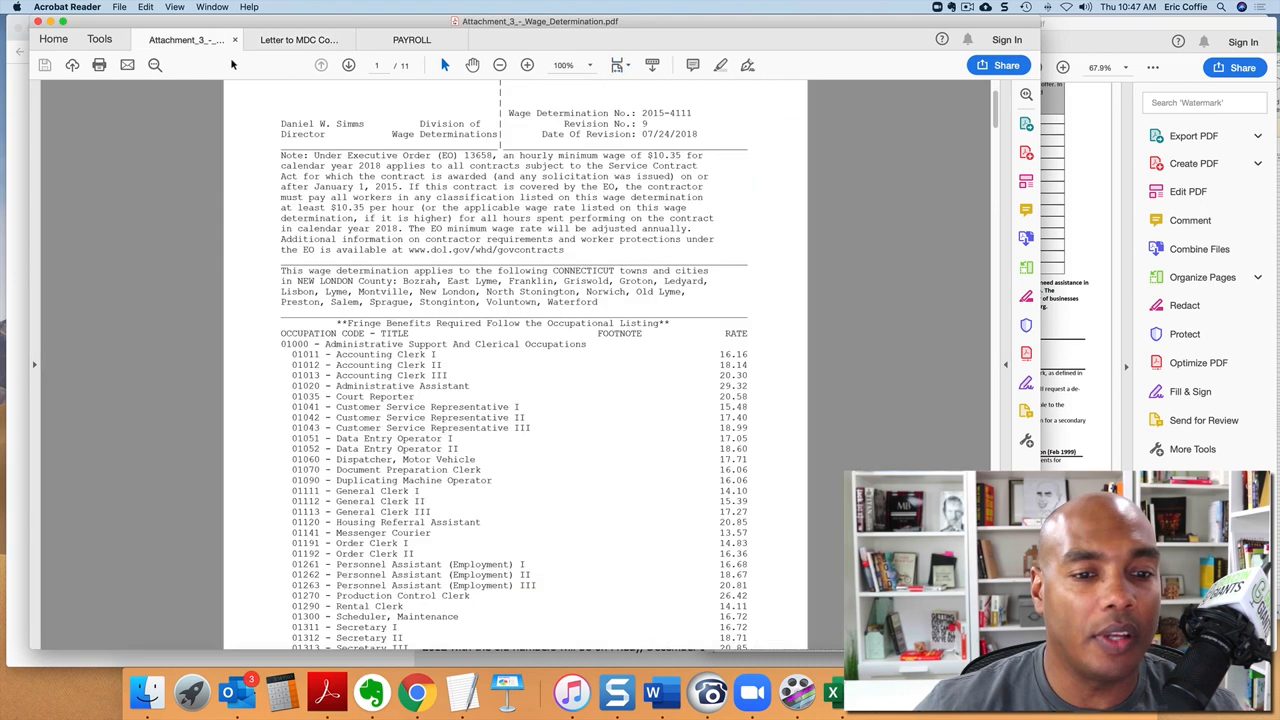
Highlight the 01270 Production Control Clerk line with its rate on page 2, then scroll back to page one.
{"action": "scroll", "scroll_direction": "down", "scroll_amount": 3}
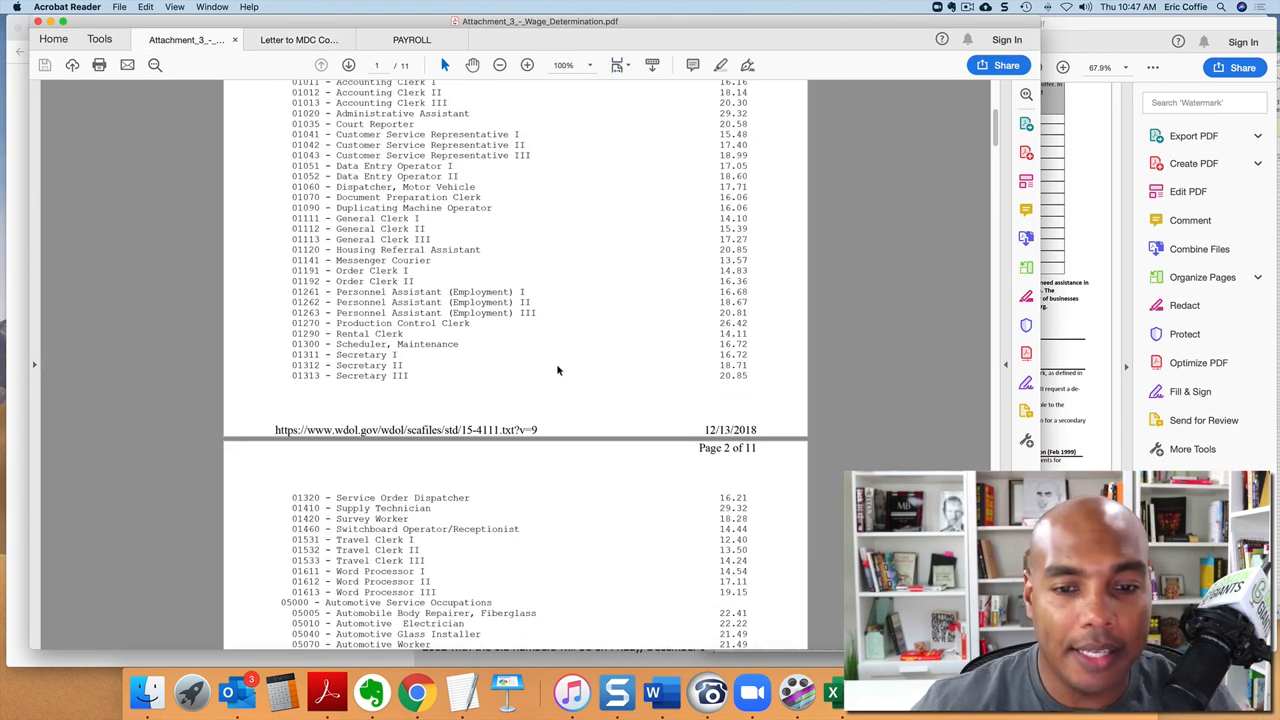
{"action": "mouse_move", "coordinate": [384, 324]}
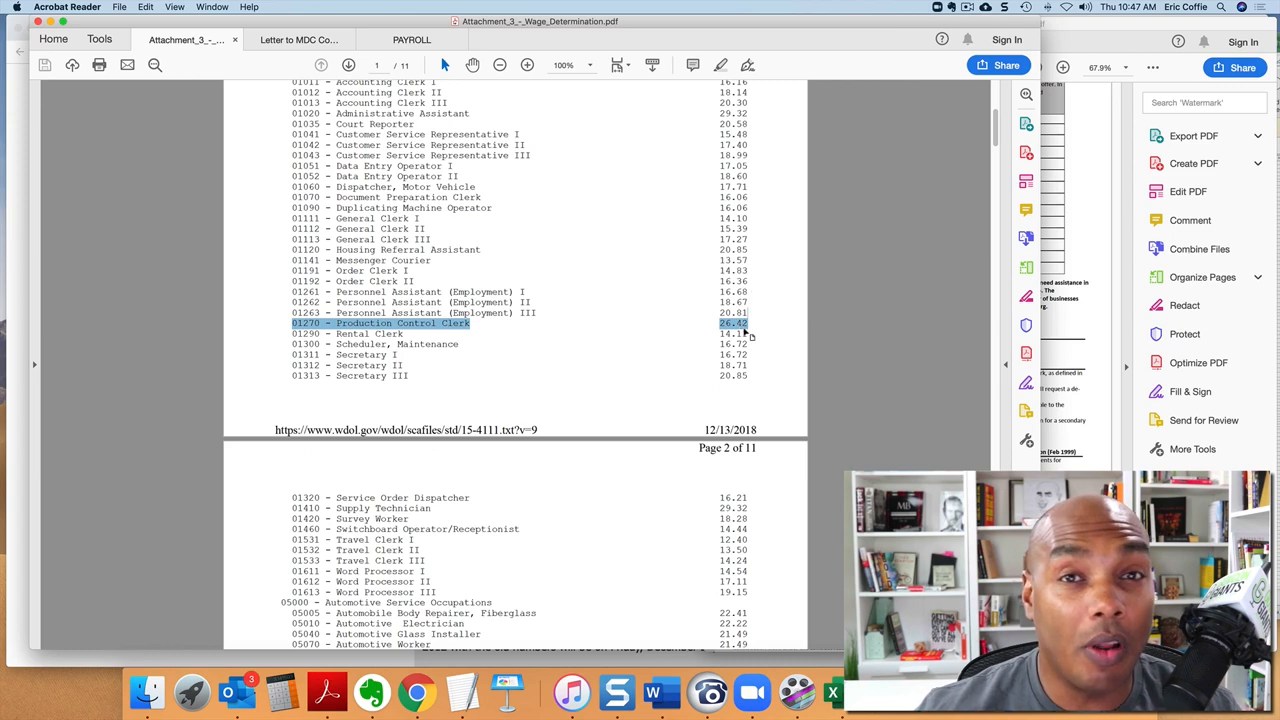
{"action": "mouse_move", "coordinate": [760, 328]}
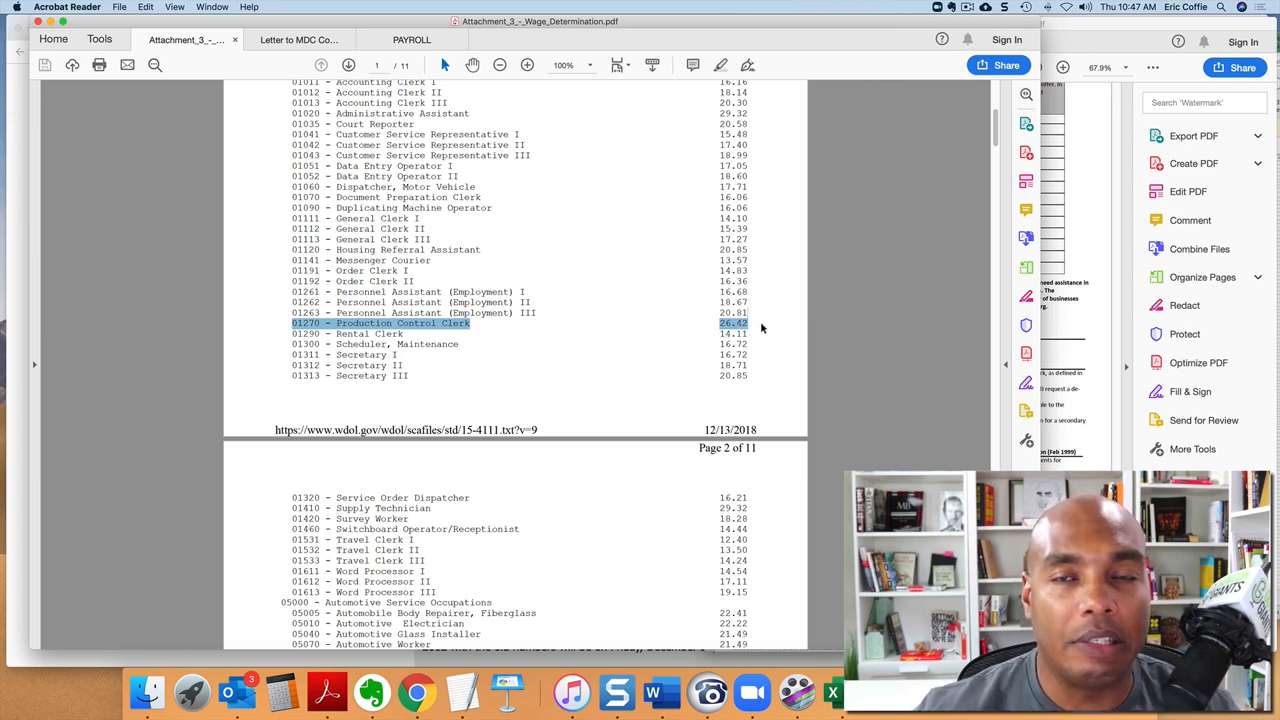
{"action": "scroll", "scroll_direction": "up", "scroll_amount": 3}
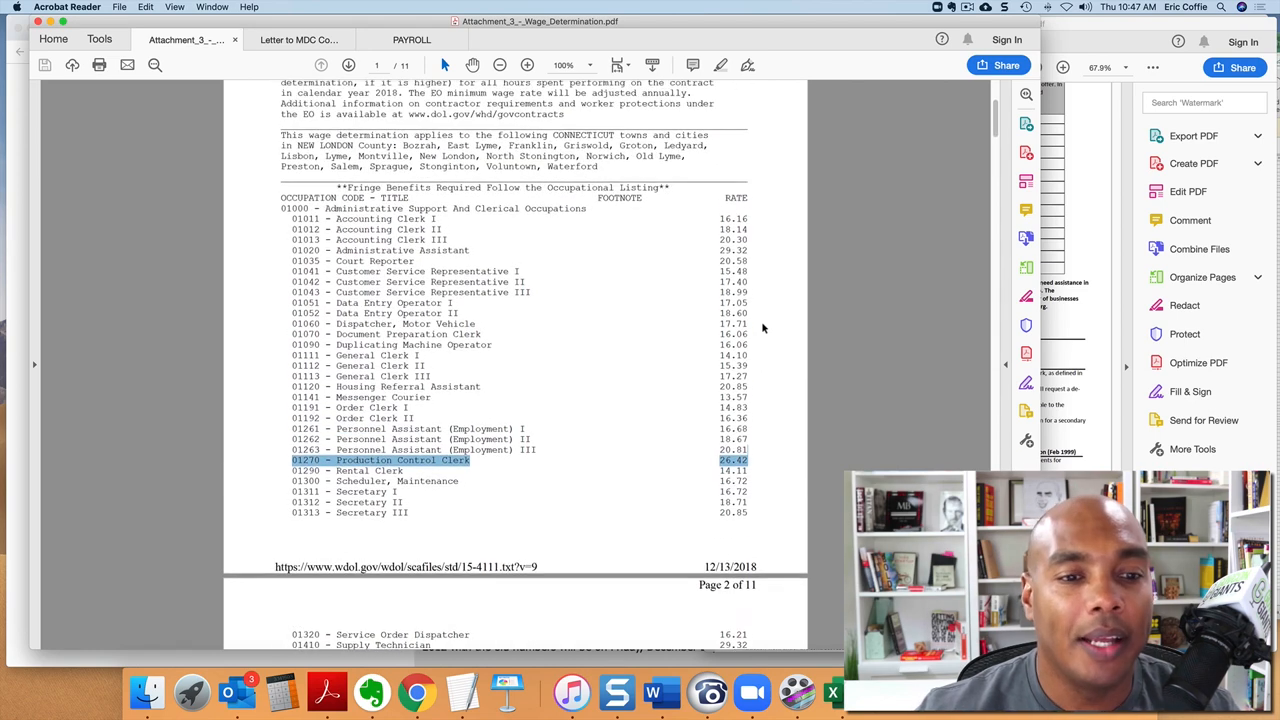
{"action": "left_click", "coordinate": [412, 40]}
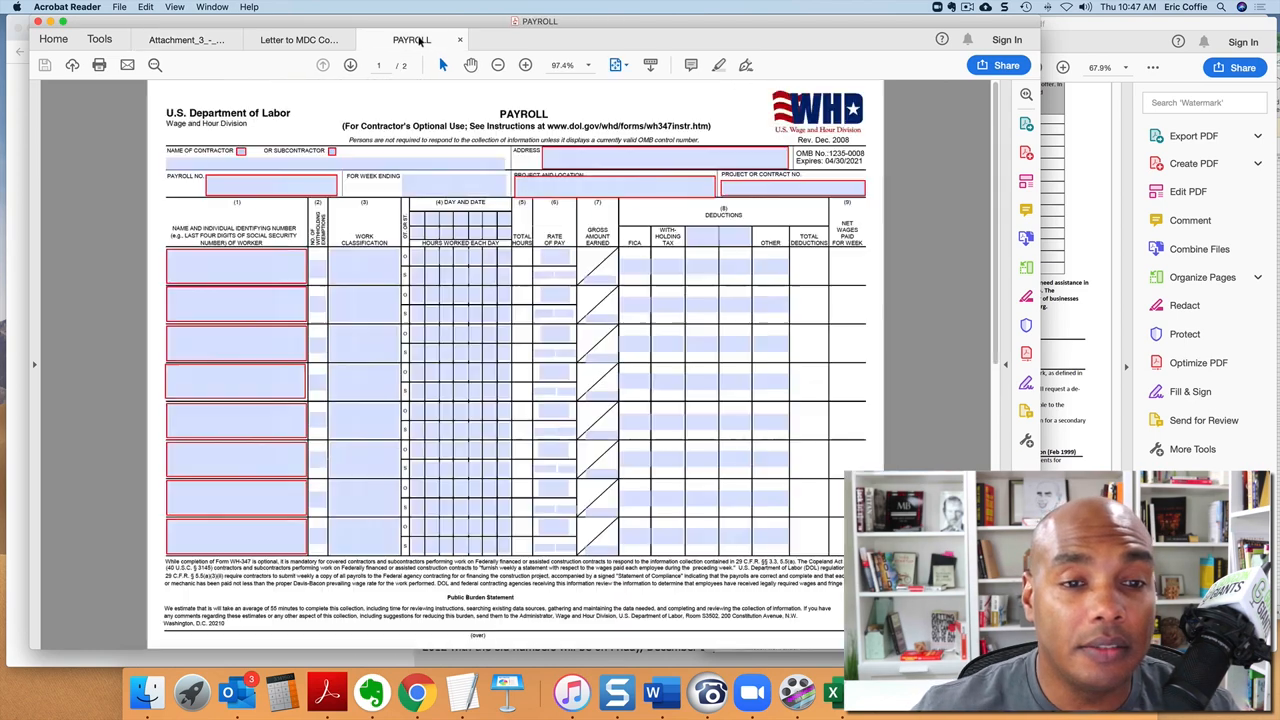
{"action": "left_click", "coordinate": [350, 64]}
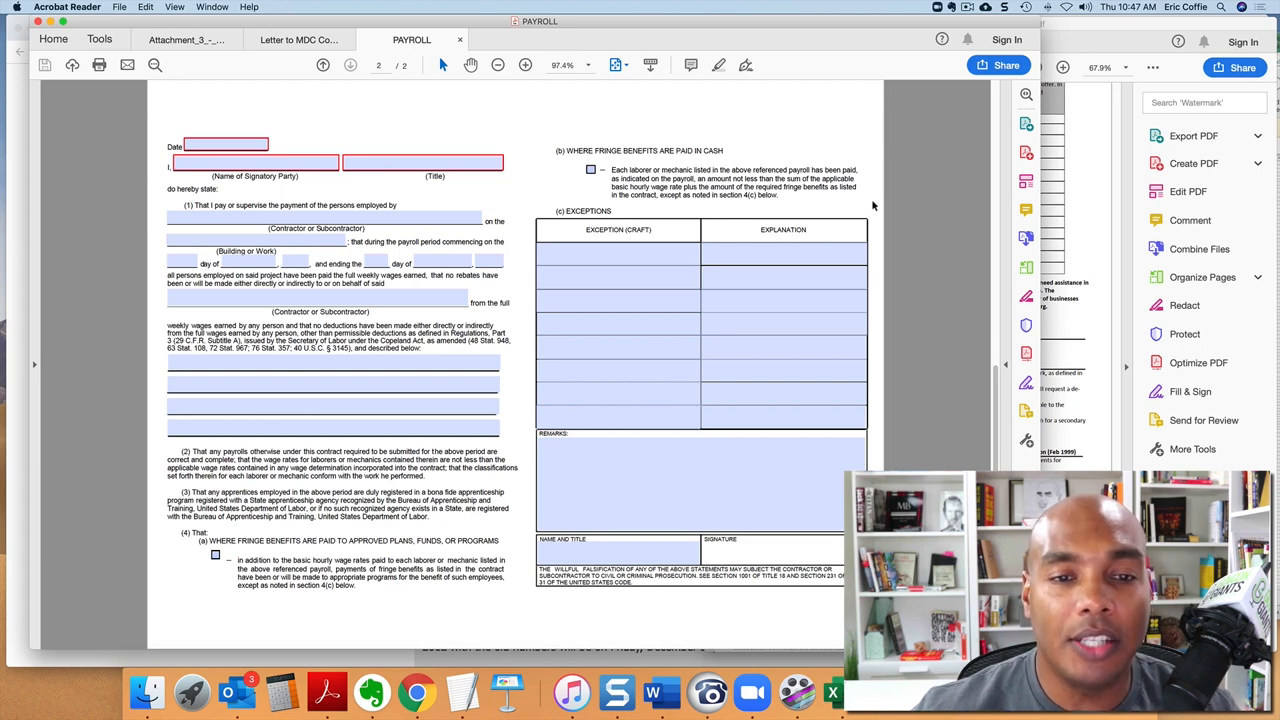
{"action": "mouse_move", "coordinate": [630, 160]}
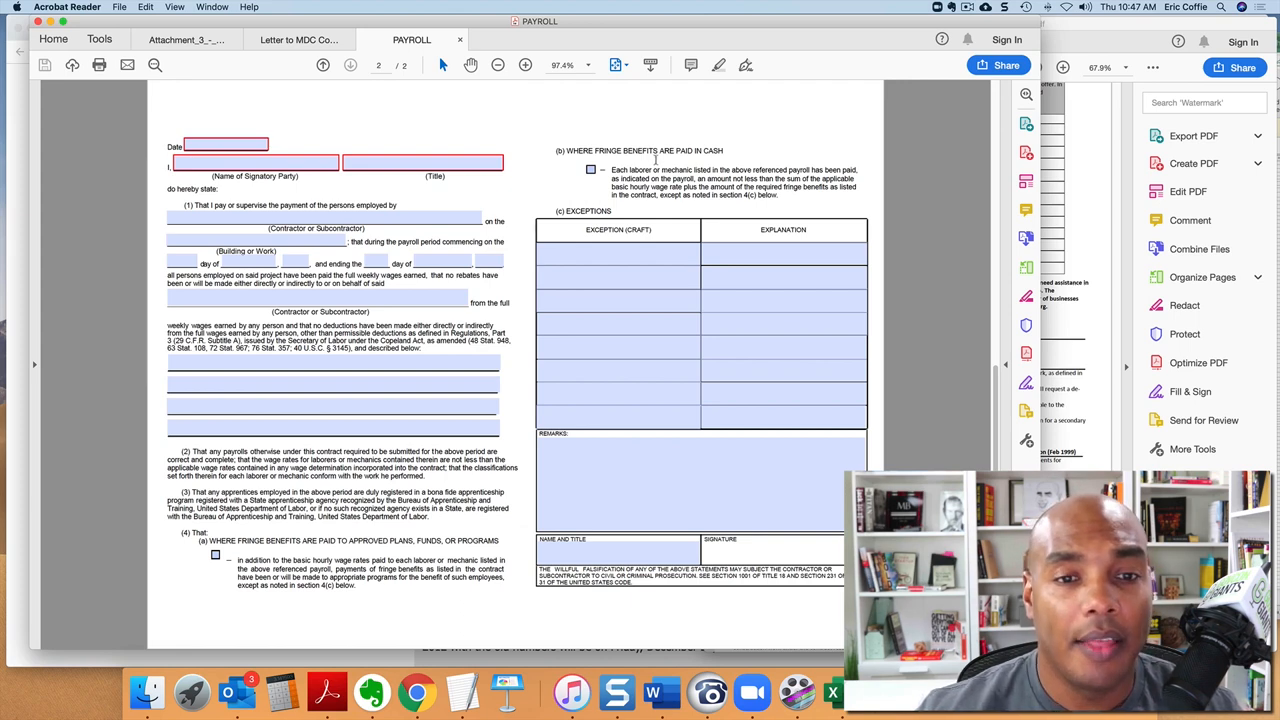
{"action": "left_click", "coordinate": [322, 64]}
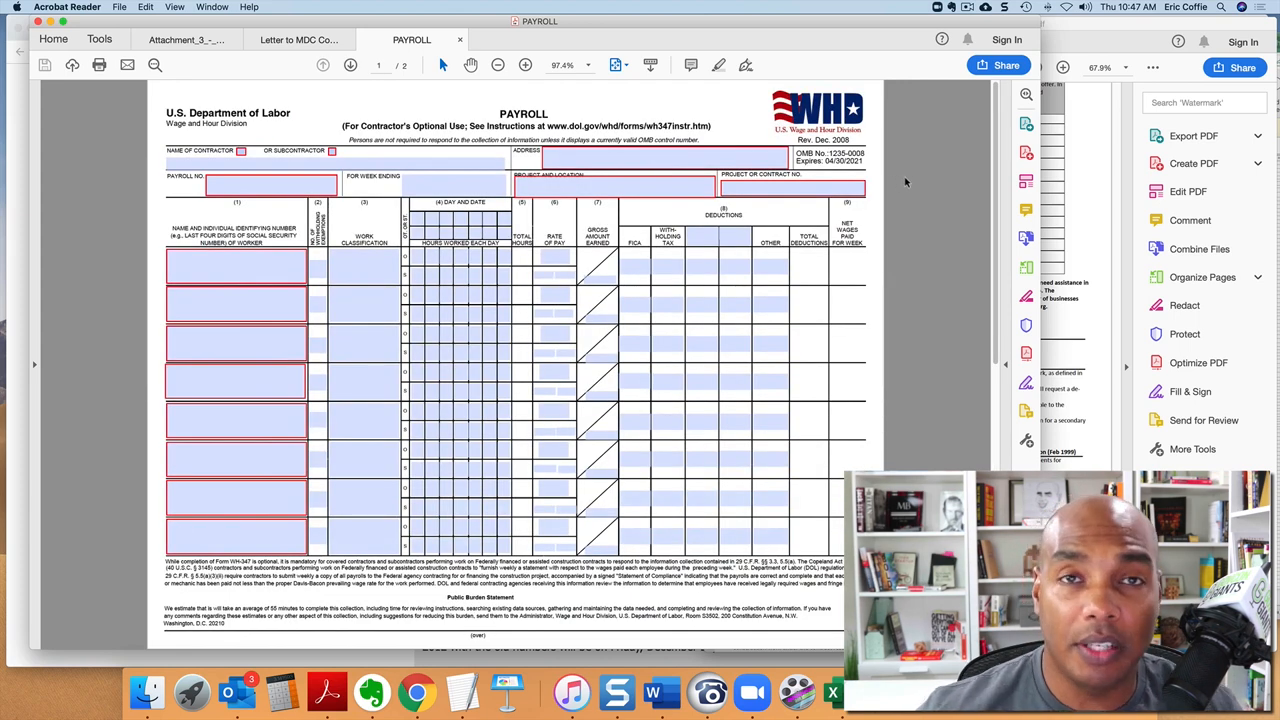
{"action": "mouse_move", "coordinate": [912, 184]}
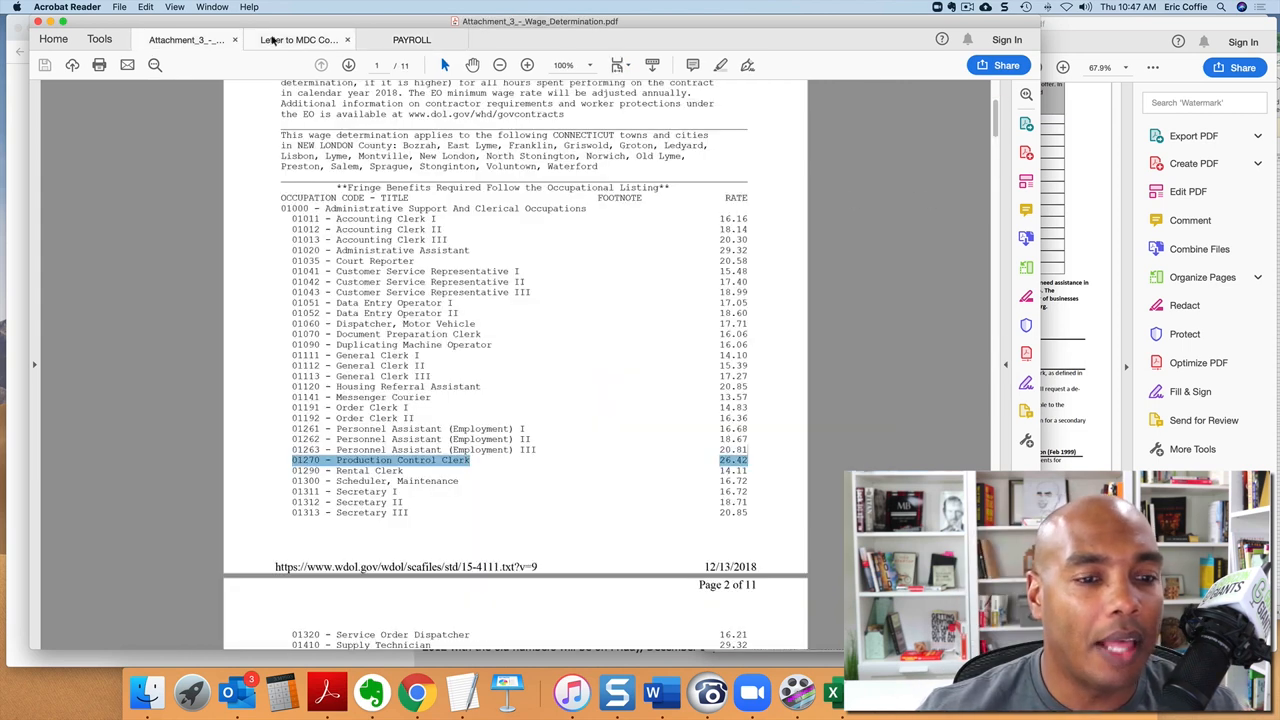
{"action": "mouse_move", "coordinate": [796, 366]}
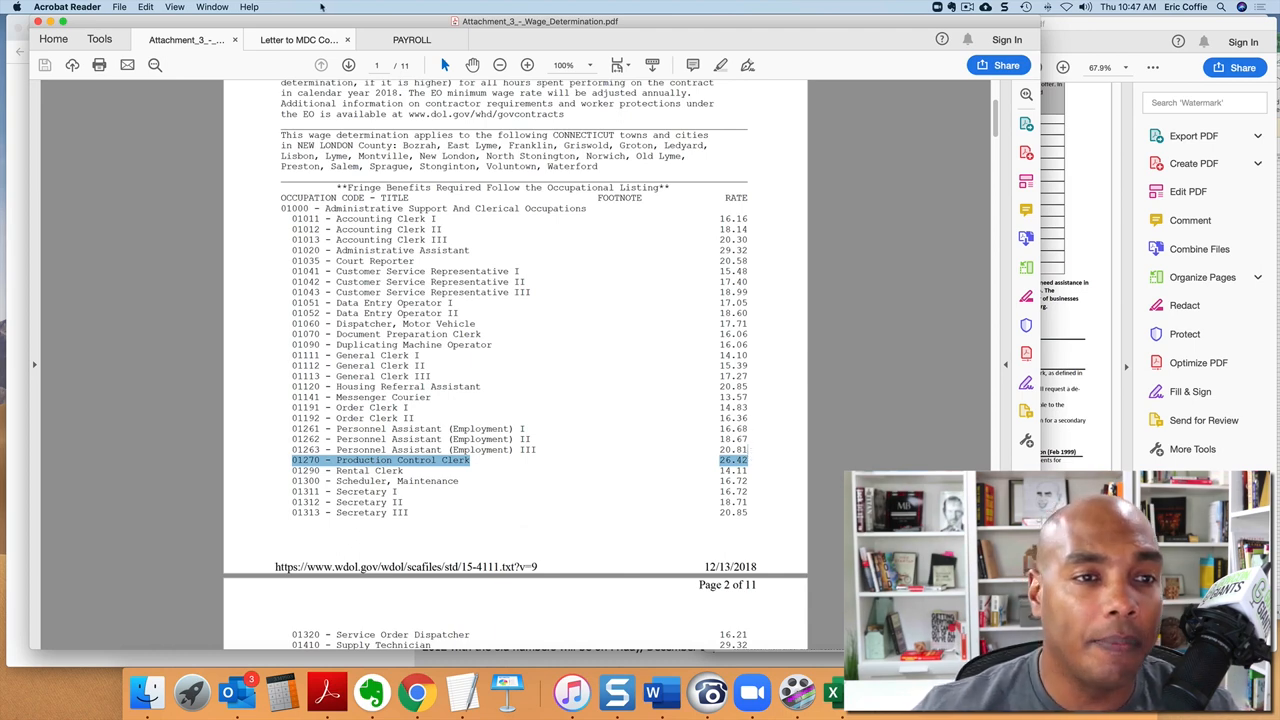
{"action": "left_click", "coordinate": [412, 40]}
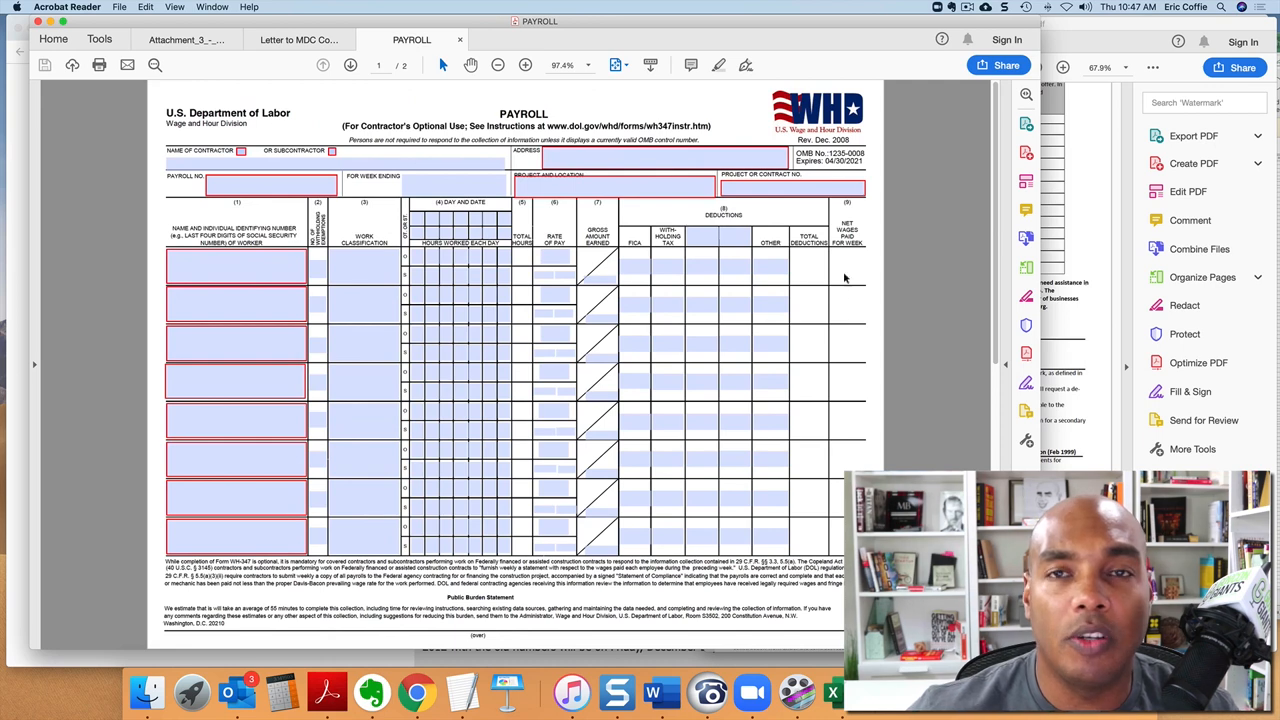
{"action": "mouse_move", "coordinate": [892, 272]}
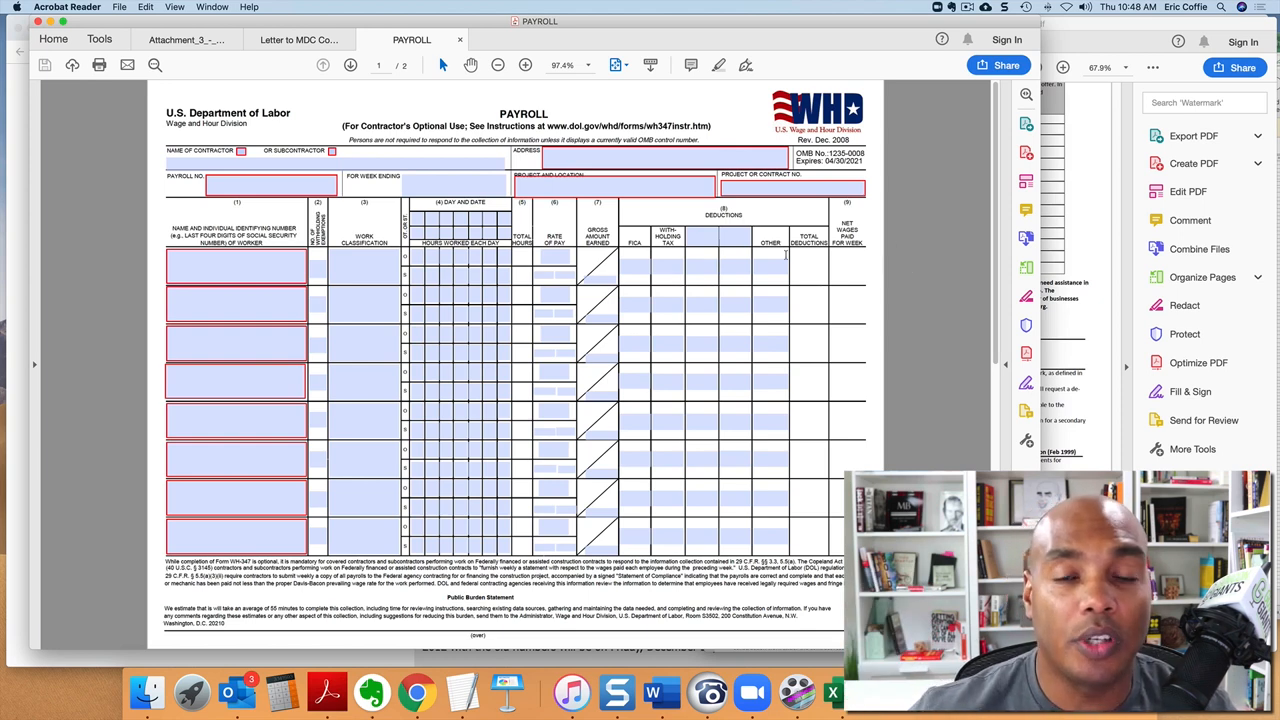
{"action": "left_click", "coordinate": [298, 40]}
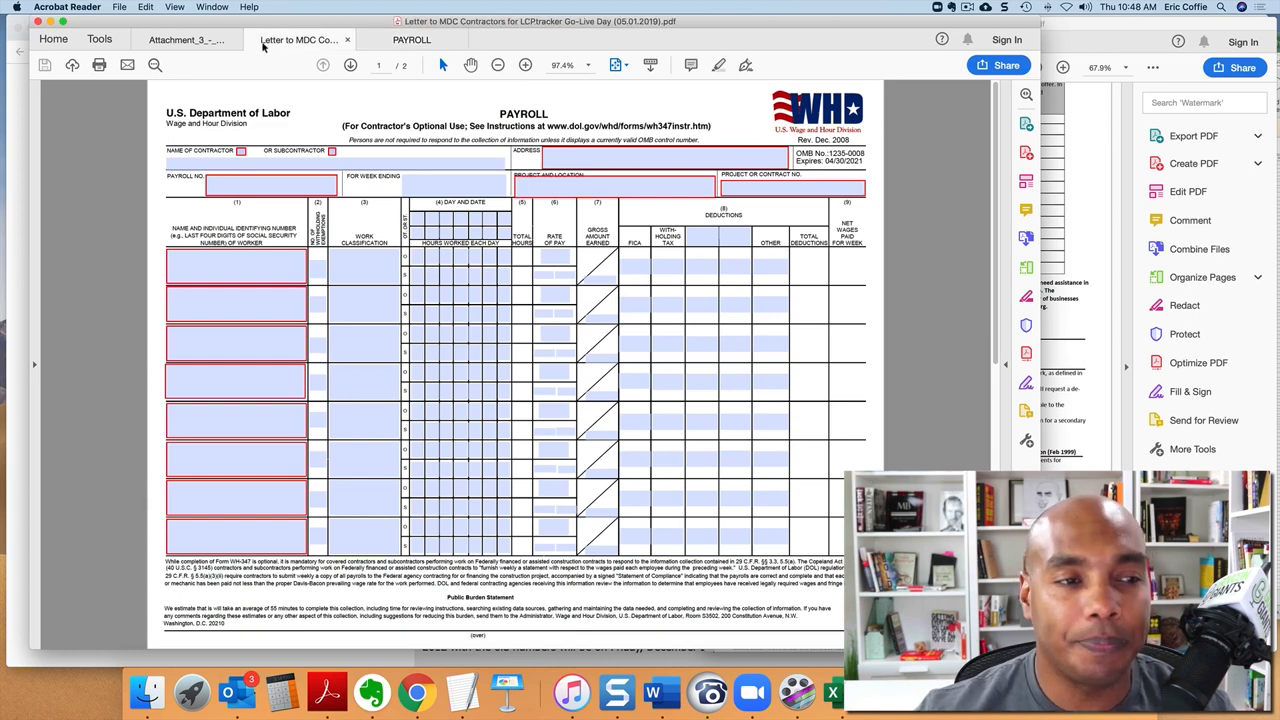
{"action": "left_click", "coordinate": [184, 40]}
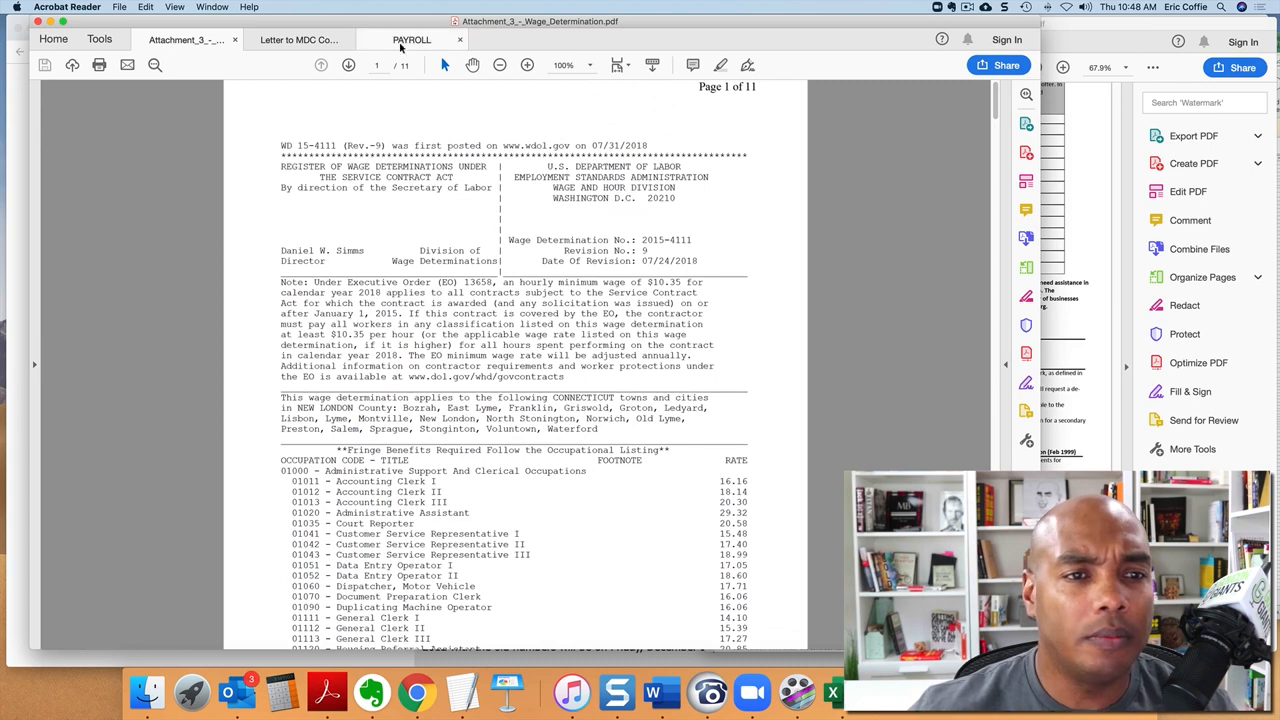
Switch to Chrome's DOL Davis-Bacon page, then the 'Prevailing wage - Wikipedia' tab.
{"action": "left_click", "coordinate": [416, 692]}
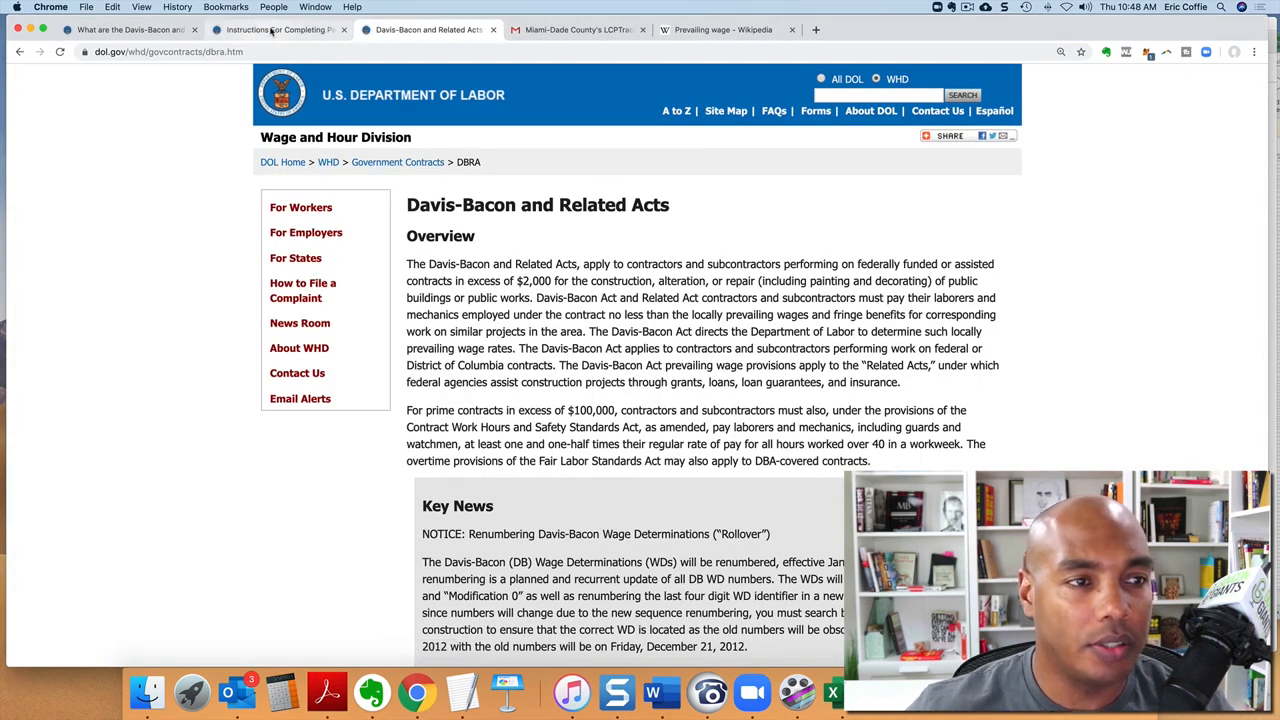
{"action": "left_click", "coordinate": [722, 30]}
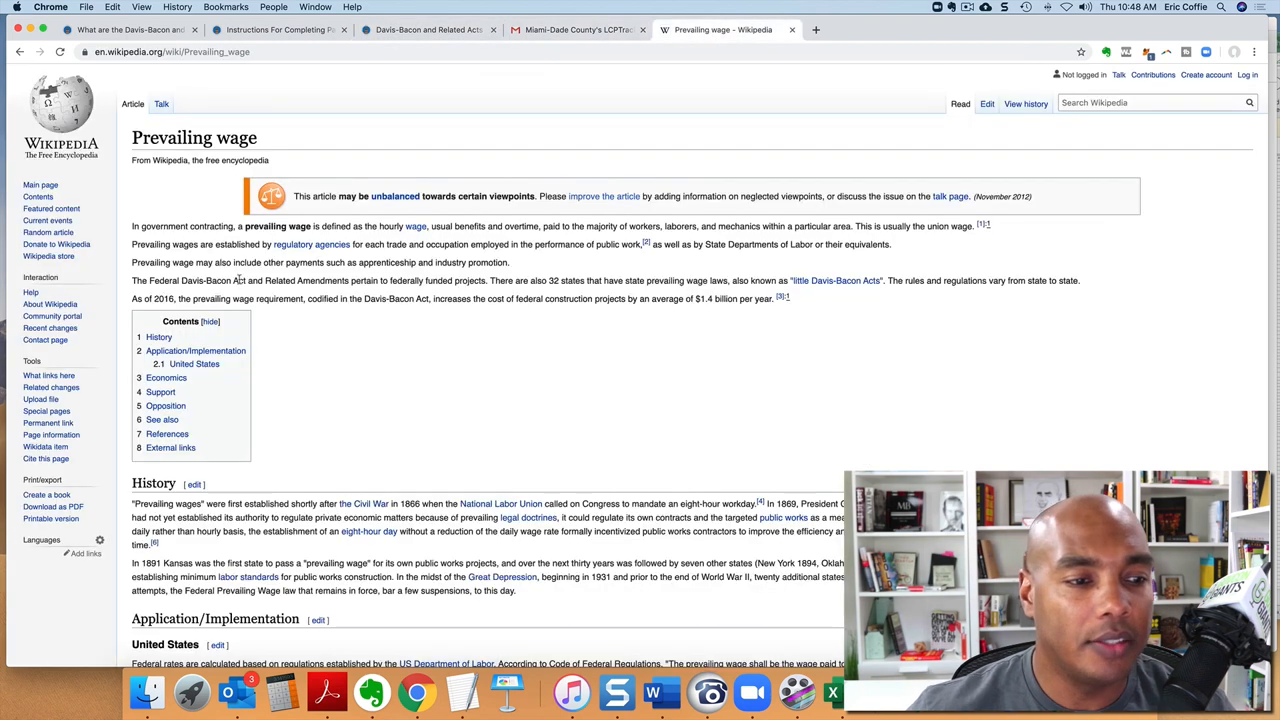
{"action": "mouse_move", "coordinate": [320, 210]}
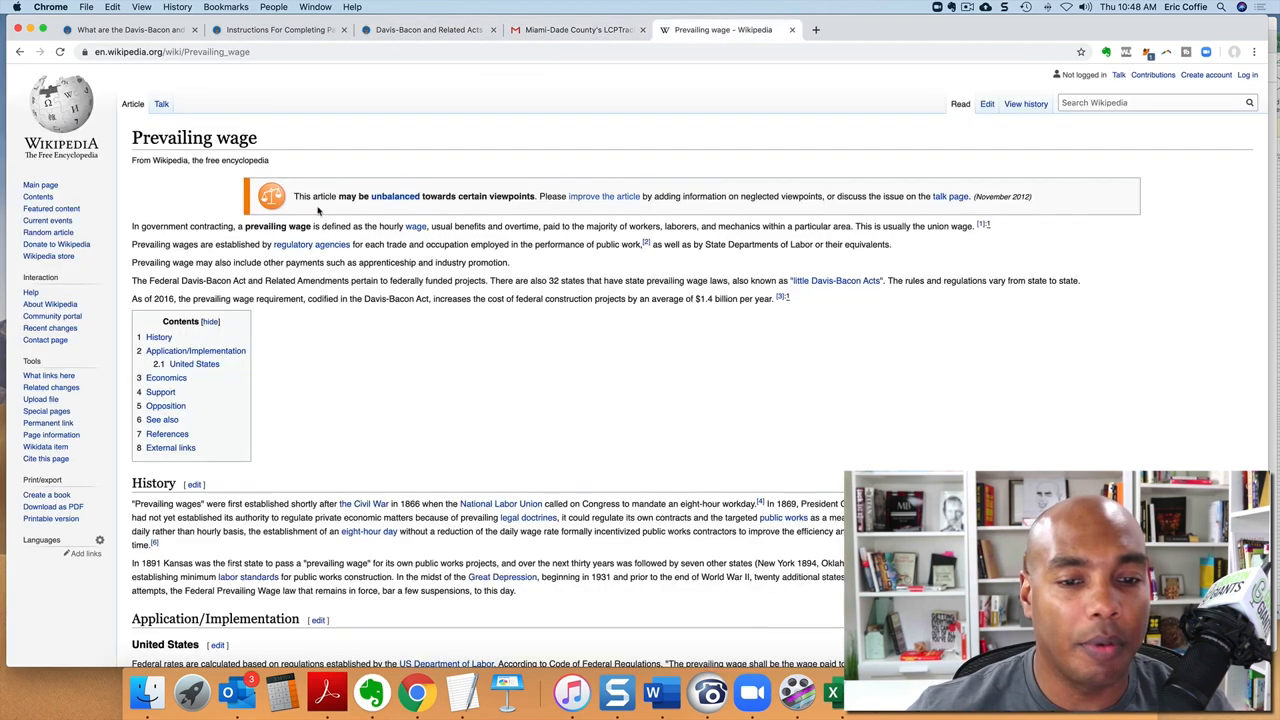
{"action": "mouse_move", "coordinate": [650, 296]}
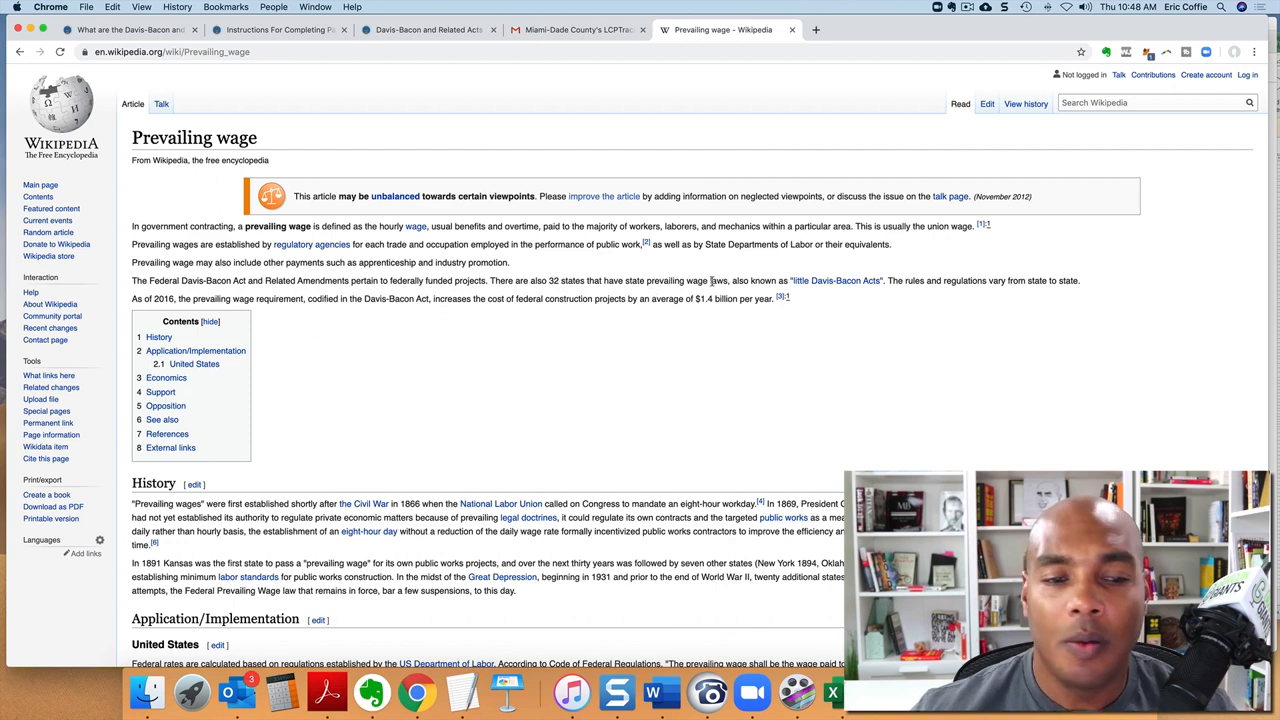
{"action": "mouse_move", "coordinate": [326, 690]}
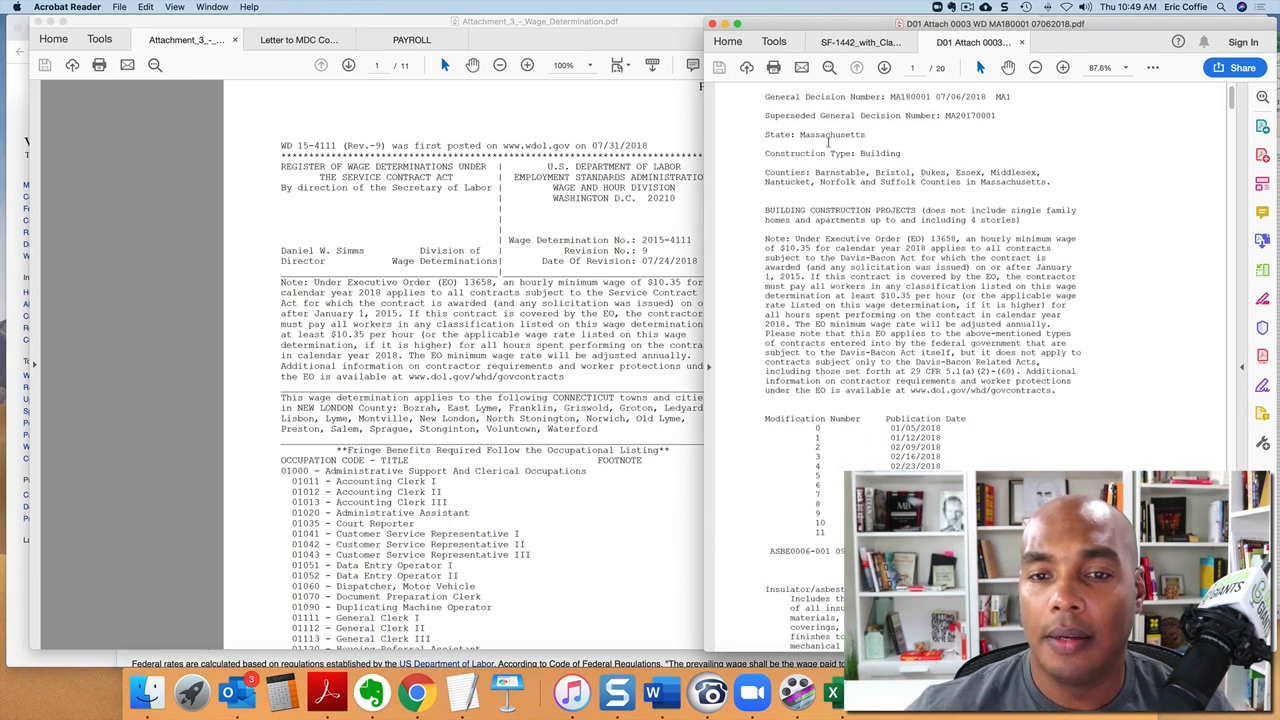
Scroll the Massachusetts D01 general decision down through its laborer rate pages.
{"action": "scroll", "scroll_direction": "down", "scroll_amount": 3}
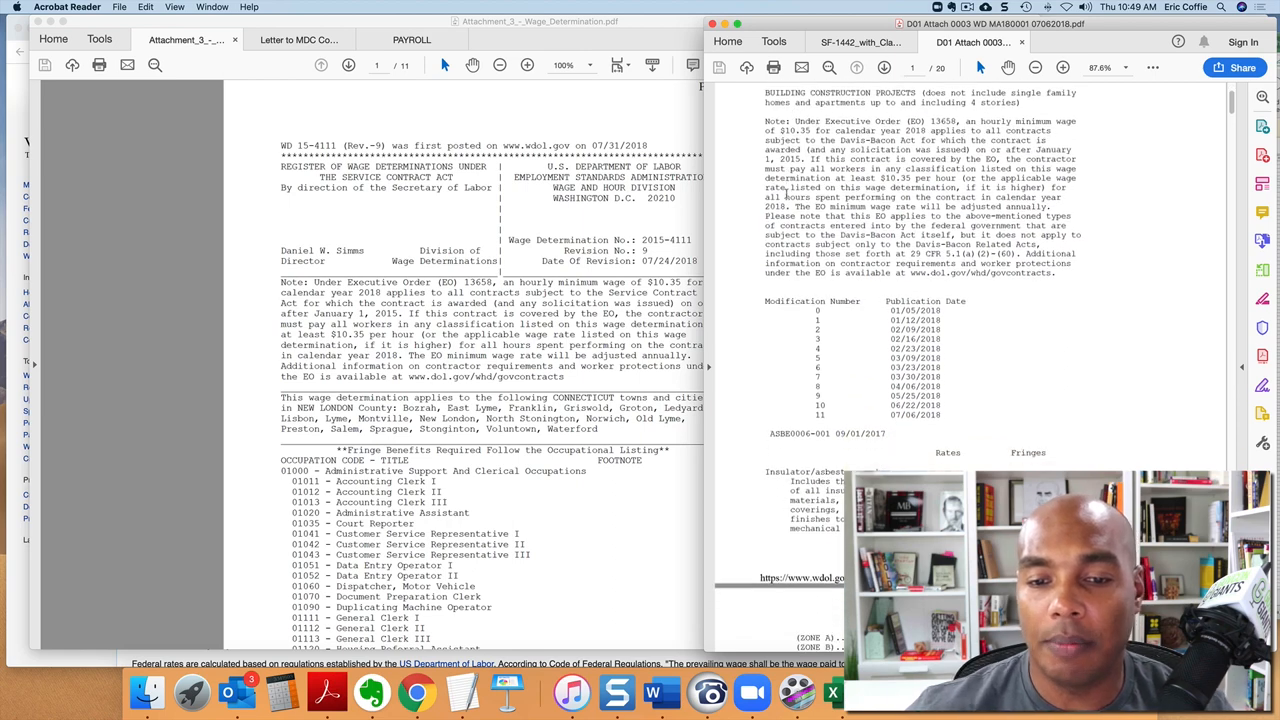
{"action": "scroll", "scroll_direction": "down", "scroll_amount": 3}
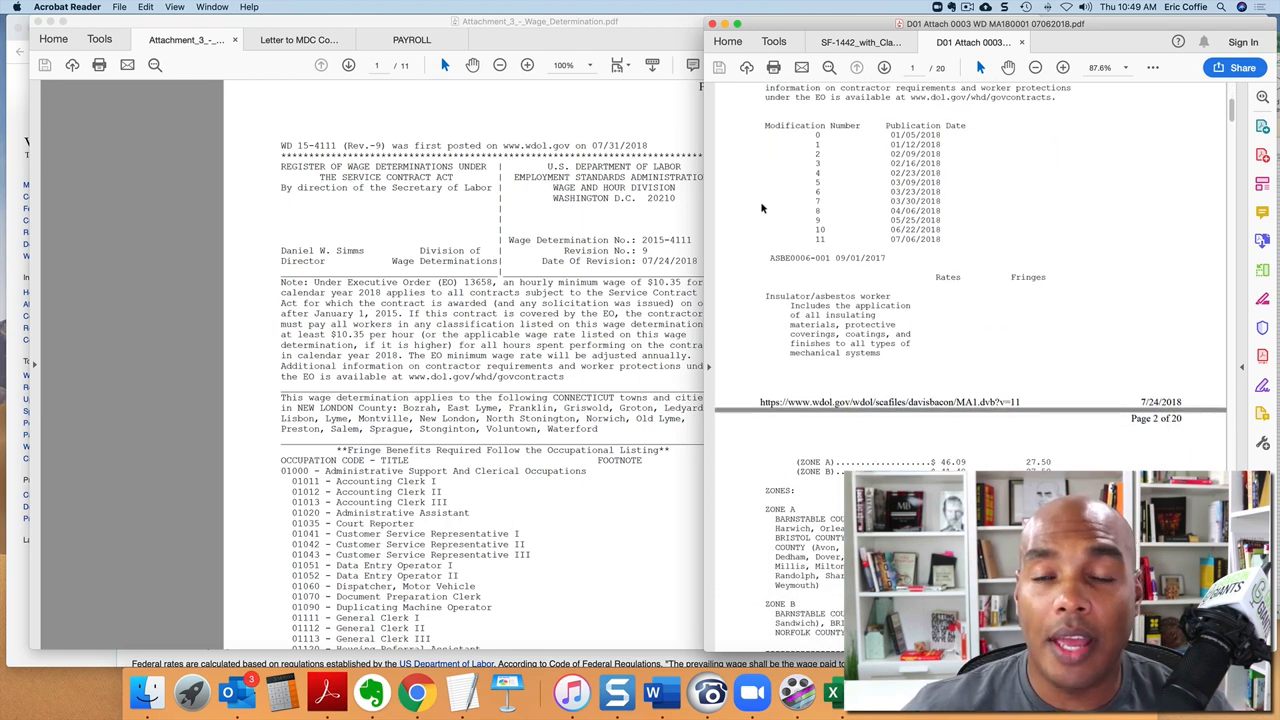
{"action": "scroll", "scroll_direction": "down", "scroll_amount": 3}
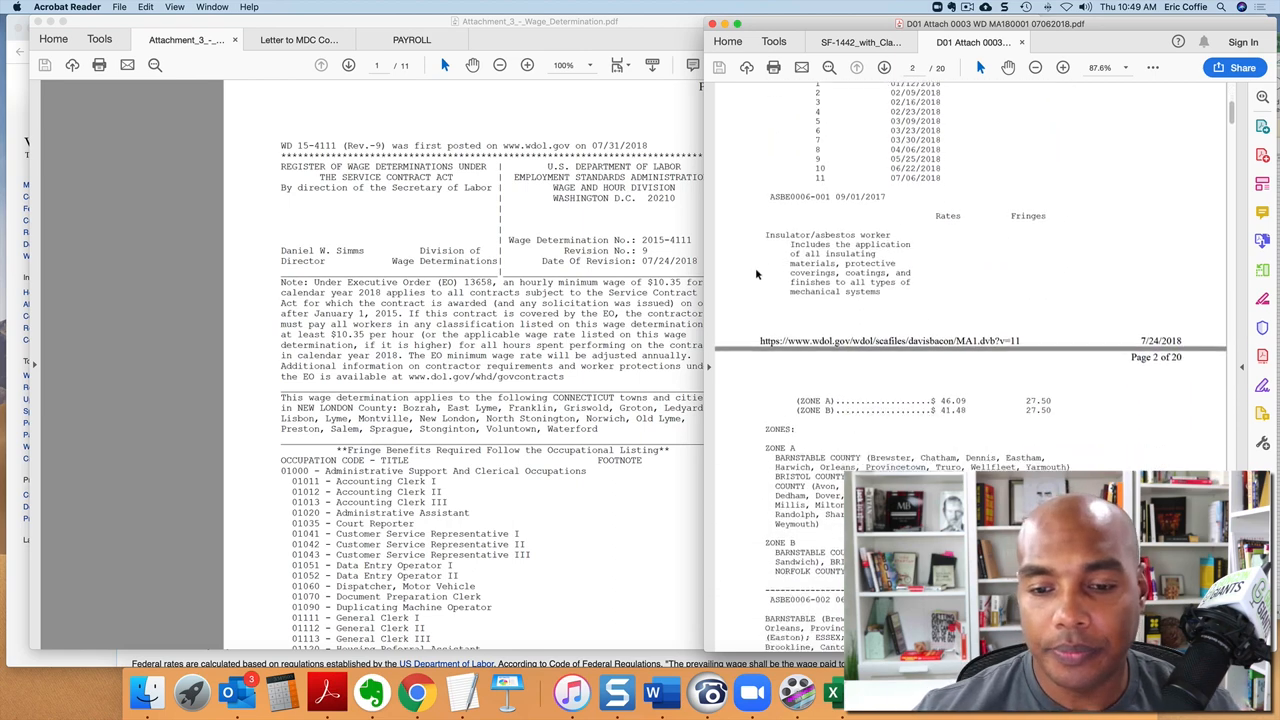
{"action": "scroll", "scroll_direction": "up", "scroll_amount": 3}
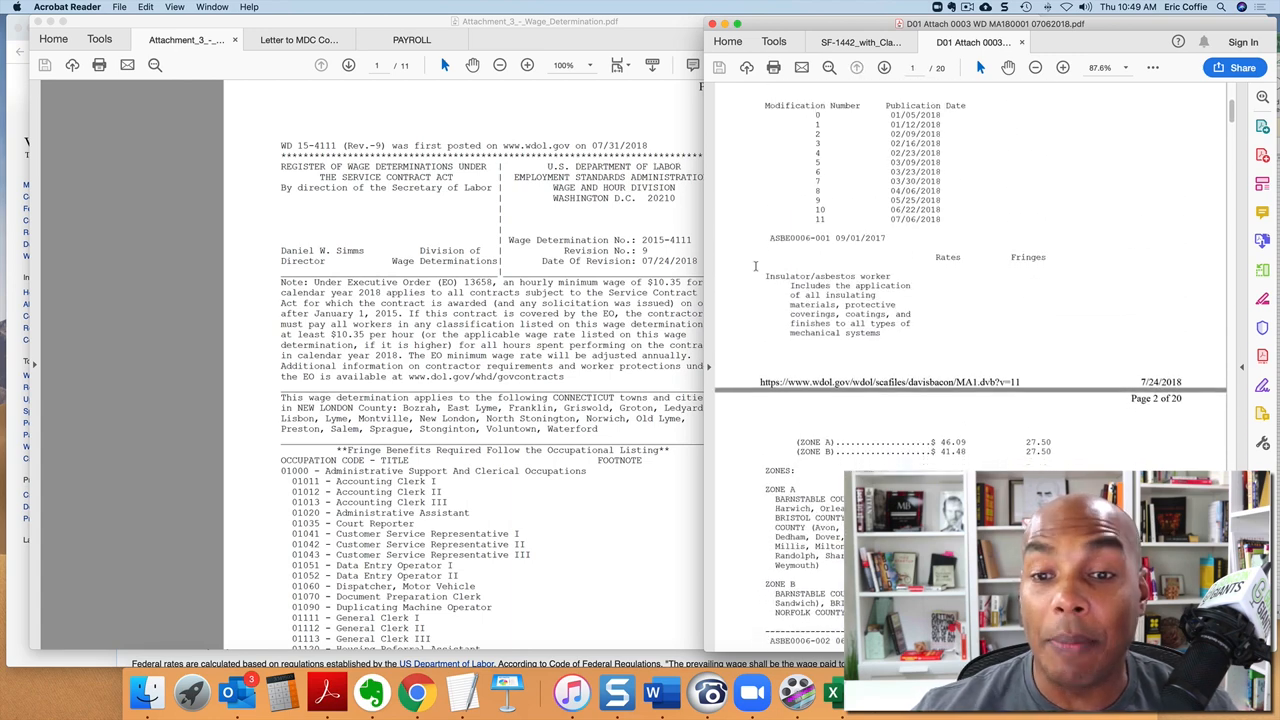
{"action": "scroll", "scroll_direction": "down", "scroll_amount": 3}
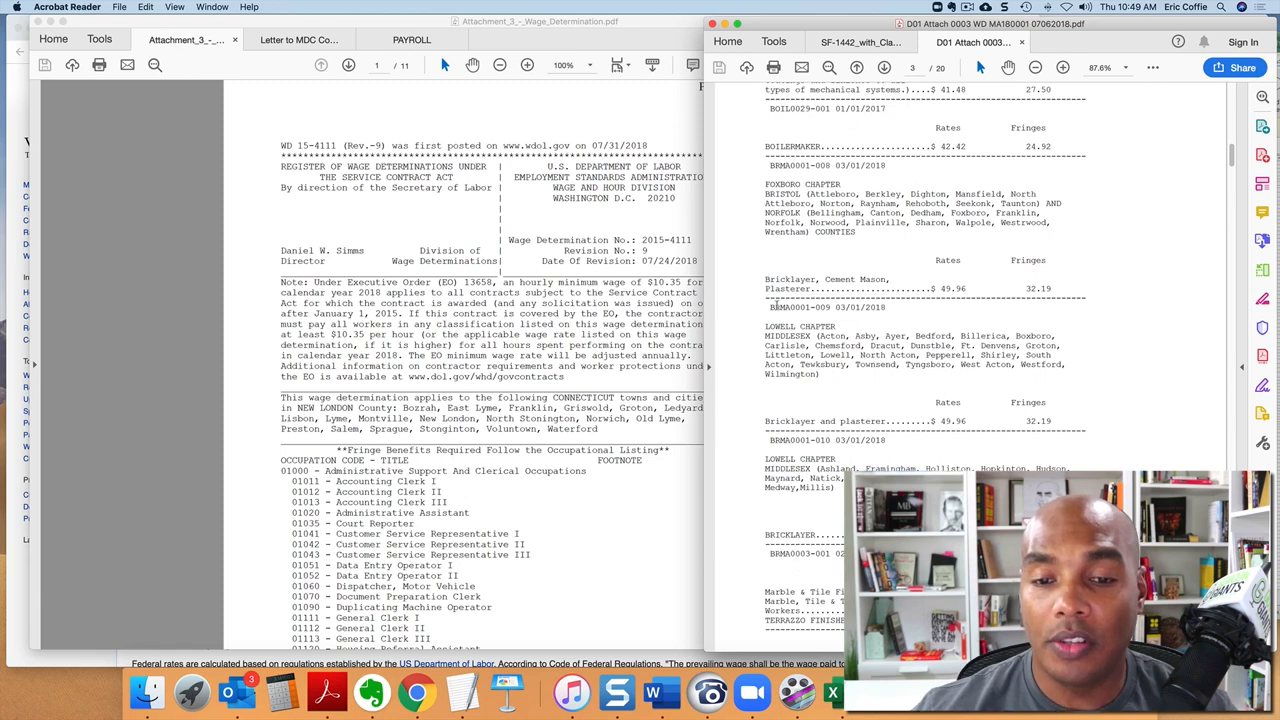
{"action": "scroll", "scroll_direction": "down", "scroll_amount": 3}
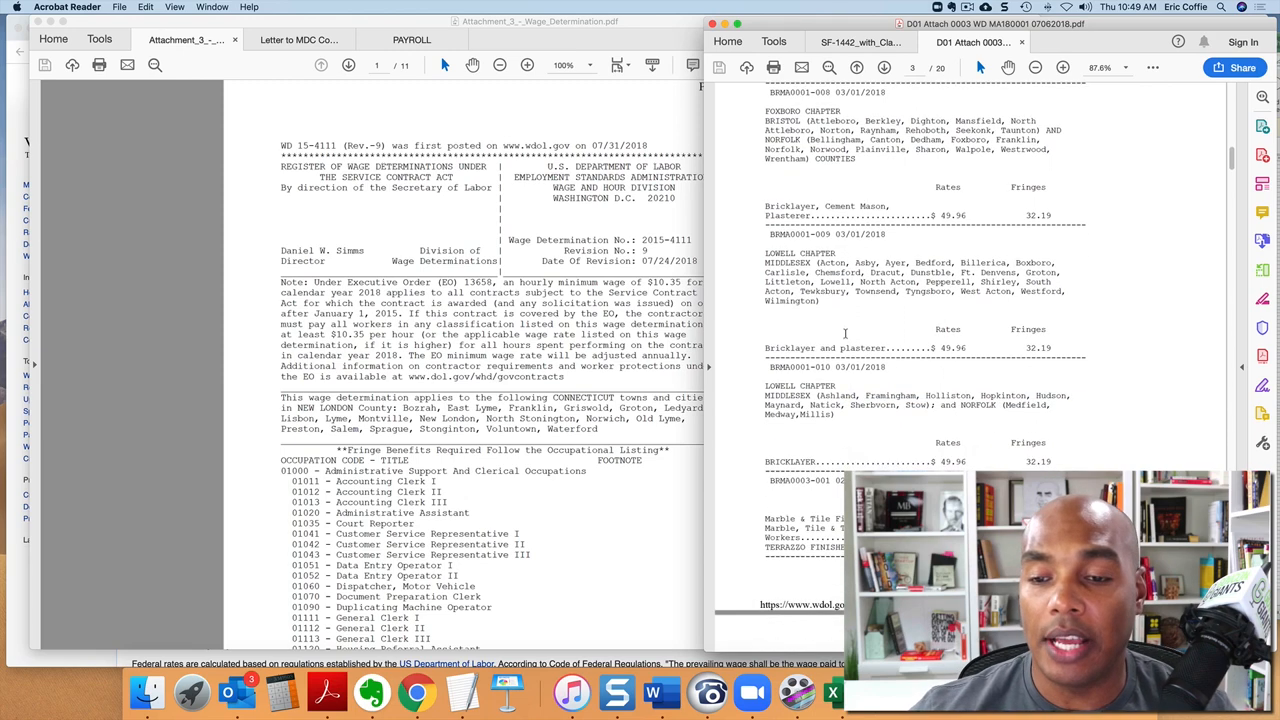
{"action": "scroll", "scroll_direction": "down", "scroll_amount": 3}
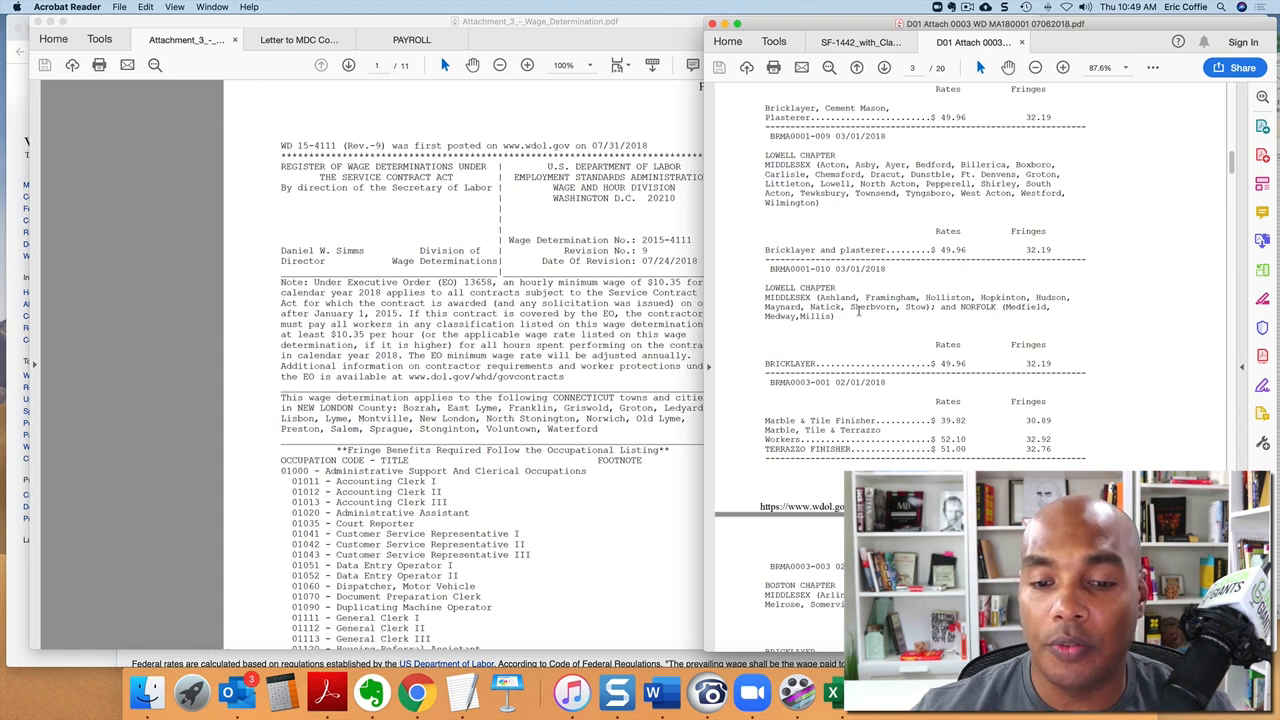
{"action": "scroll", "scroll_direction": "down", "scroll_amount": 3}
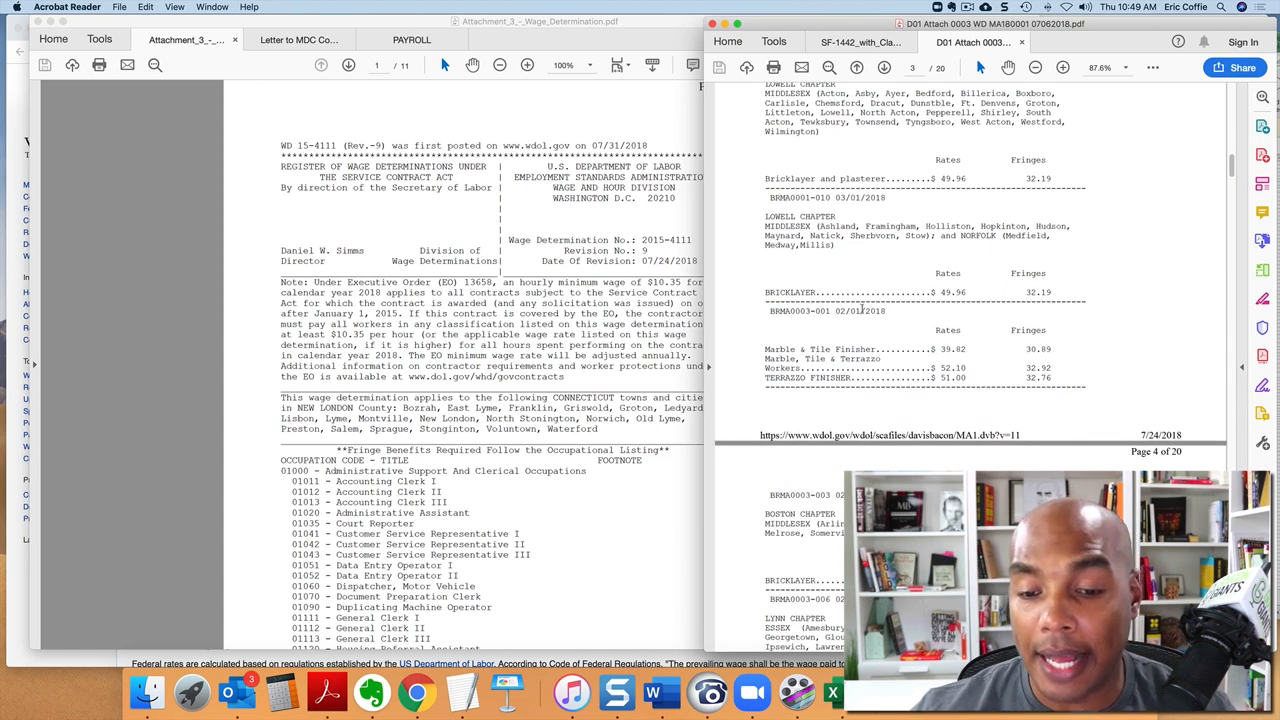
{"action": "scroll", "scroll_direction": "down", "scroll_amount": 3}
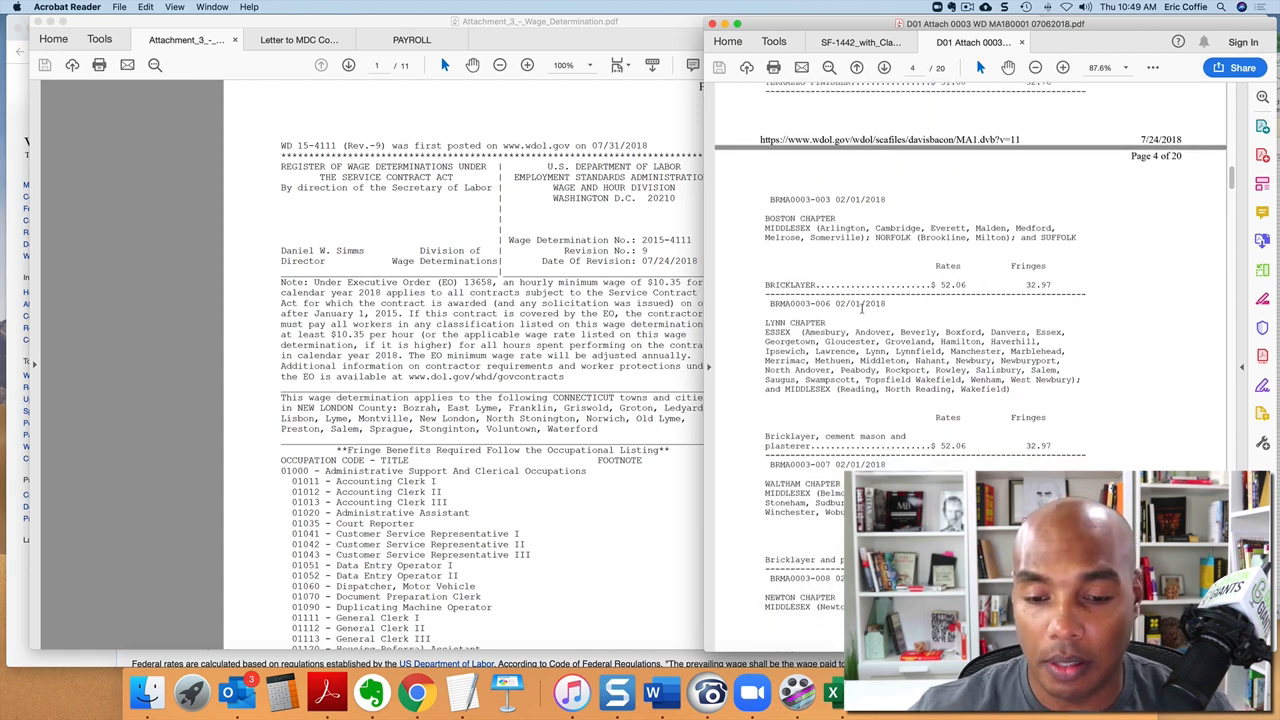
{"action": "scroll", "scroll_direction": "down", "scroll_amount": 3}
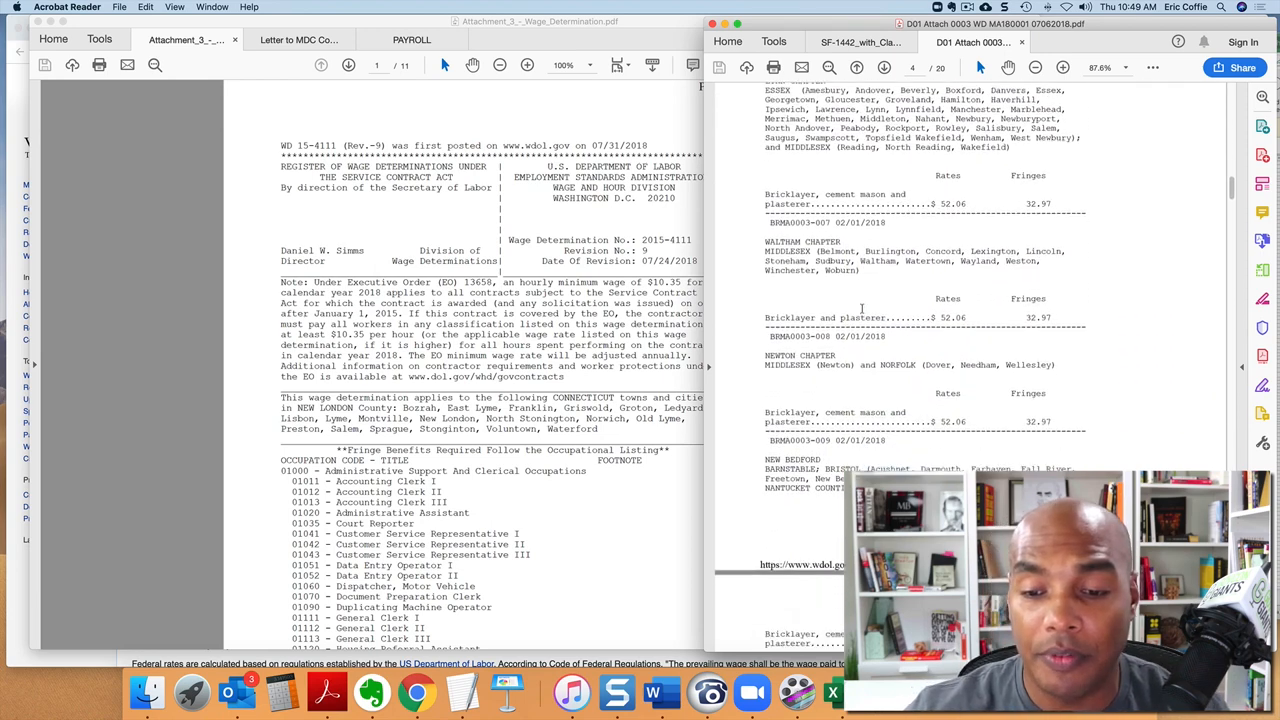
{"action": "scroll", "scroll_direction": "down", "scroll_amount": 3}
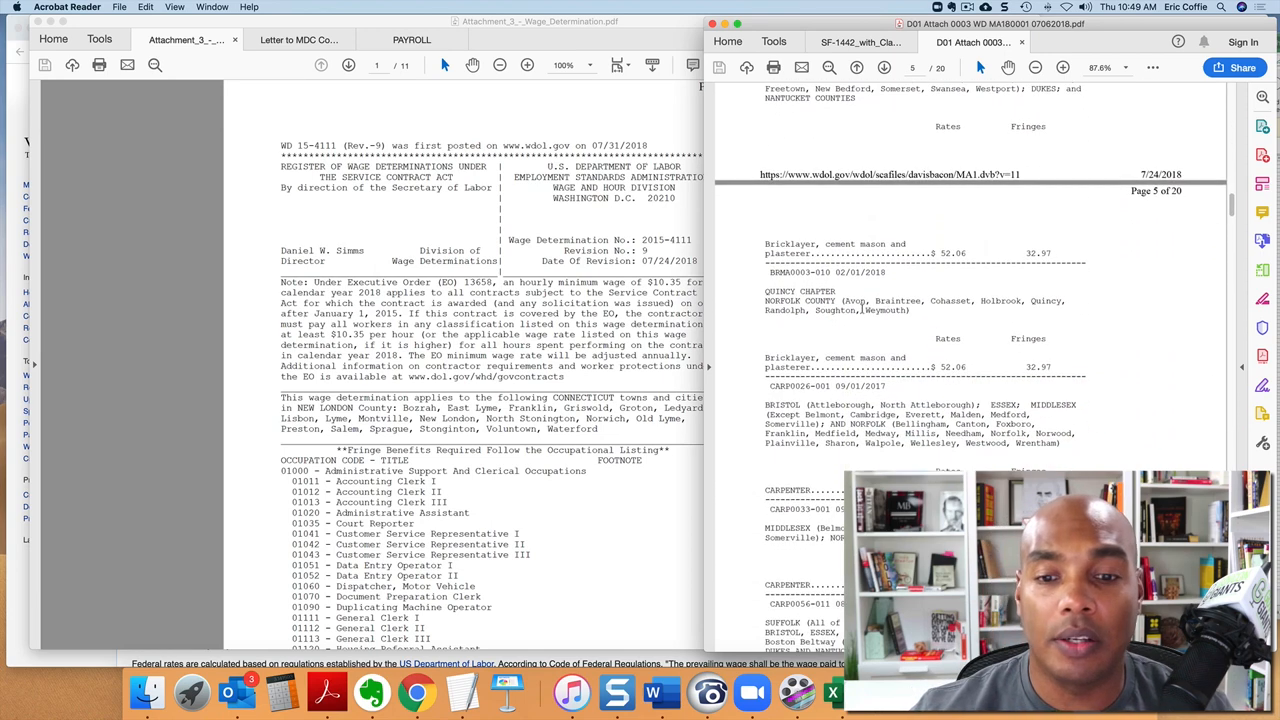
{"action": "scroll", "scroll_direction": "down", "scroll_amount": 3}
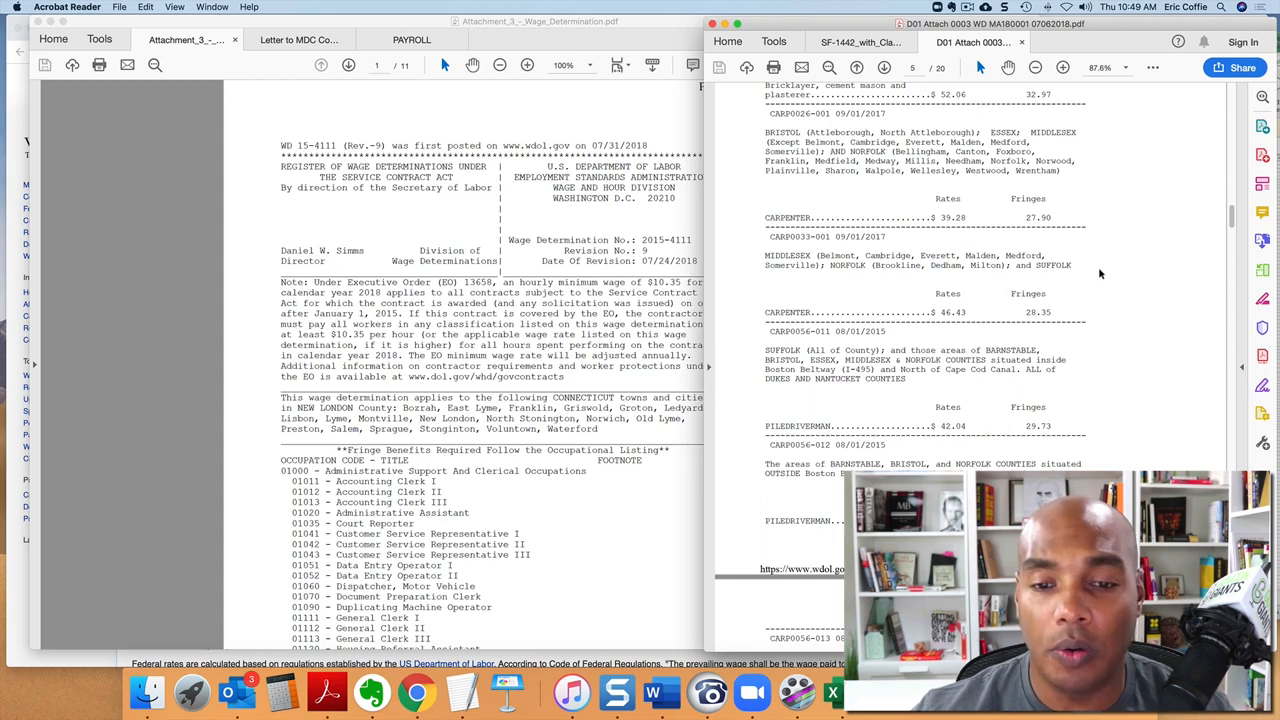
{"action": "scroll", "scroll_direction": "down", "scroll_amount": 3}
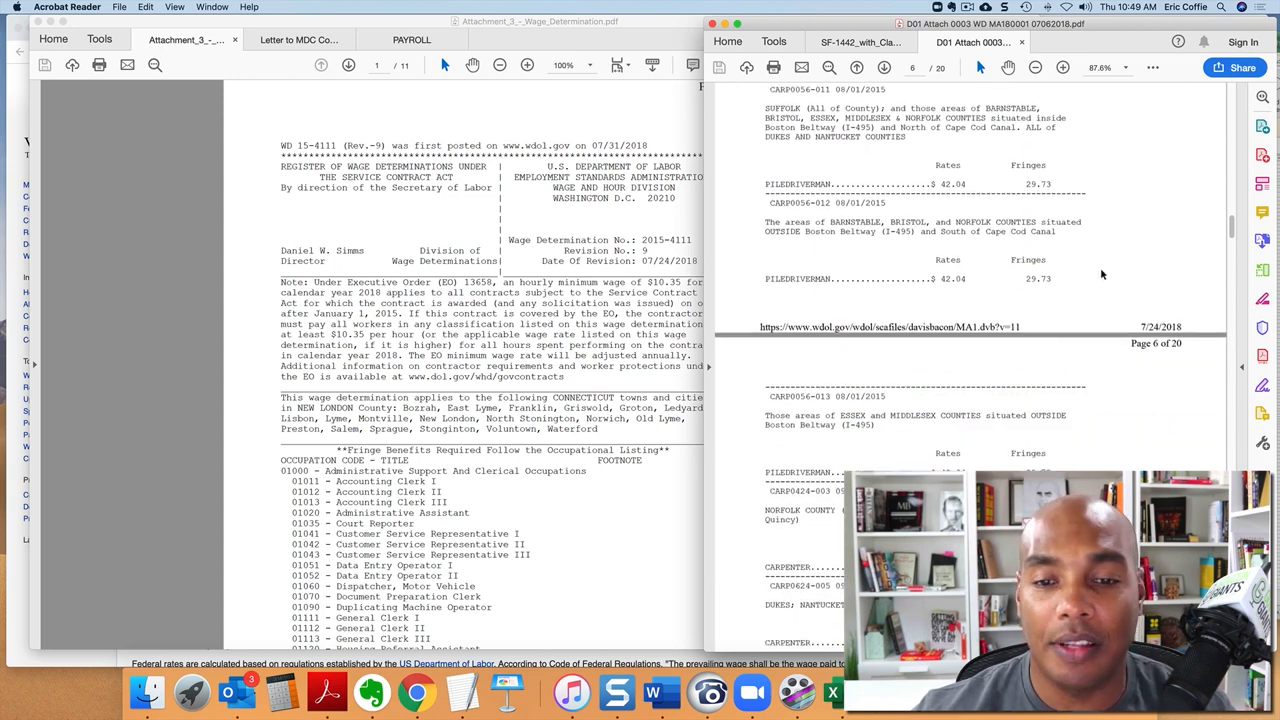
{"action": "scroll", "scroll_direction": "down", "scroll_amount": 3}
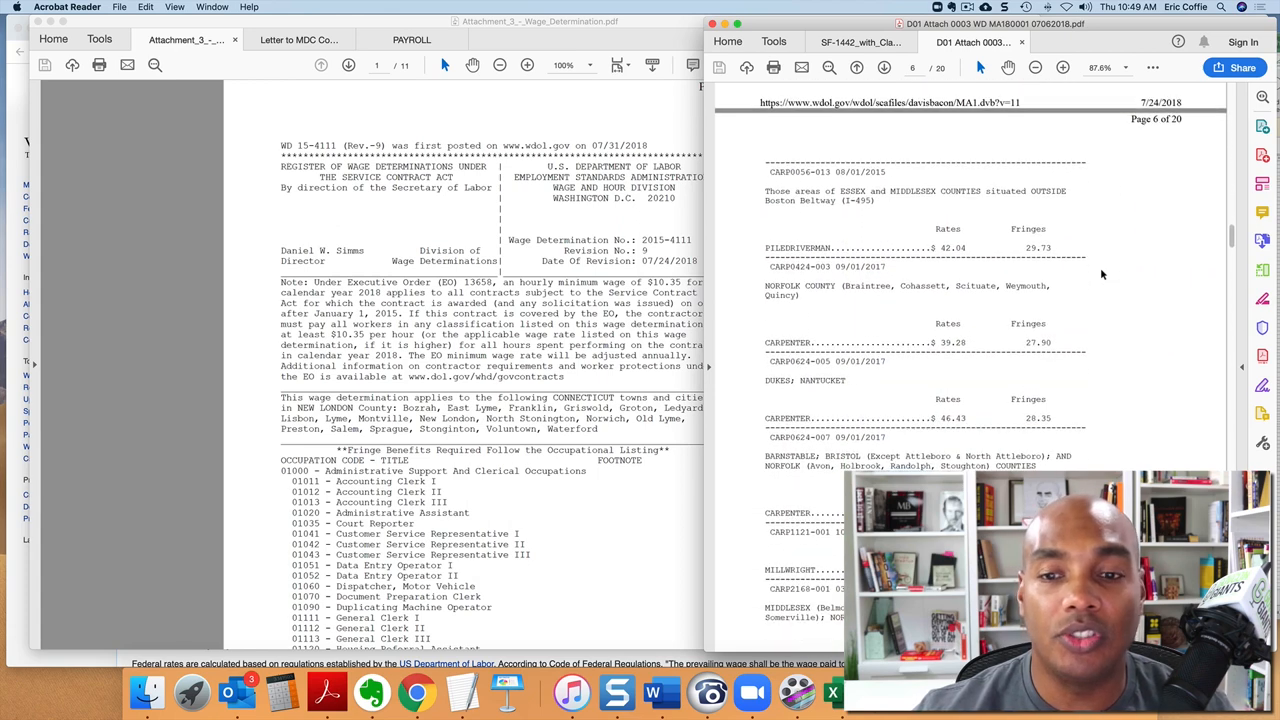
{"action": "scroll", "scroll_direction": "down", "scroll_amount": 3}
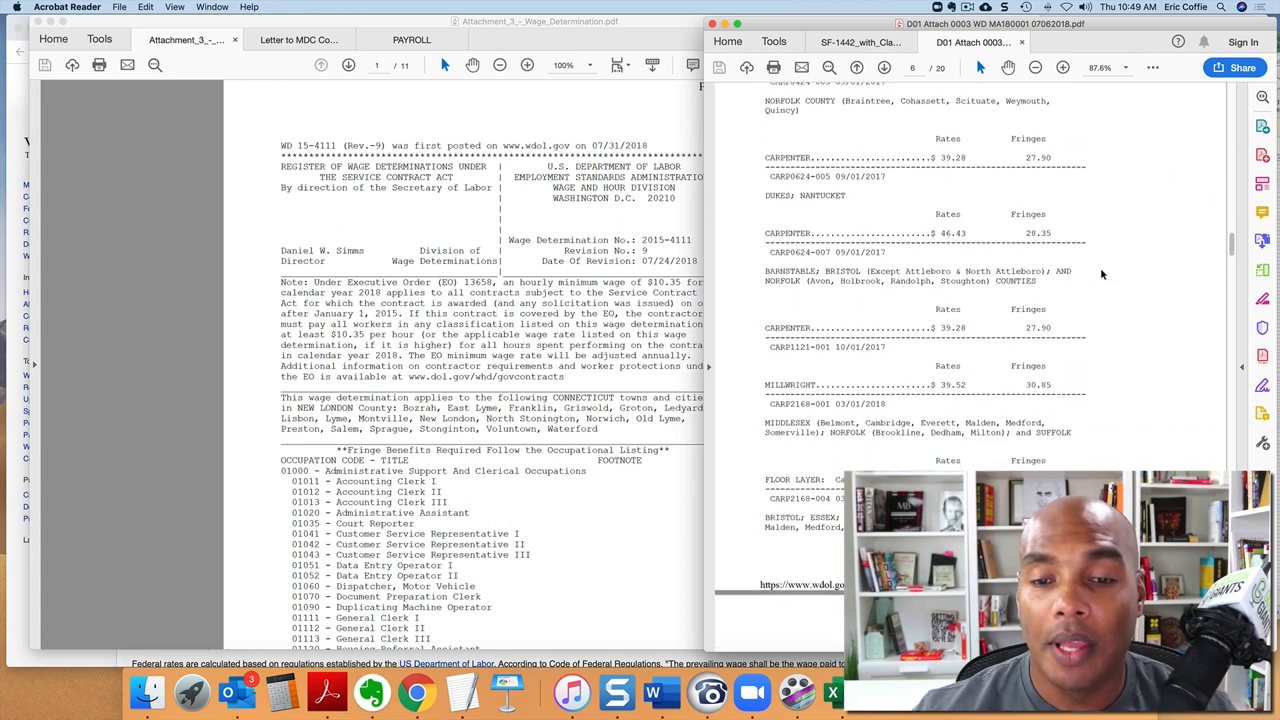
{"action": "scroll", "scroll_direction": "down", "scroll_amount": 3}
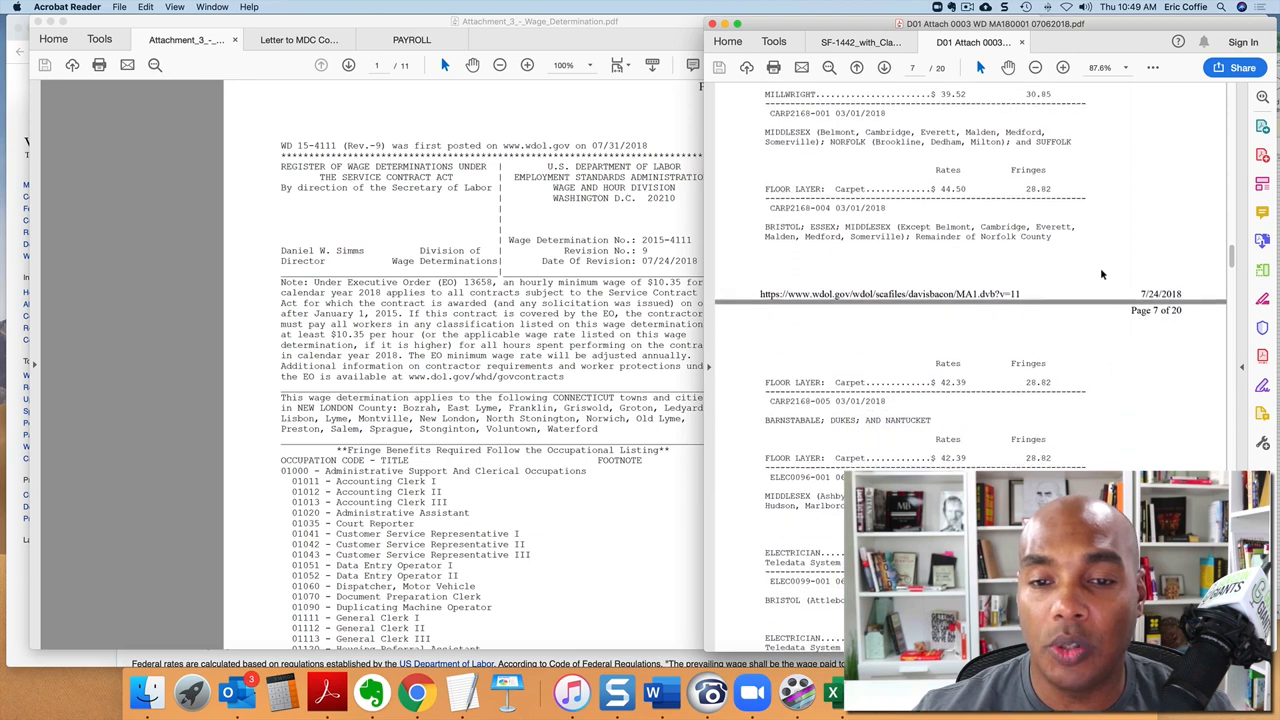
{"action": "scroll", "scroll_direction": "down", "scroll_amount": 3}
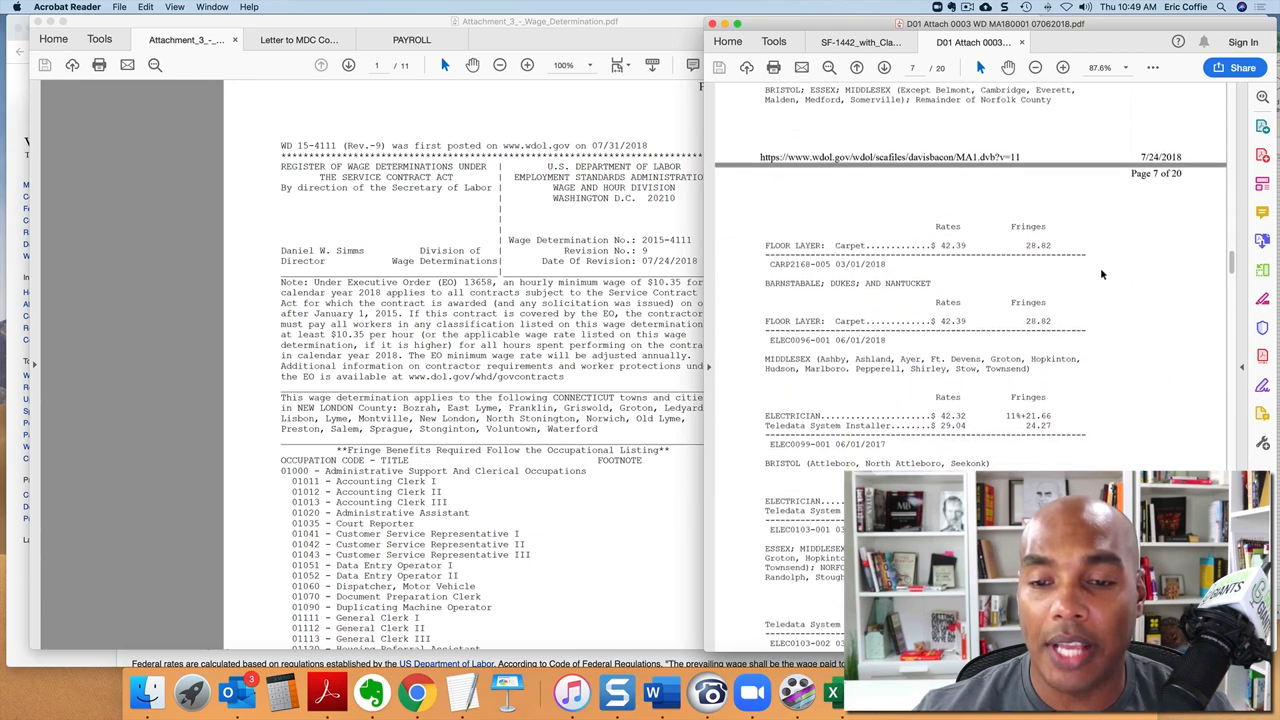
Continue down to page 14's Glazier and Painters rate sections.
{"action": "scroll", "scroll_direction": "down", "scroll_amount": 3}
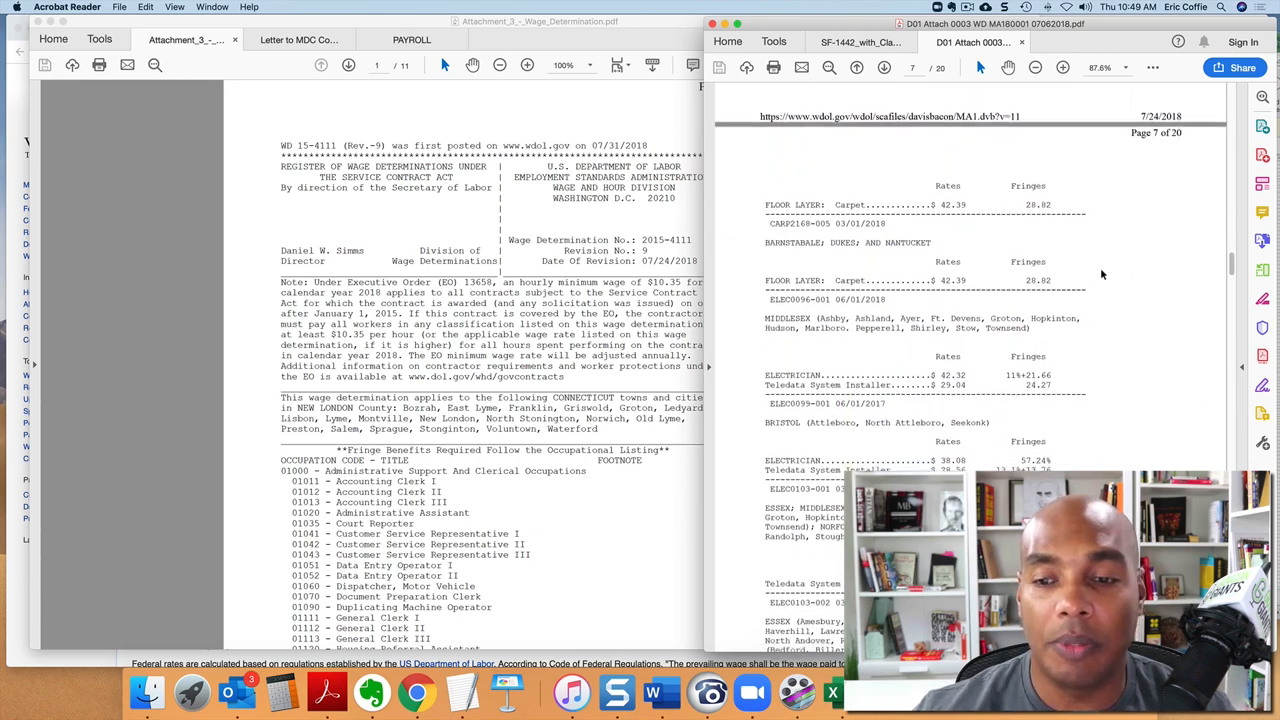
{"action": "scroll", "scroll_direction": "down", "scroll_amount": 3}
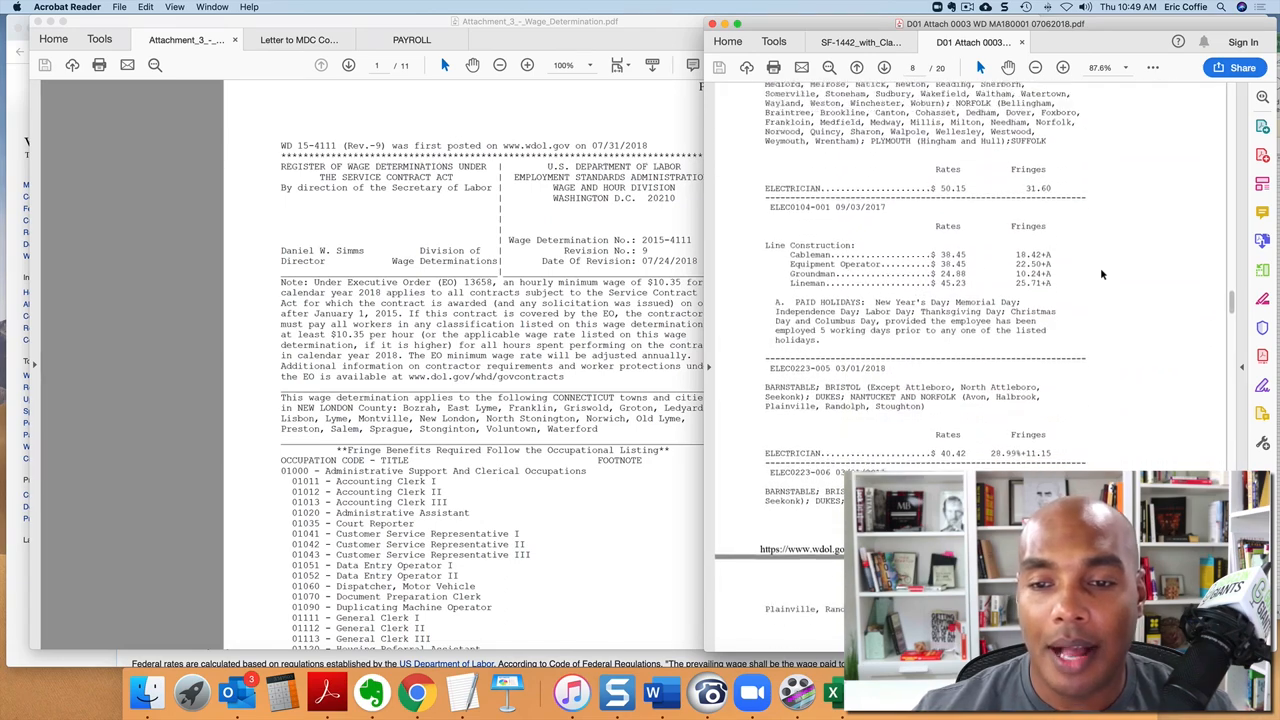
{"action": "scroll", "scroll_direction": "down", "scroll_amount": 3}
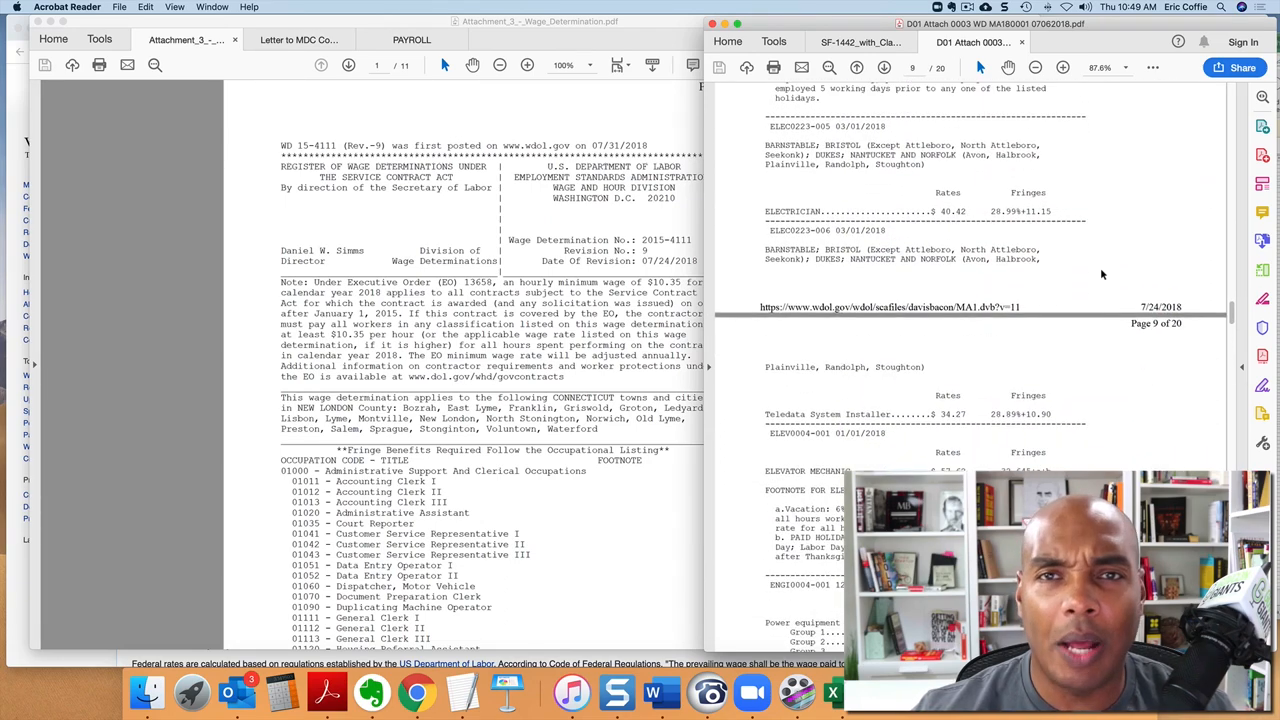
{"action": "scroll", "scroll_direction": "down", "scroll_amount": 3}
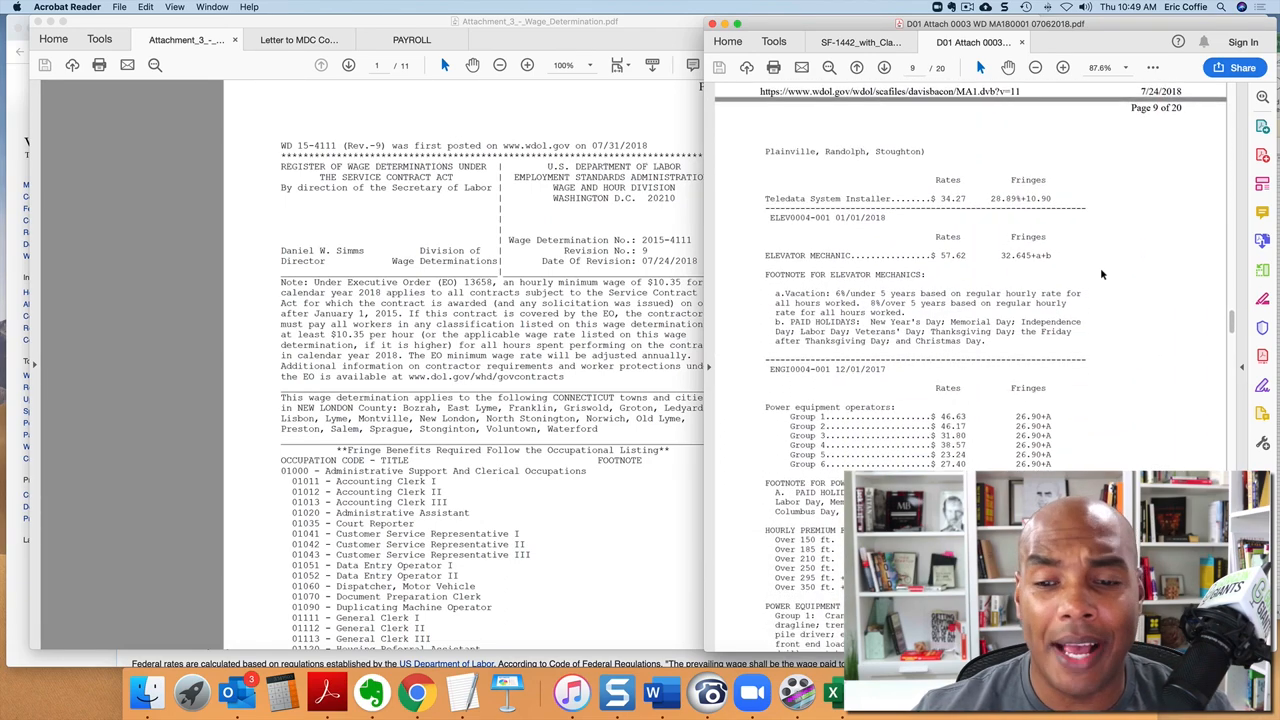
{"action": "scroll", "scroll_direction": "down", "scroll_amount": 3}
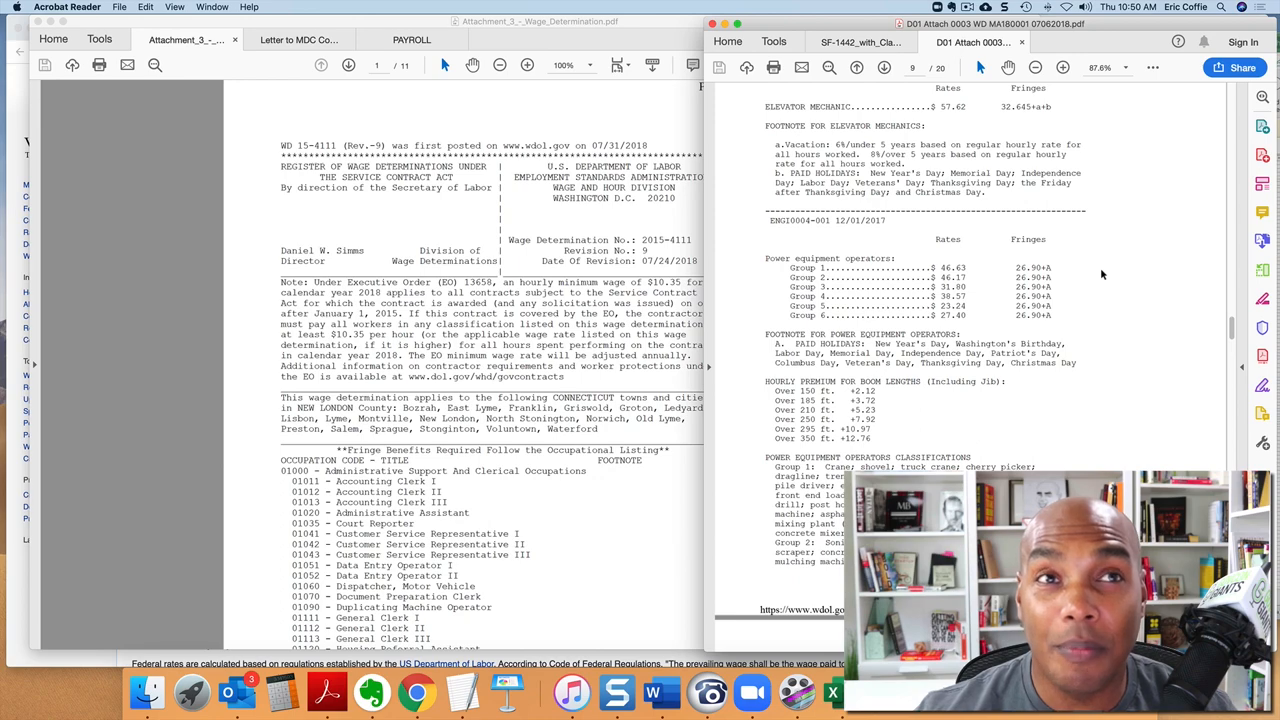
{"action": "scroll", "scroll_direction": "down", "scroll_amount": 3}
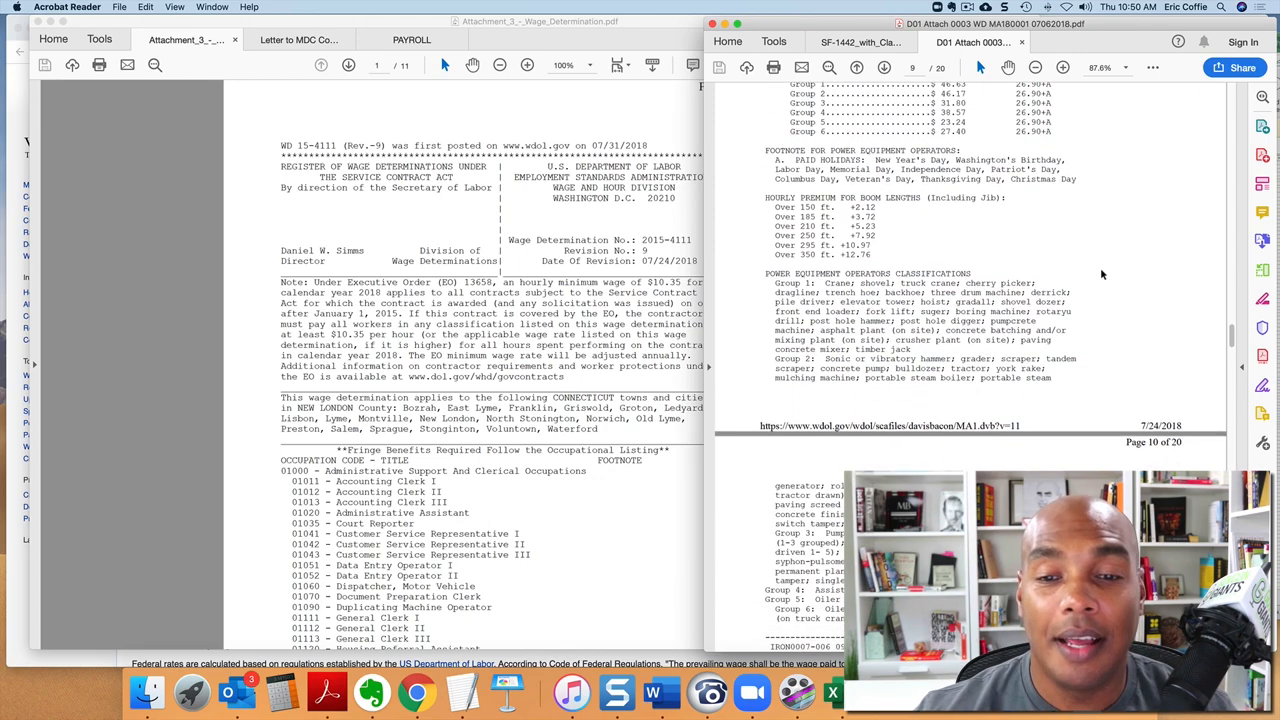
{"action": "scroll", "scroll_direction": "down", "scroll_amount": 3}
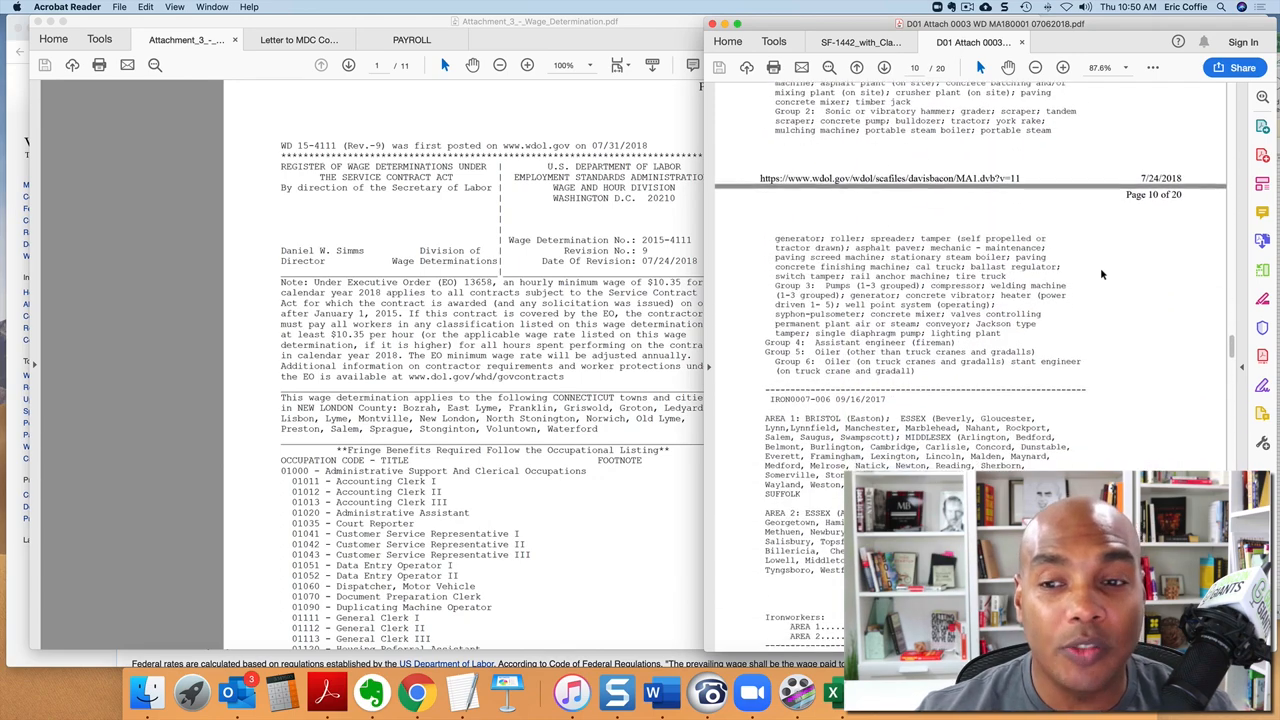
{"action": "scroll", "scroll_direction": "down", "scroll_amount": 3}
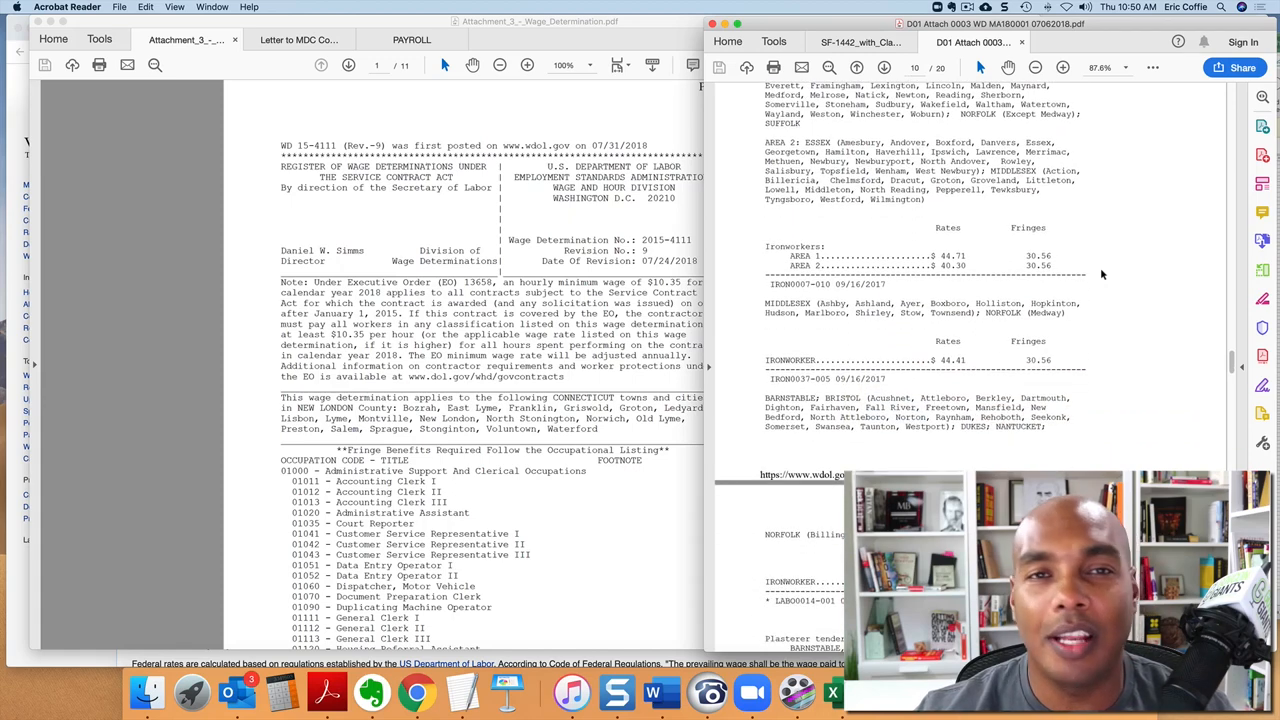
{"action": "scroll", "scroll_direction": "down", "scroll_amount": 3}
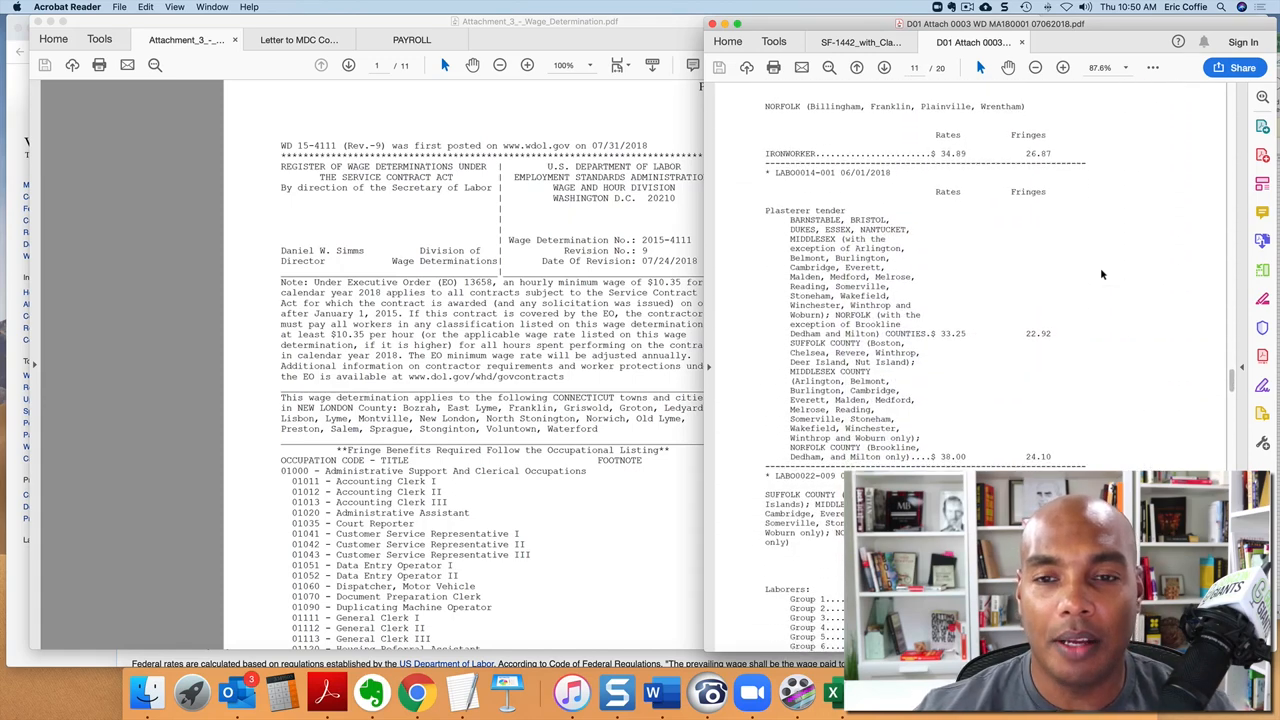
{"action": "scroll", "scroll_direction": "down", "scroll_amount": 3}
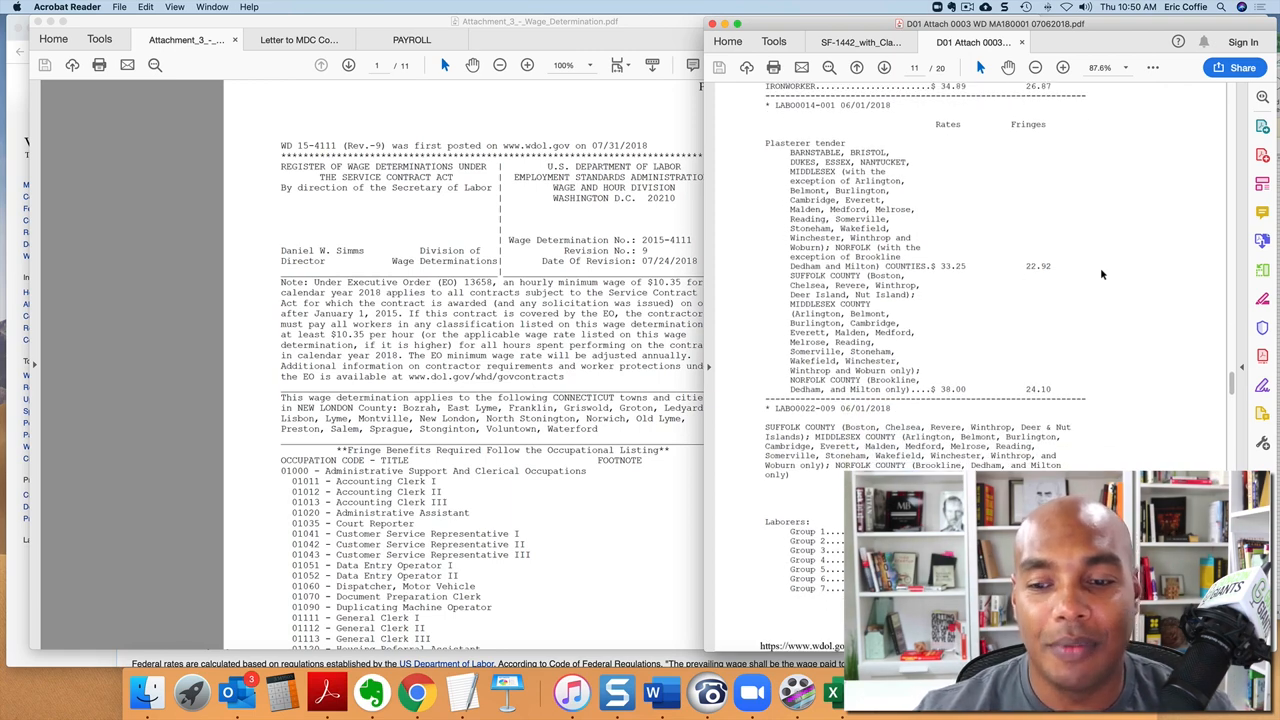
{"action": "scroll", "scroll_direction": "down", "scroll_amount": 3}
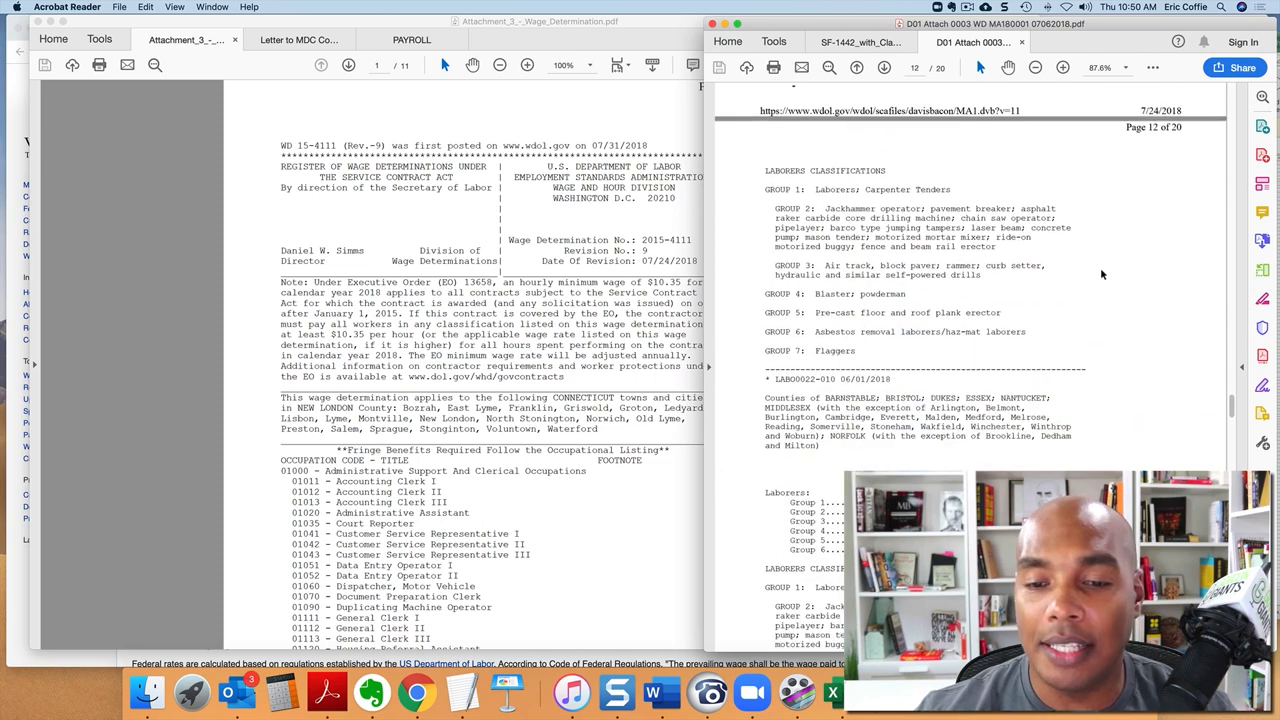
{"action": "scroll", "scroll_direction": "down", "scroll_amount": 3}
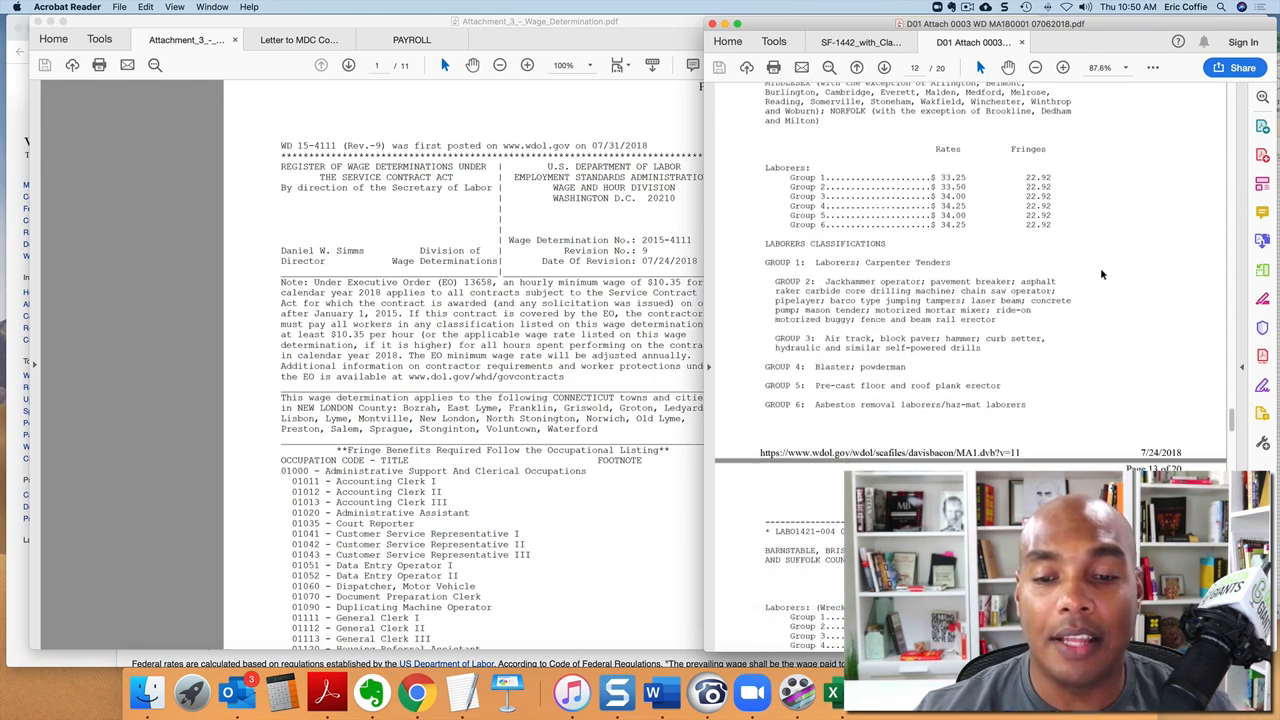
{"action": "scroll", "scroll_direction": "down", "scroll_amount": 3}
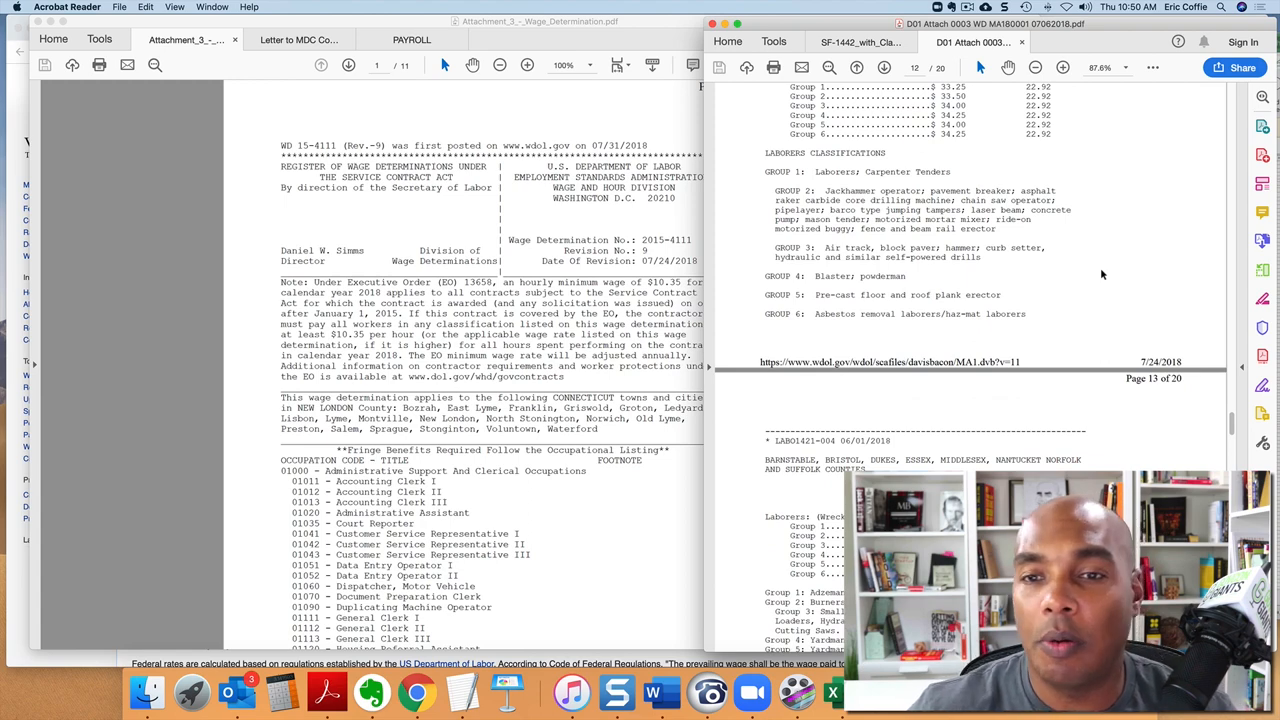
{"action": "scroll", "scroll_direction": "down", "scroll_amount": 3}
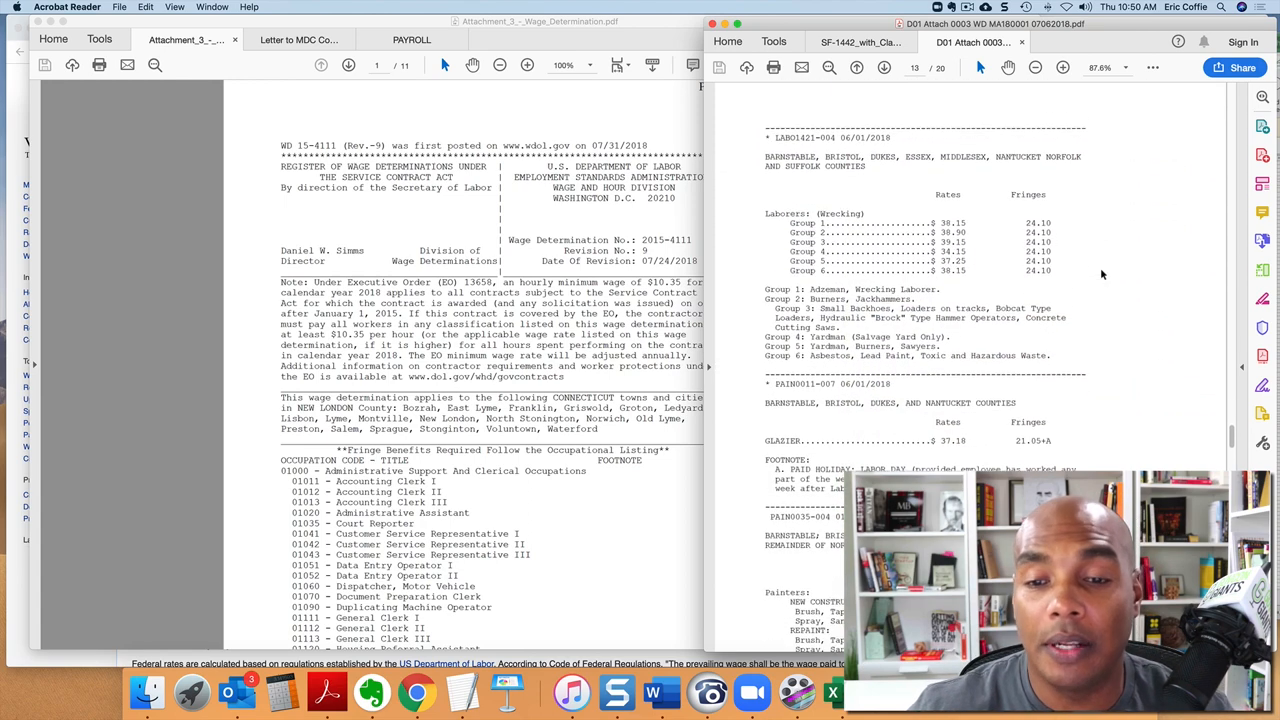
{"action": "scroll", "scroll_direction": "down", "scroll_amount": 3}
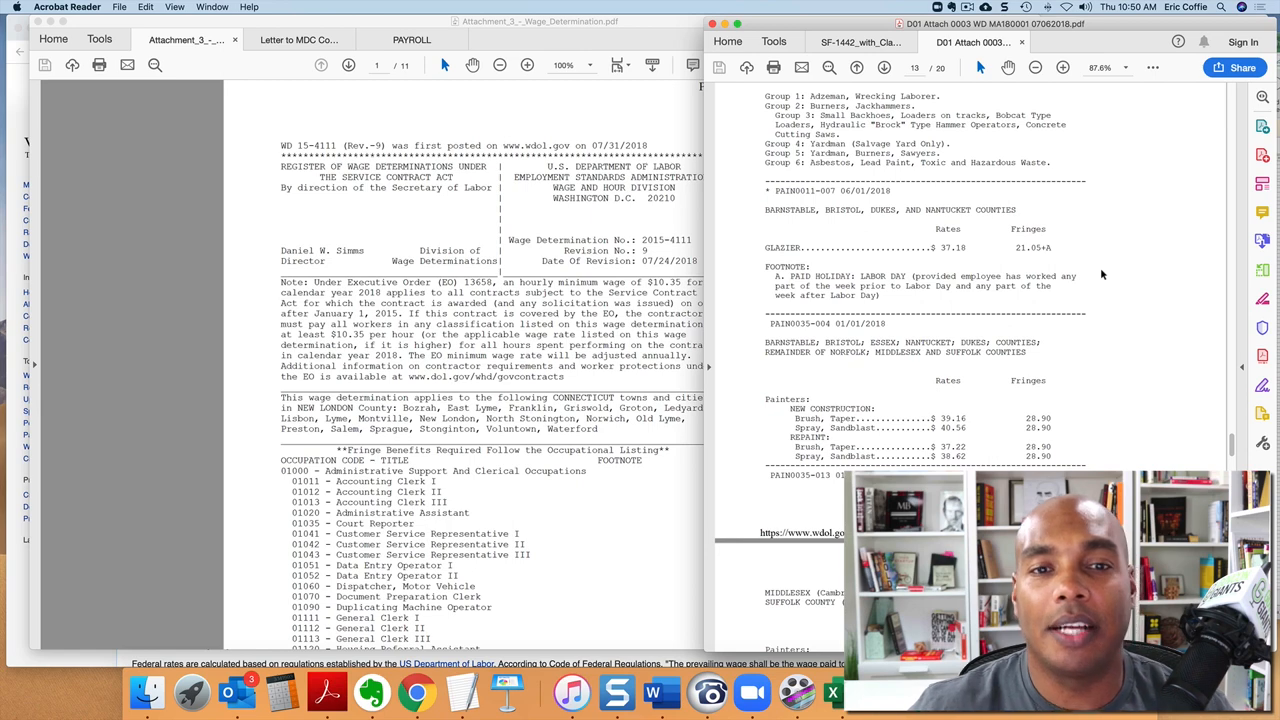
{"action": "scroll", "scroll_direction": "down", "scroll_amount": 3}
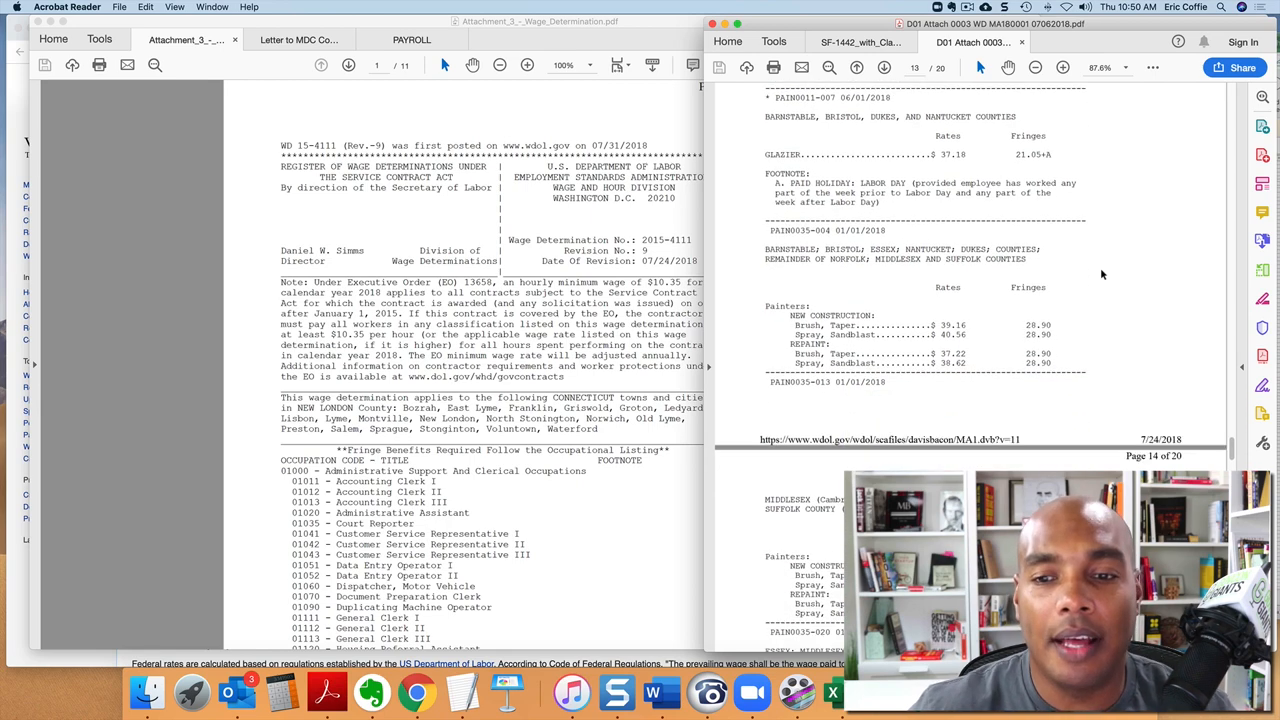
{"action": "scroll", "scroll_direction": "down", "scroll_amount": 3}
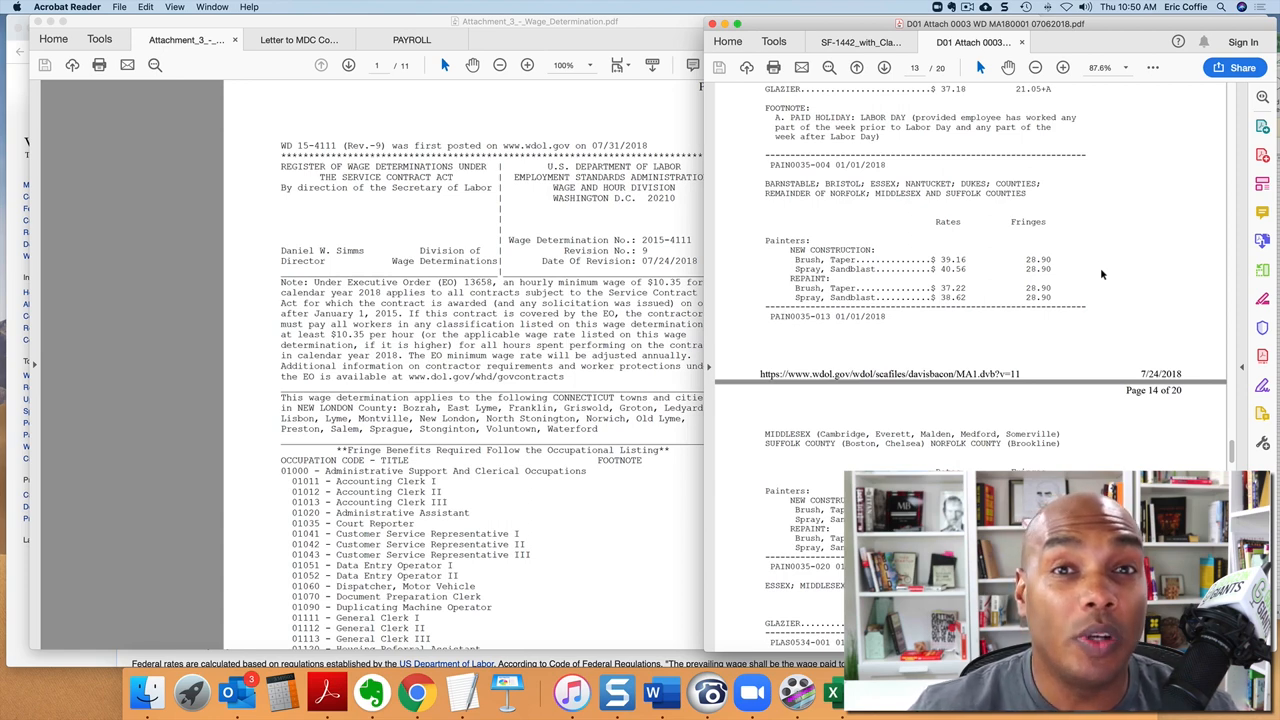
{"action": "mouse_move", "coordinate": [1096, 272]}
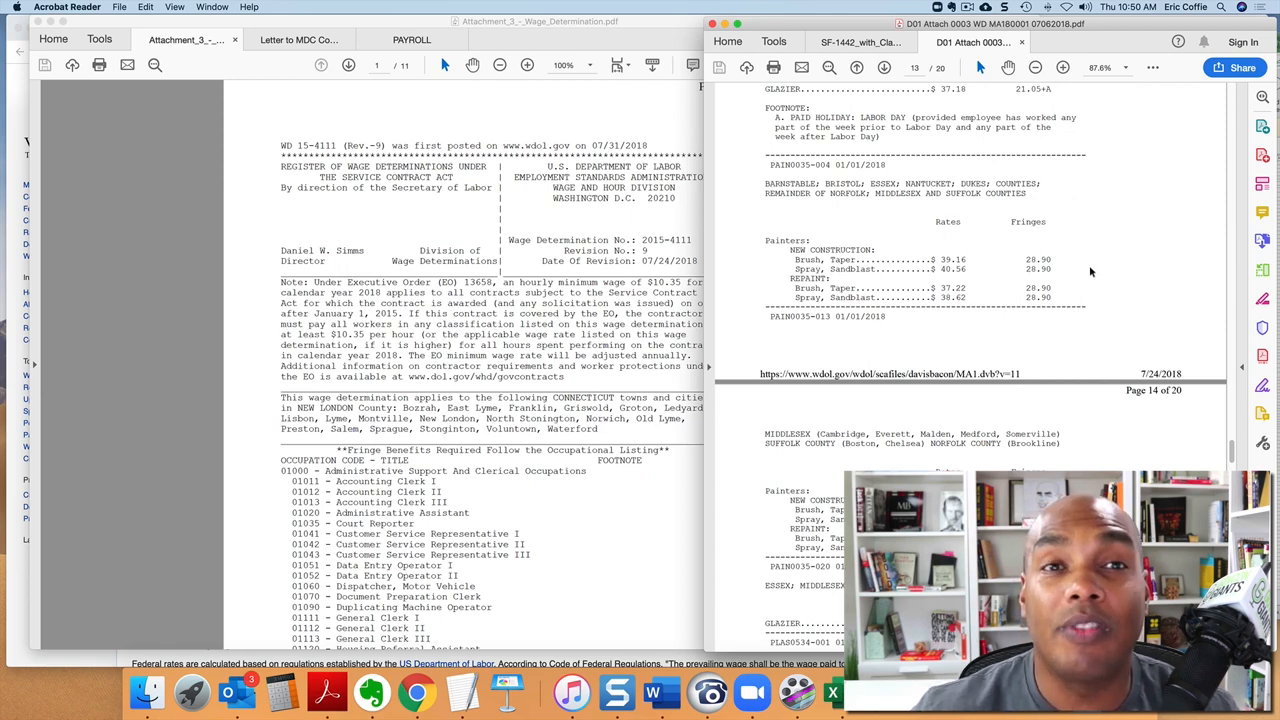
{"action": "mouse_move", "coordinate": [992, 284]}
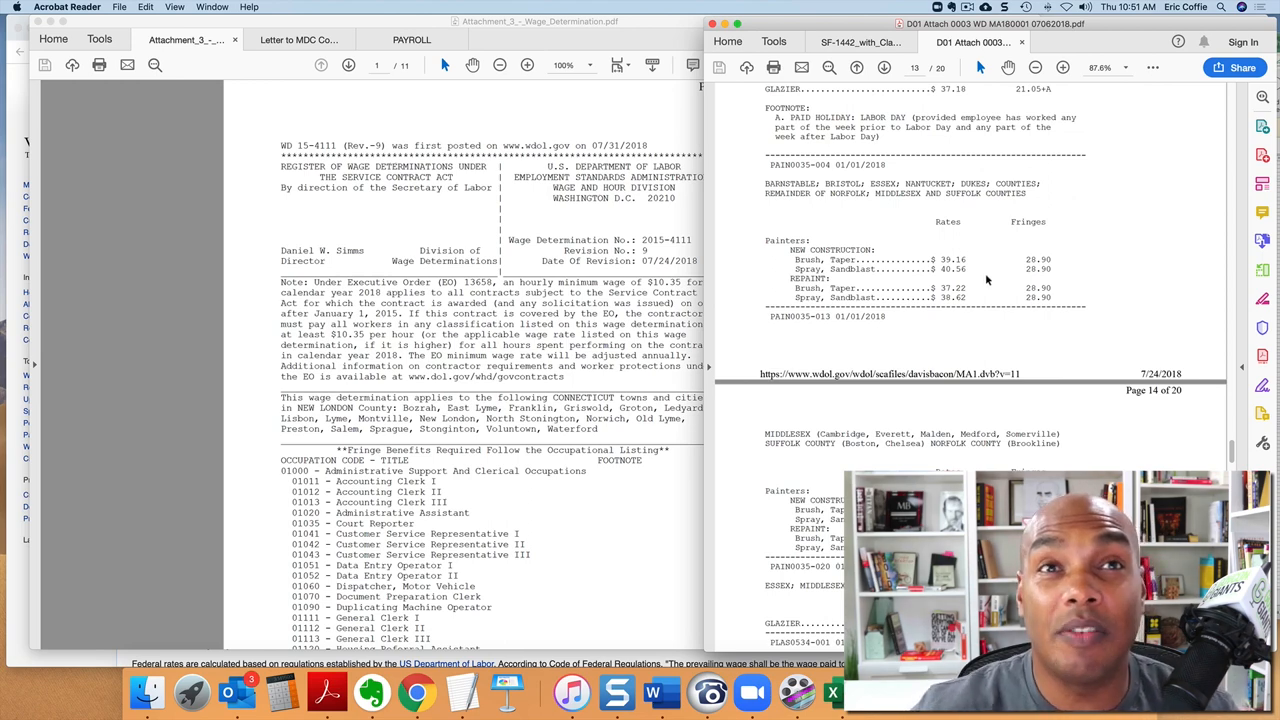
{"action": "mouse_move", "coordinate": [996, 284]}
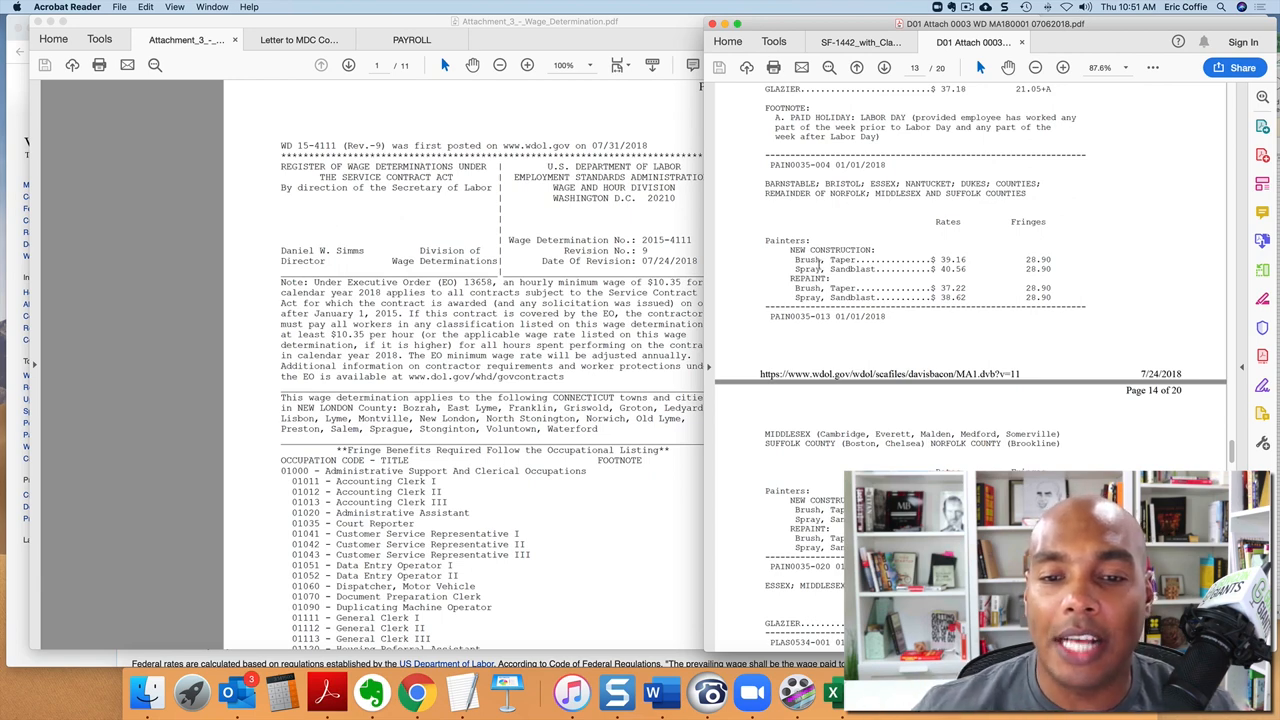
{"action": "scroll", "scroll_direction": "down", "scroll_amount": 3}
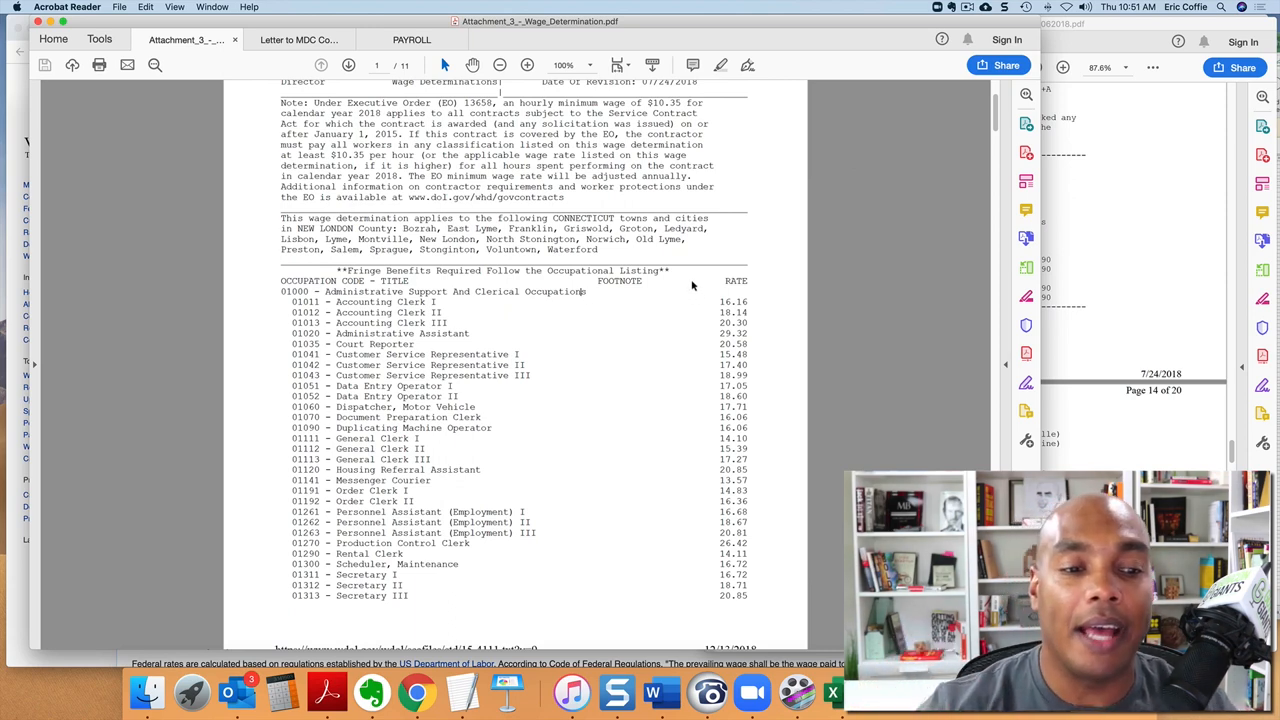
{"action": "mouse_move", "coordinate": [660, 296]}
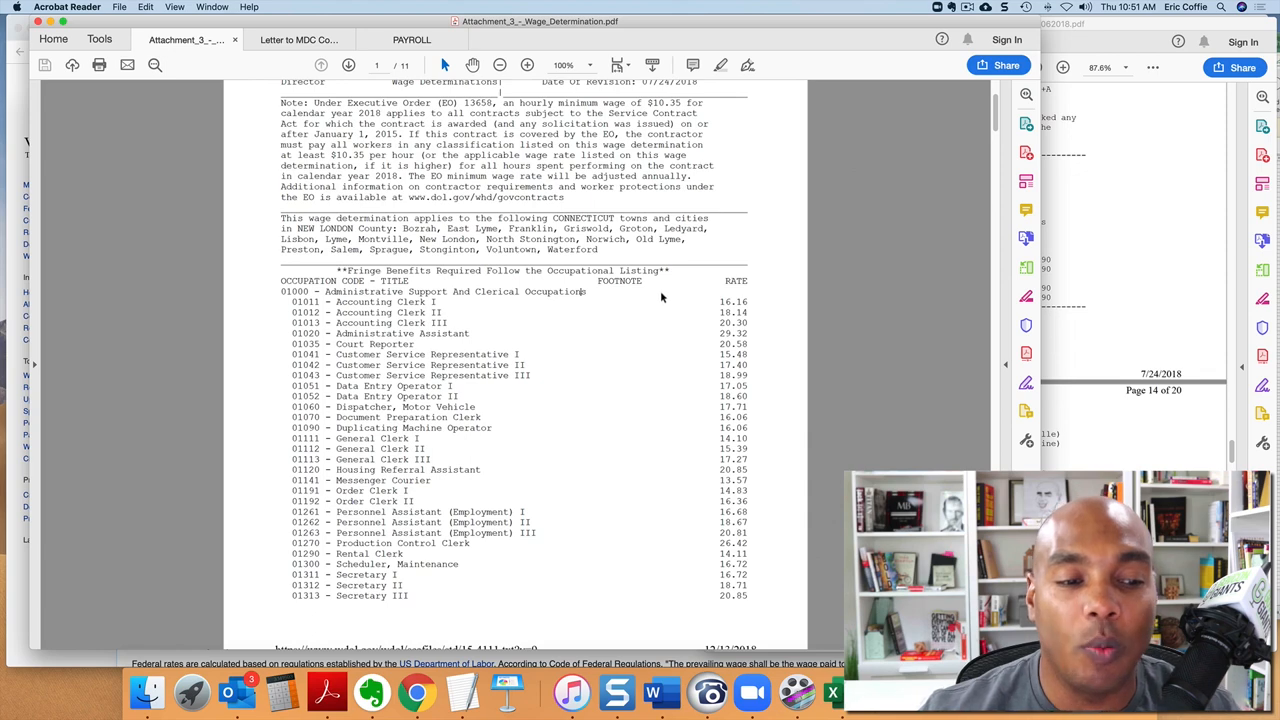
{"action": "mouse_move", "coordinate": [532, 88]}
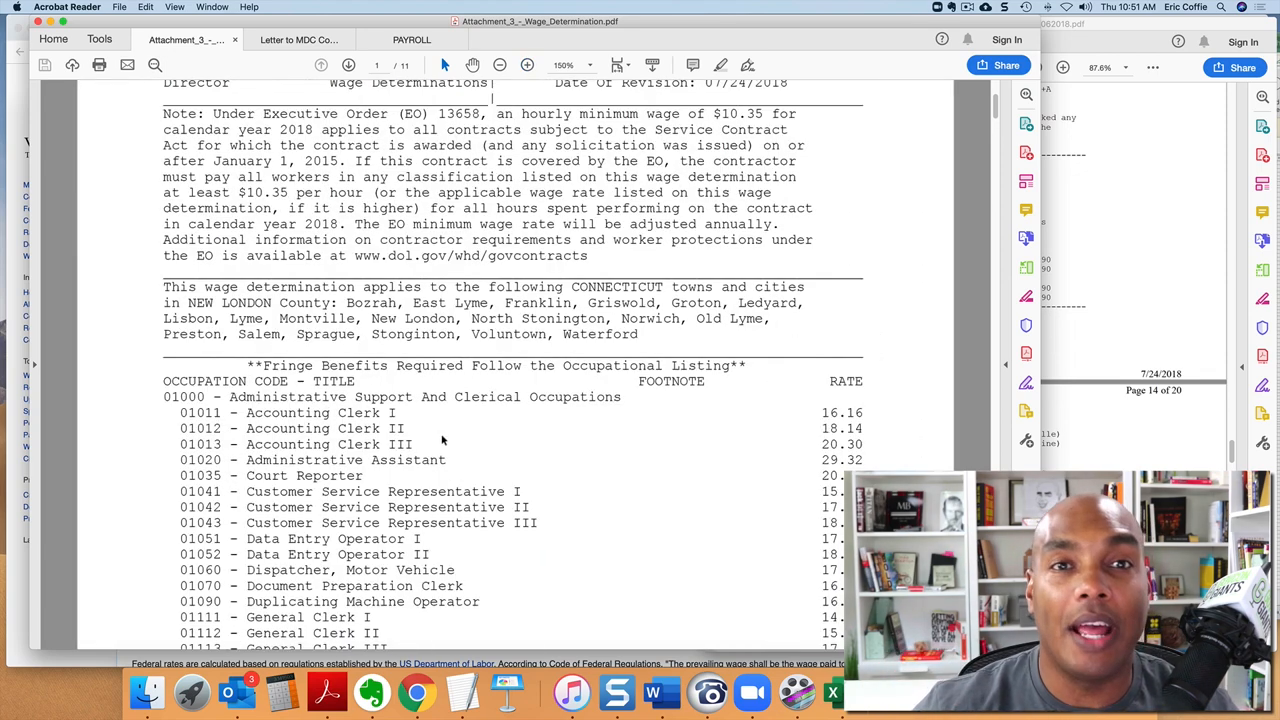
Scroll the Attachment_3 window to the clerical occupation list and zoom out to fit it.
{"action": "scroll", "scroll_direction": "down", "scroll_amount": 3}
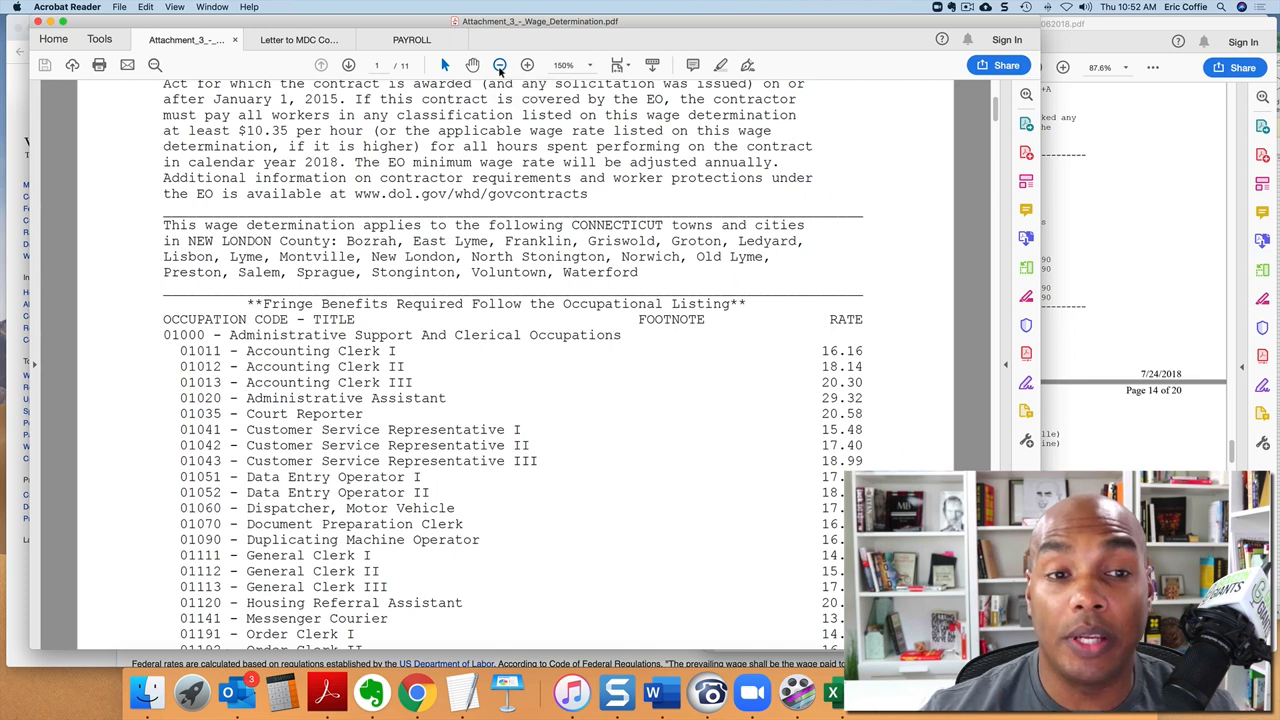
{"action": "left_click", "coordinate": [500, 64]}
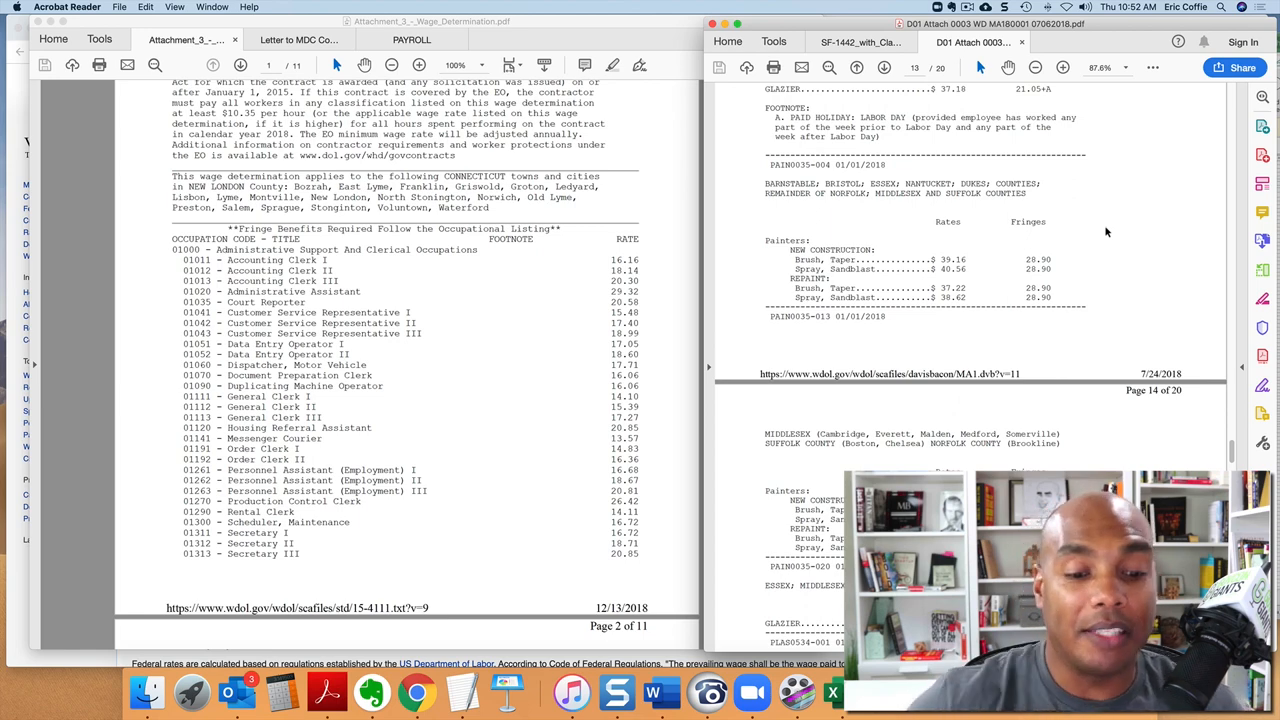
Check the WH-347 form and Miami-Dade LCPtracker letter, return to Attachment_3, and raise the Excel payroll window behind.
{"action": "left_click", "coordinate": [412, 40]}
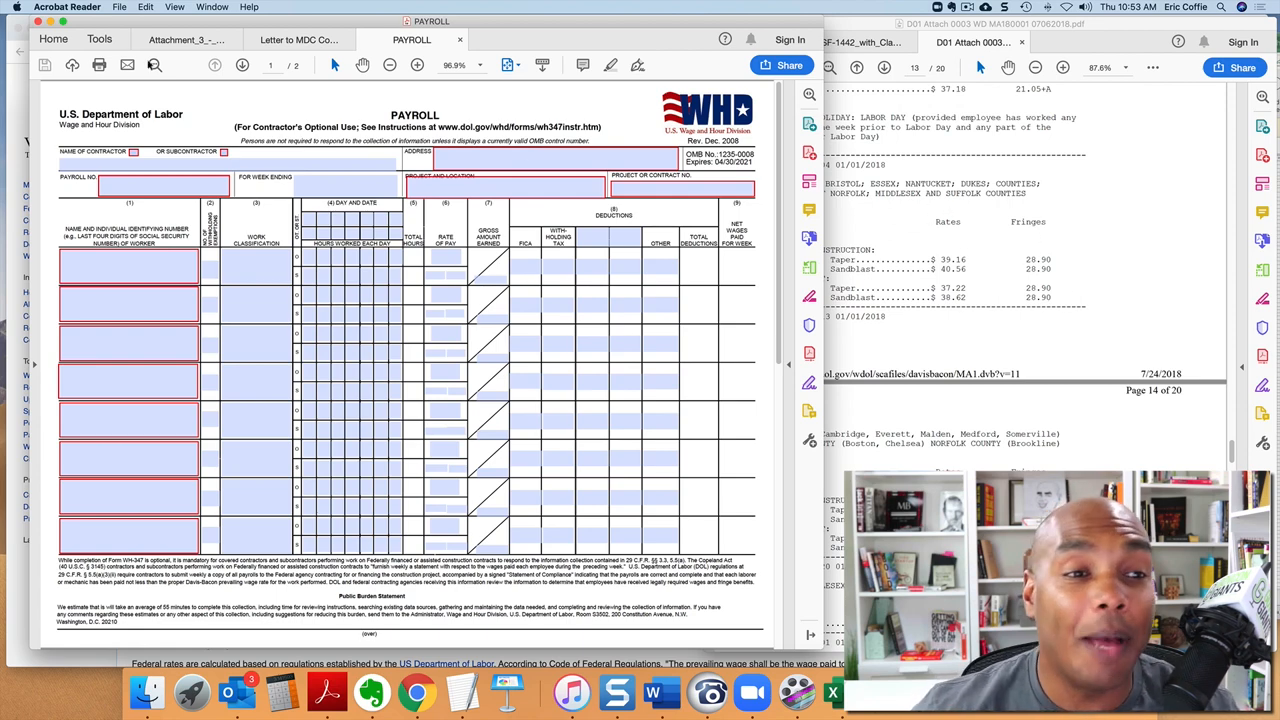
{"action": "left_click", "coordinate": [296, 40]}
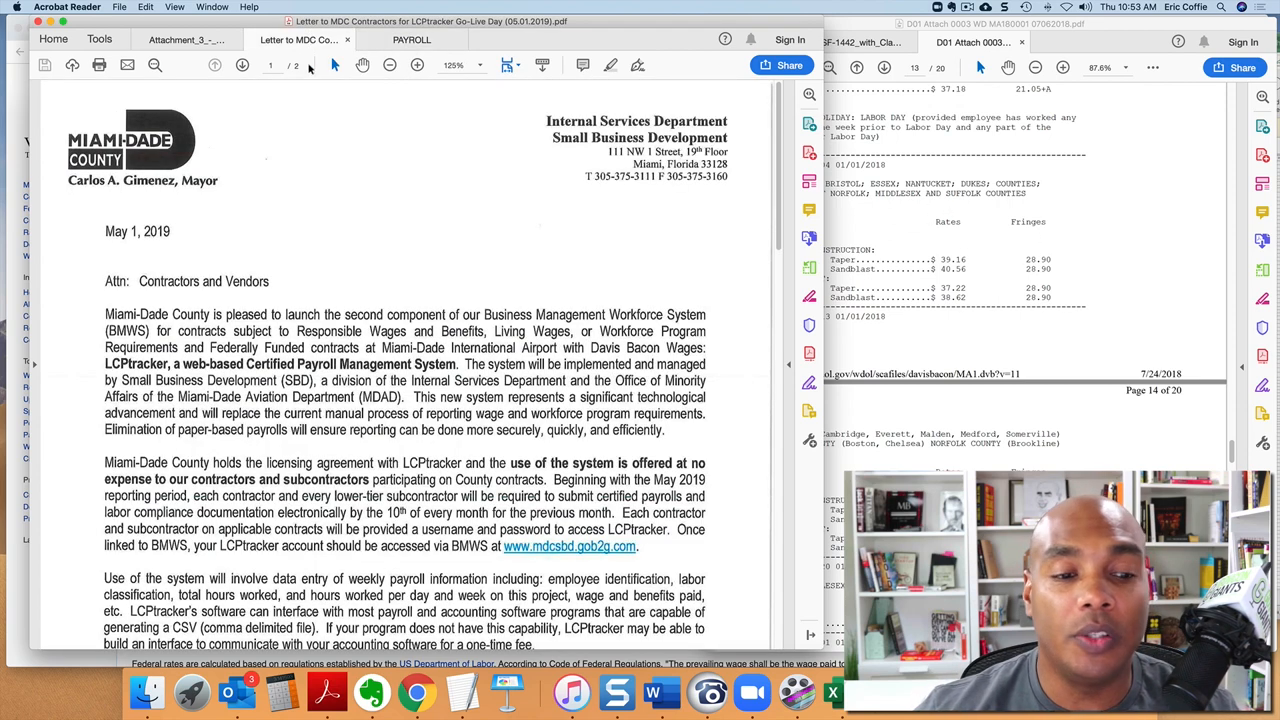
{"action": "left_click", "coordinate": [184, 40]}
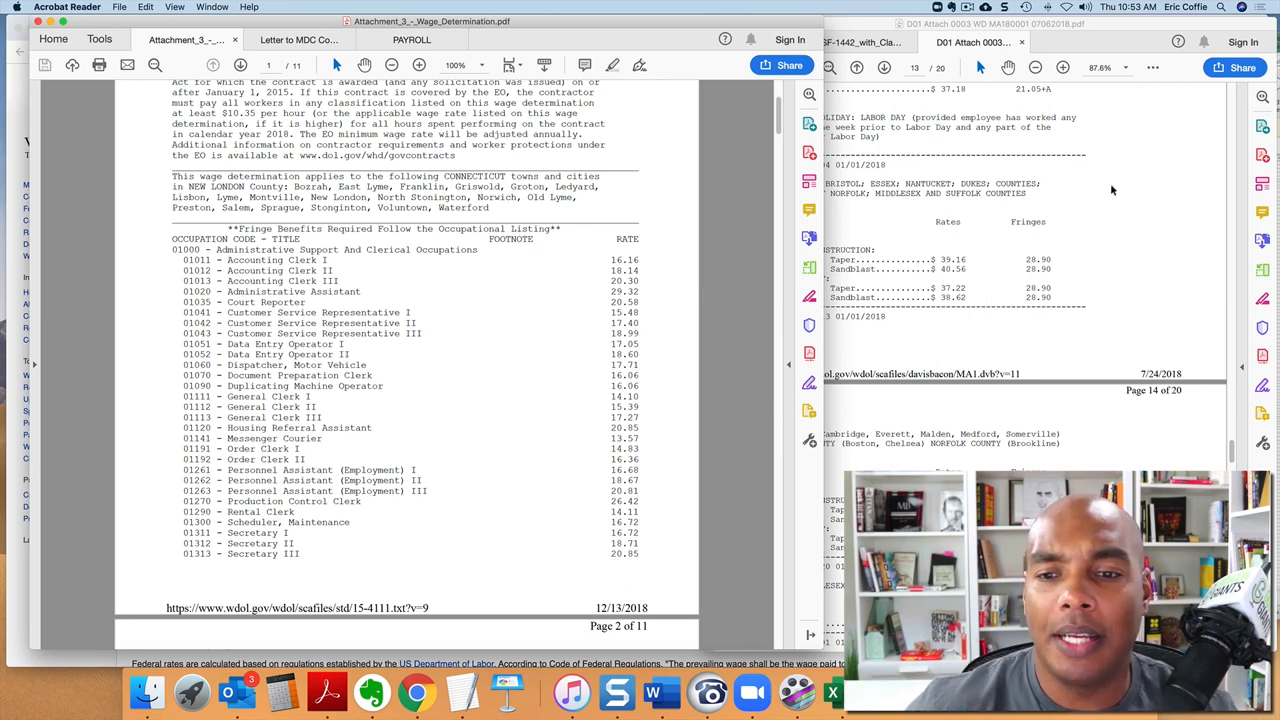
{"action": "mouse_move", "coordinate": [1116, 190]}
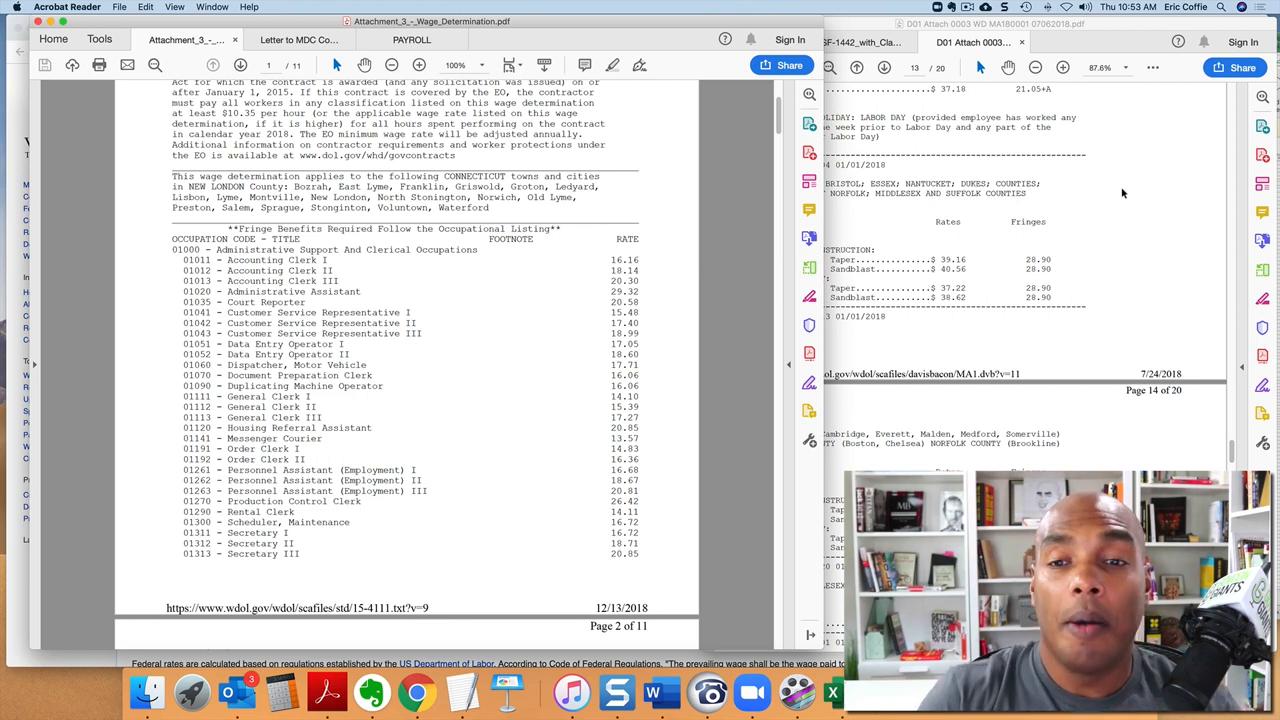
{"action": "left_click", "coordinate": [860, 42]}
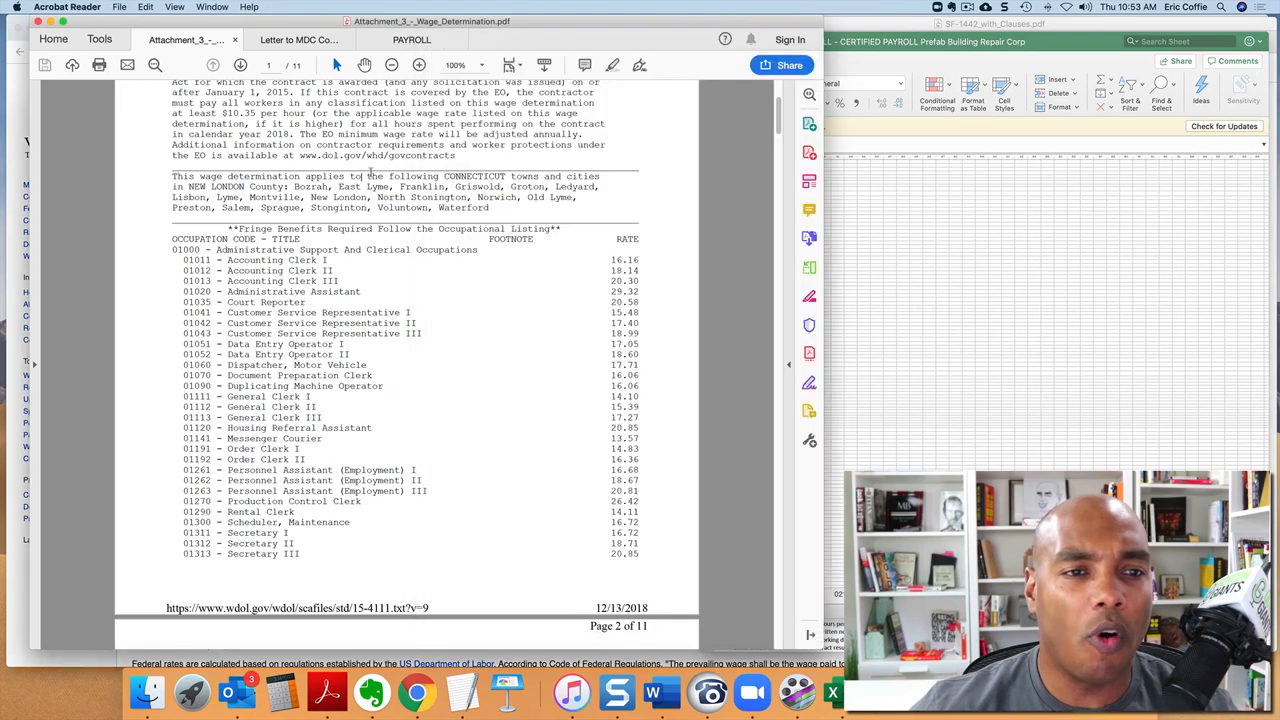
Bring the Prefab Building Repair Corp certified payroll workbook to the front beside the WH-347 form.
{"action": "left_click", "coordinate": [412, 40]}
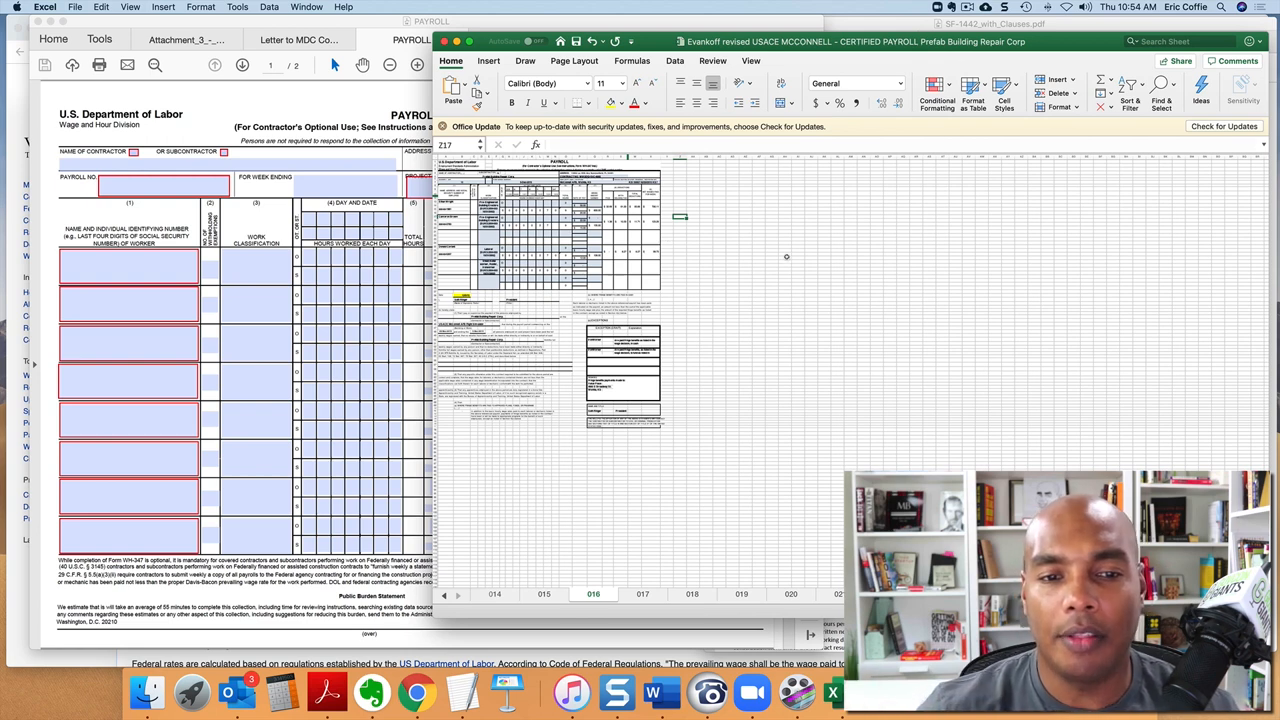
{"action": "mouse_move", "coordinate": [830, 292]}
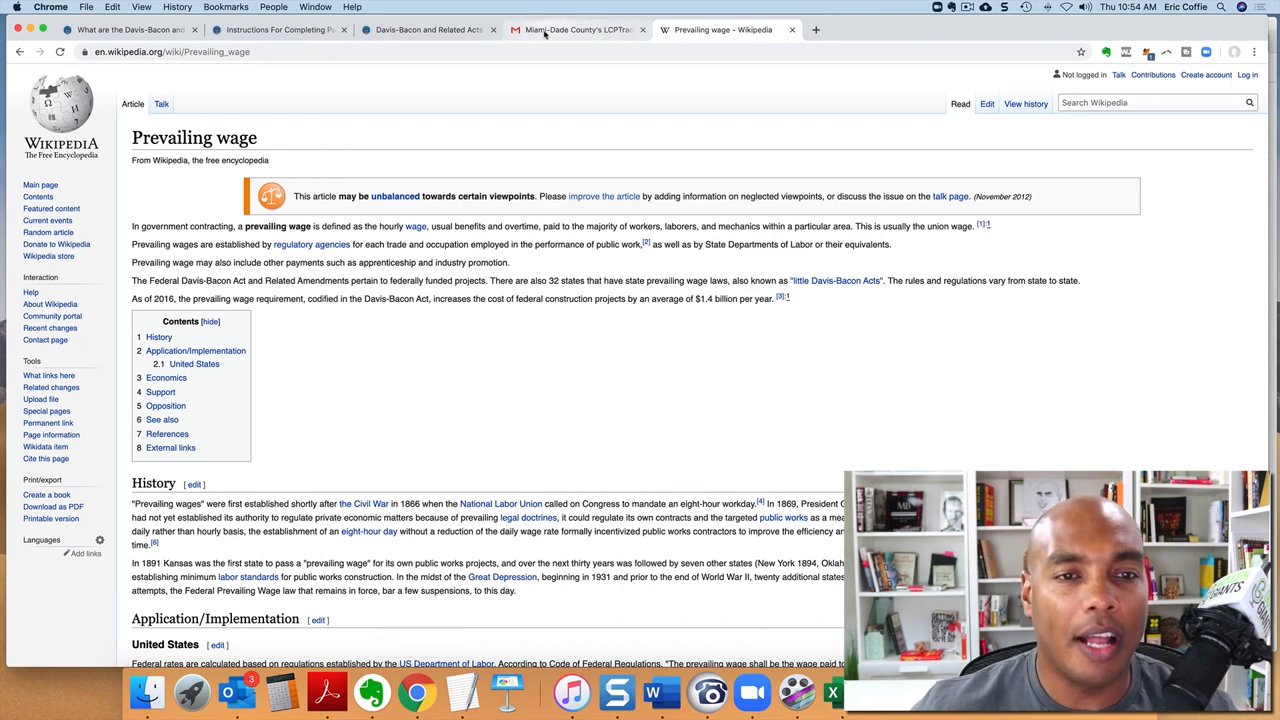
View the DOL Davis-Bacon and Related Acts page, then the Miami-Dade LCPtracker go-live email in Gmail.
{"action": "left_click", "coordinate": [428, 30]}
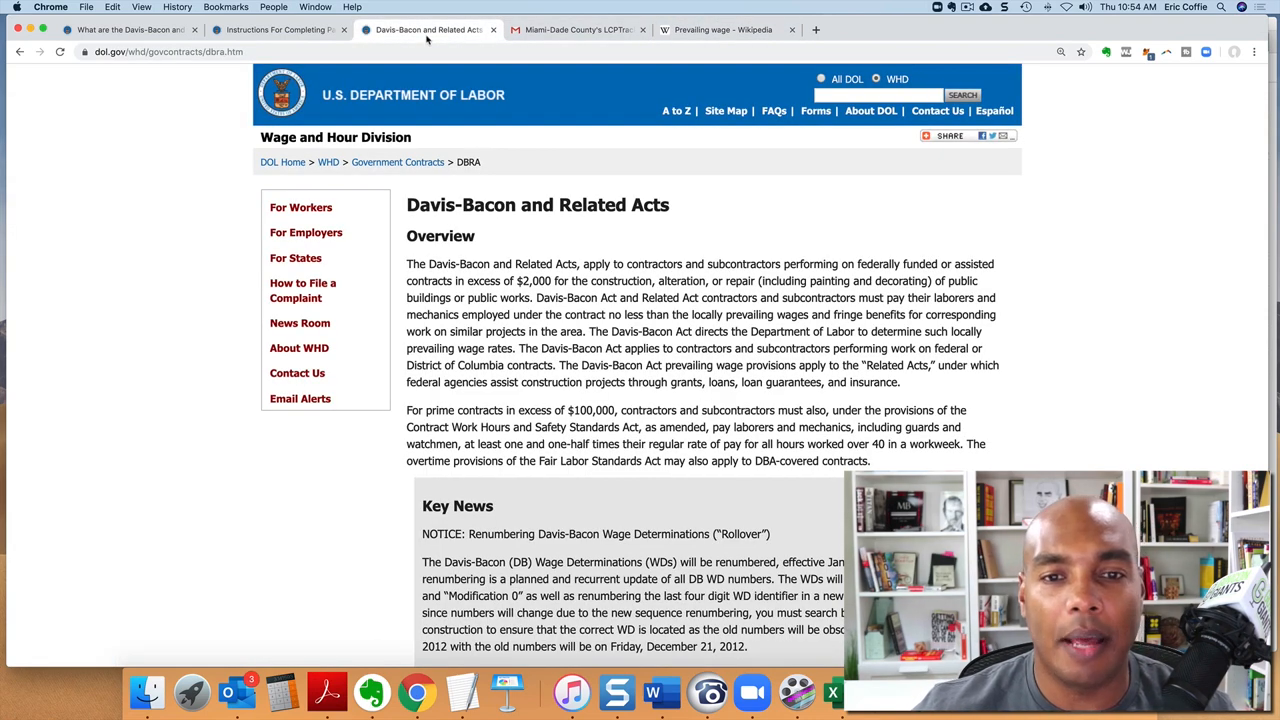
{"action": "mouse_move", "coordinate": [1052, 182]}
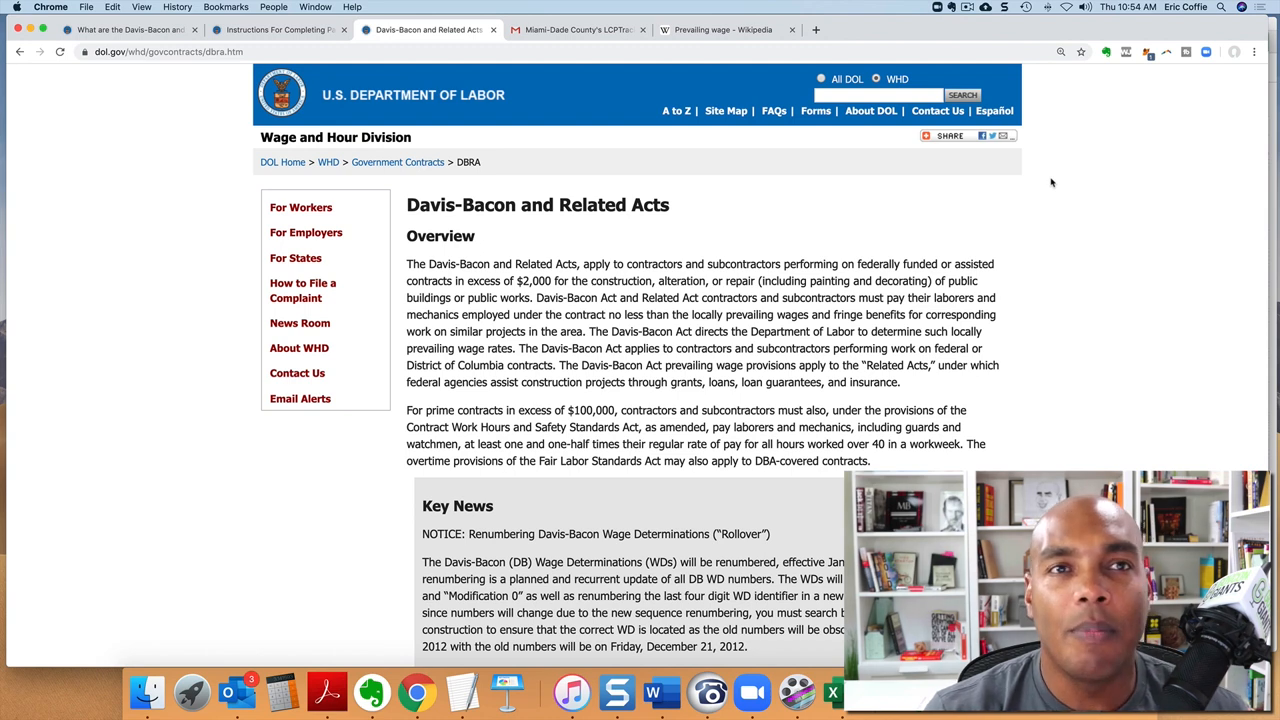
{"action": "left_click", "coordinate": [576, 30]}
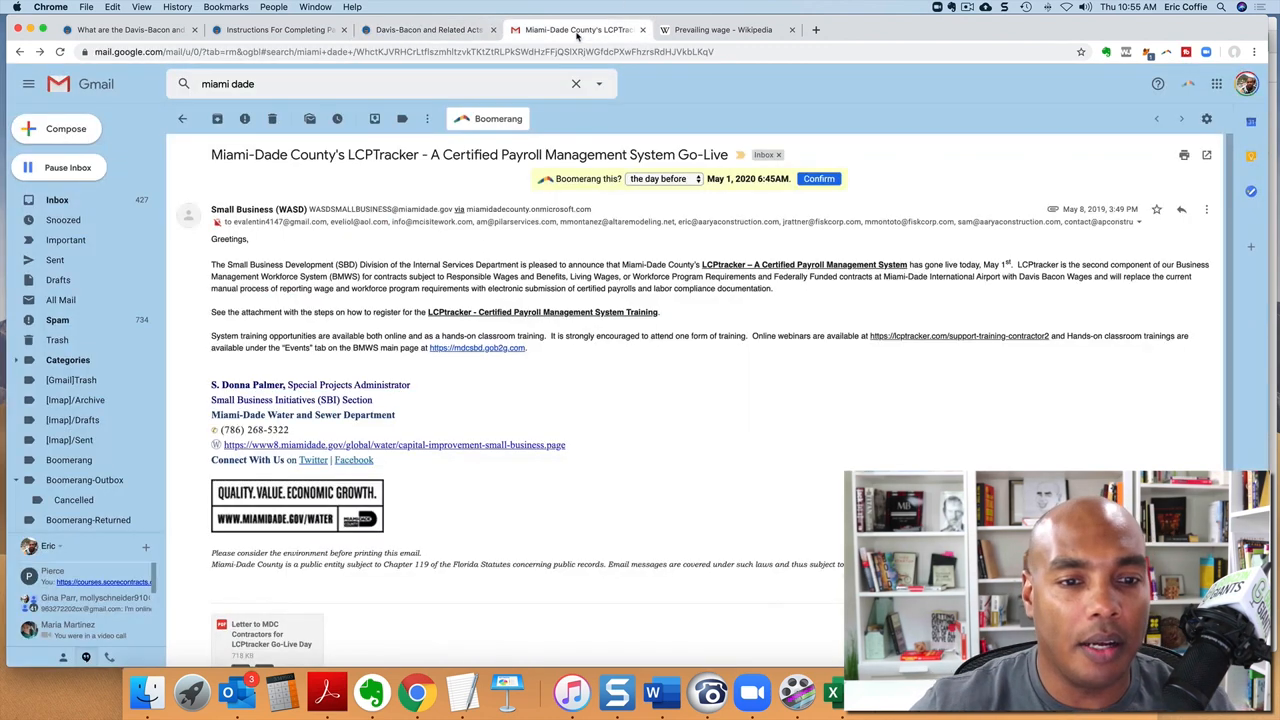
{"action": "mouse_move", "coordinate": [416, 692]}
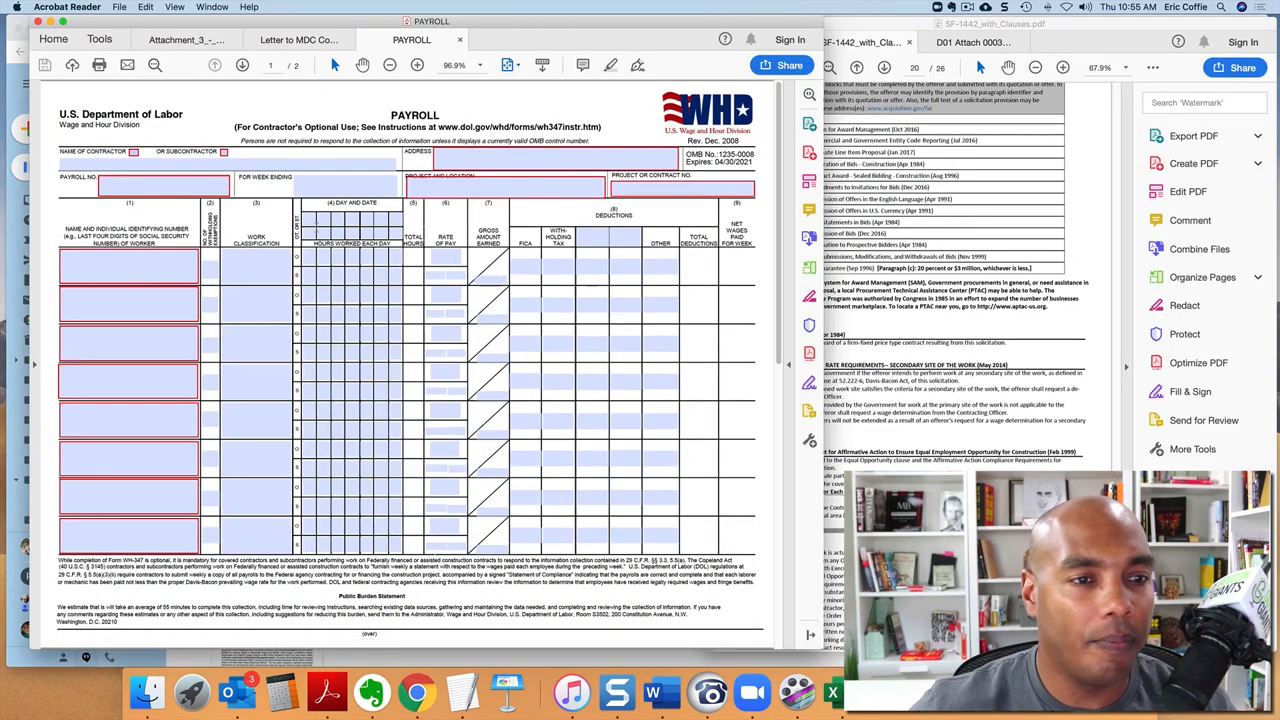
Read the Miami-Dade LCPtracker letter down to the 'Why is LCPtracker good for you?' section and video link.
{"action": "left_click", "coordinate": [298, 40]}
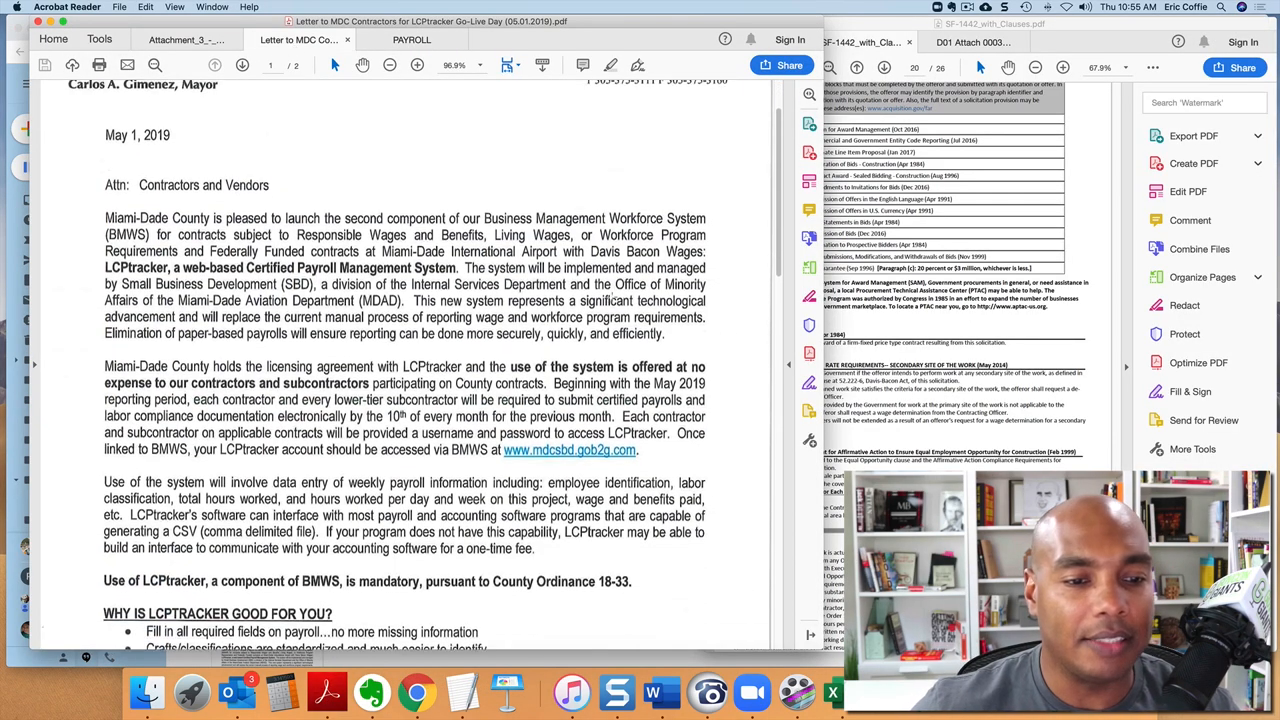
{"action": "scroll", "scroll_direction": "down", "scroll_amount": 3}
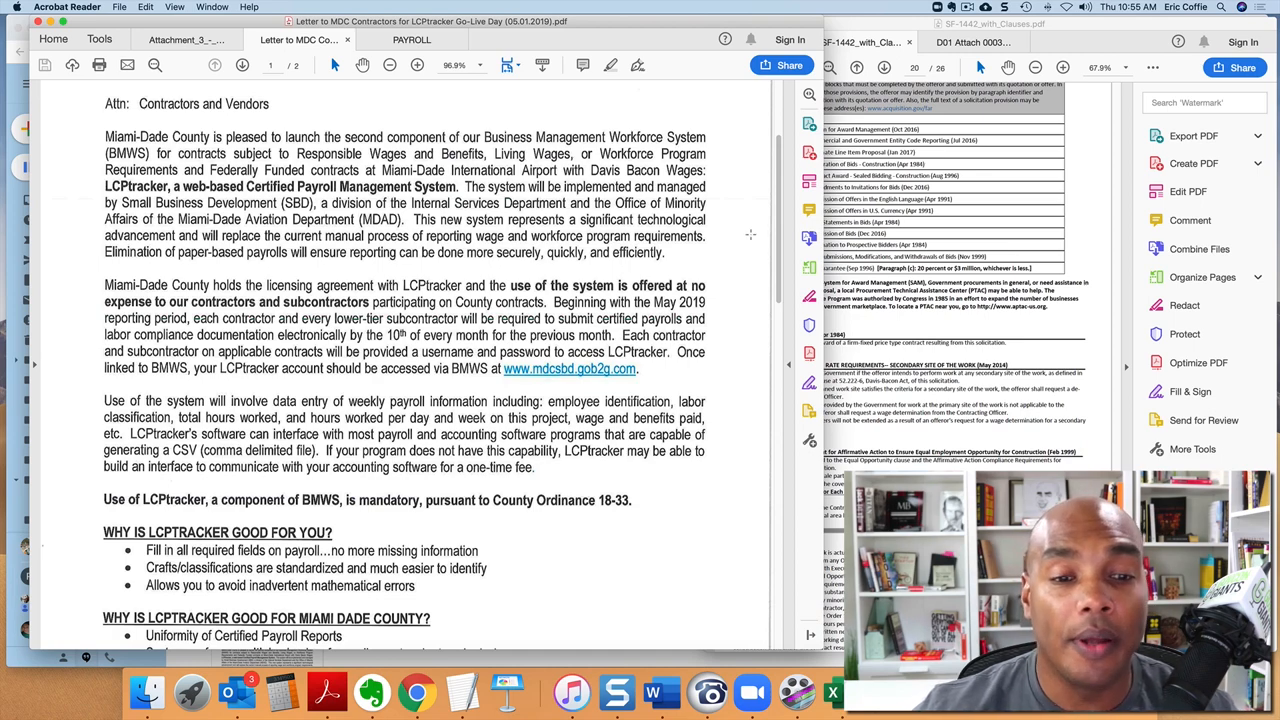
{"action": "scroll", "scroll_direction": "up", "scroll_amount": 3}
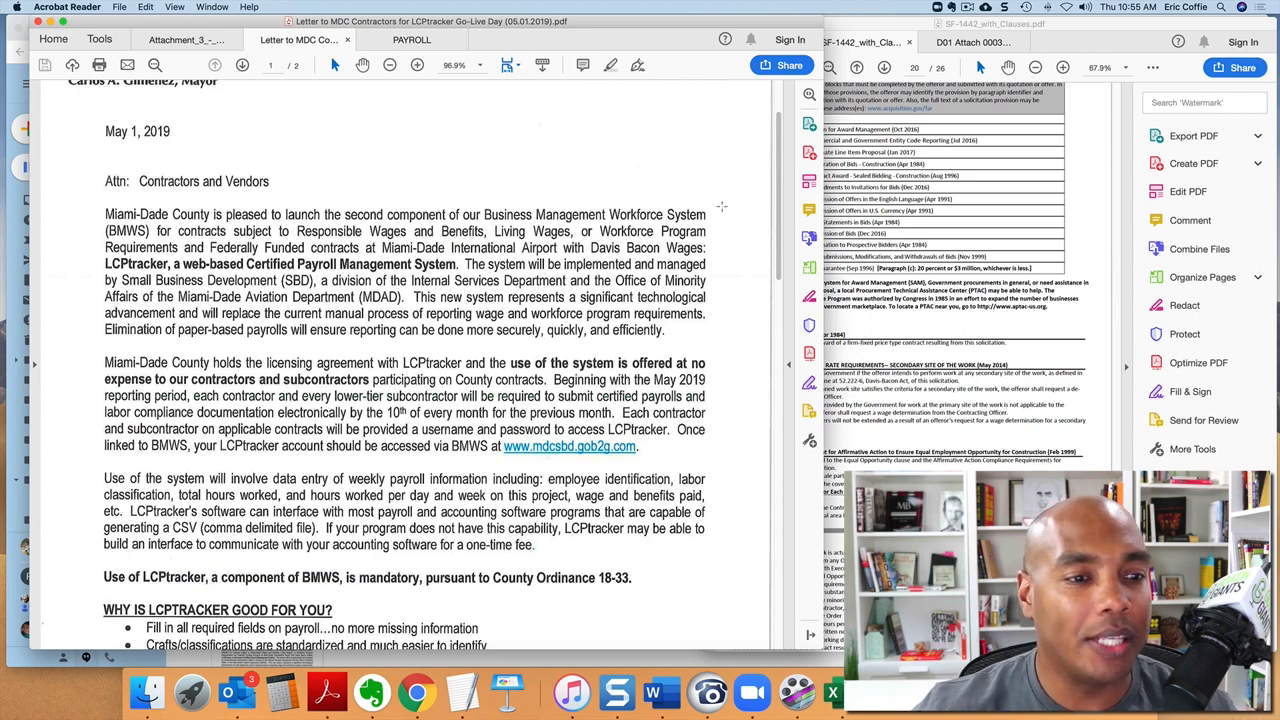
{"action": "scroll", "scroll_direction": "down", "scroll_amount": 3}
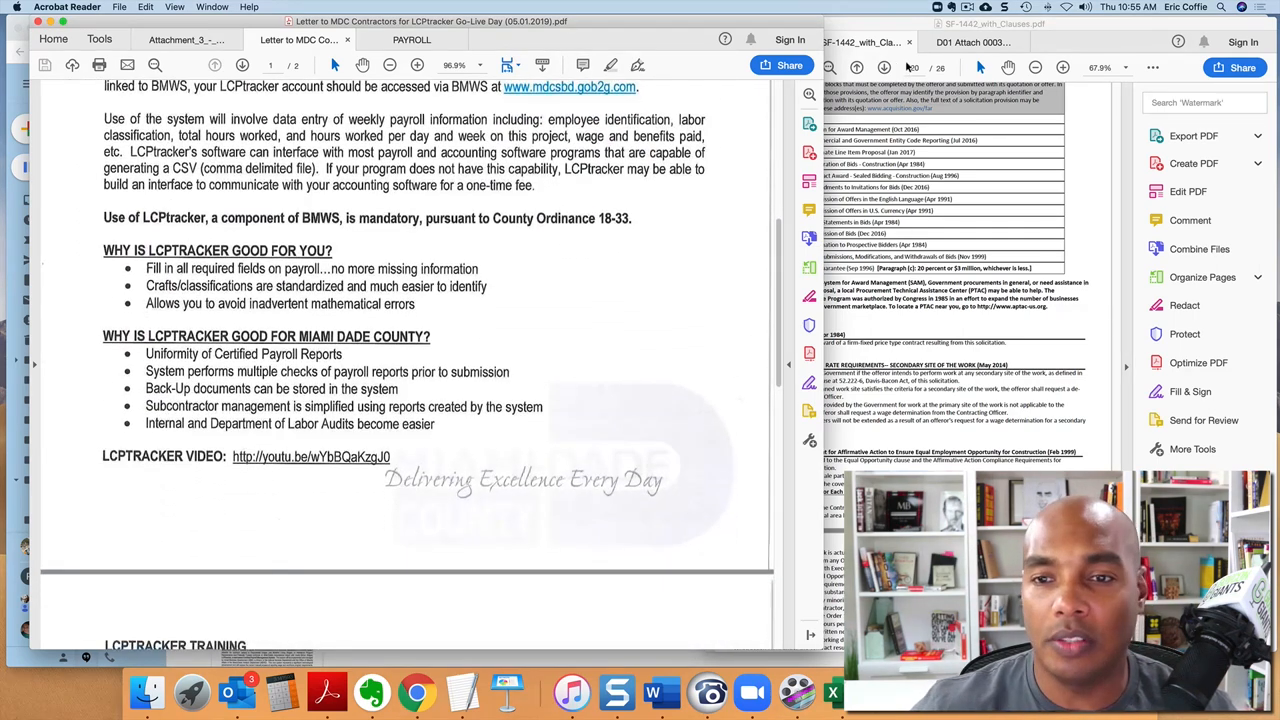